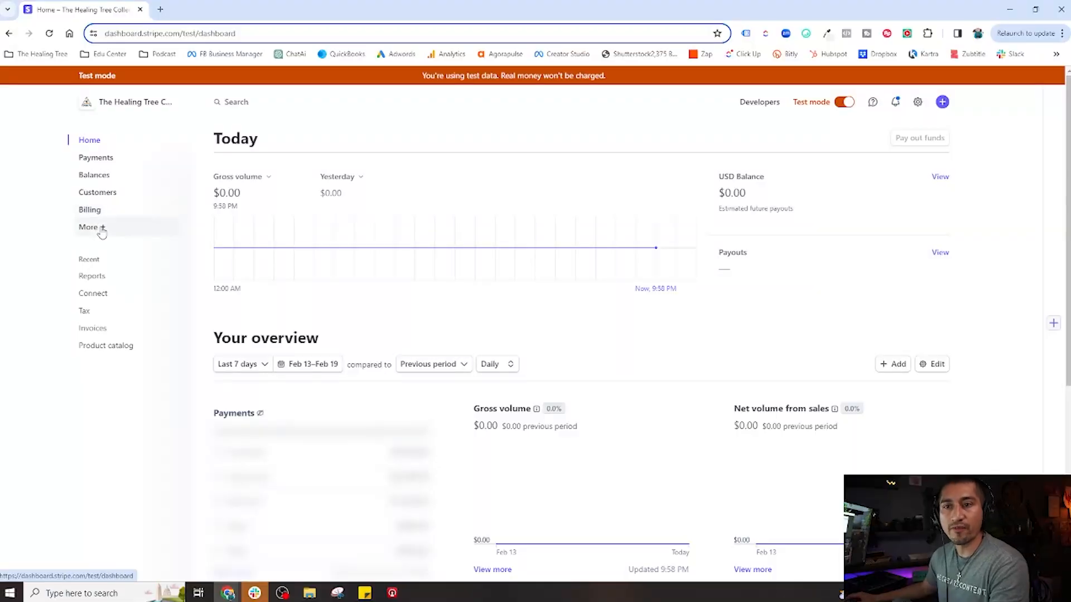
mouse_move(101, 232)
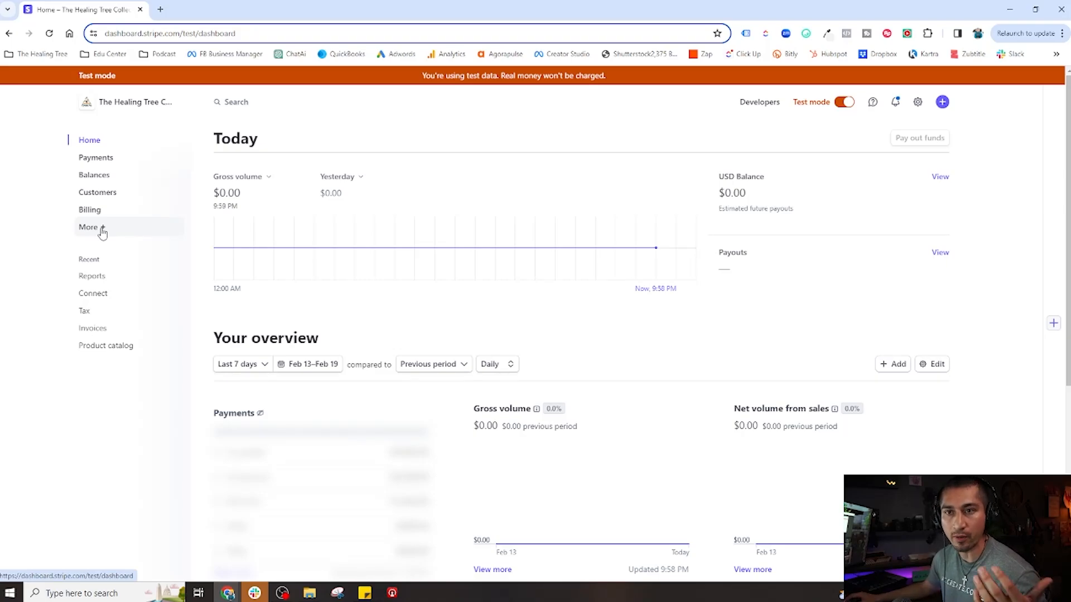
Expand the More features menu, scroll through it, and open Product catalog.
click(87, 227)
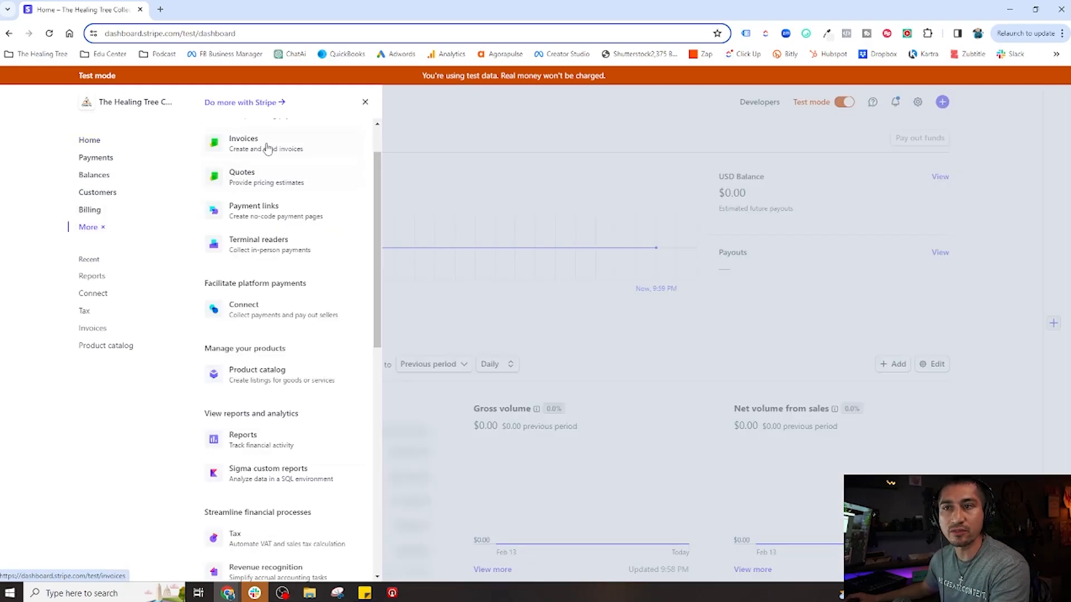
click(88, 227)
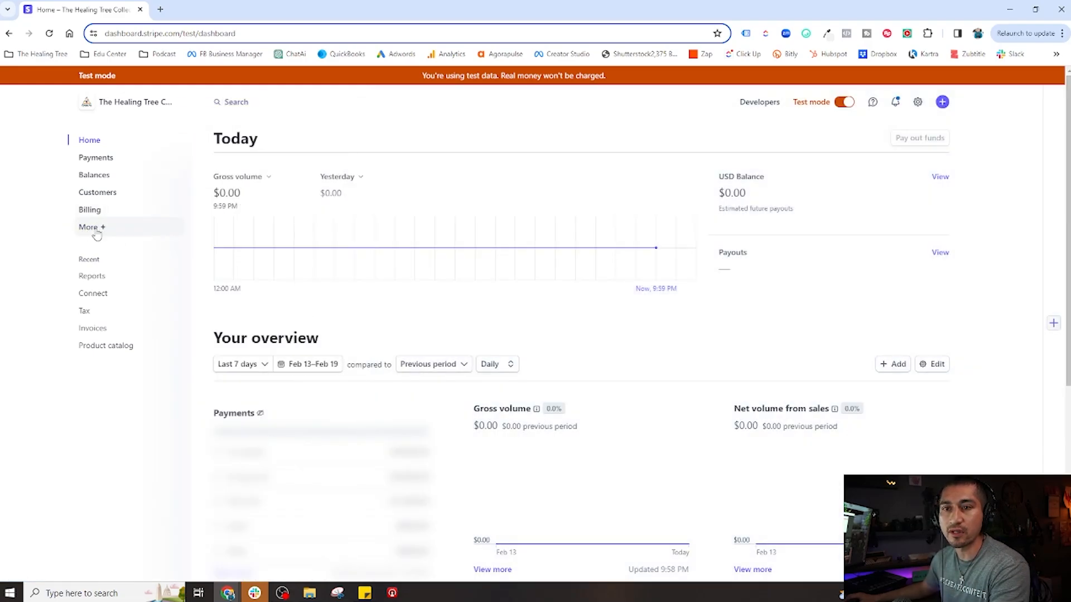
click(87, 227)
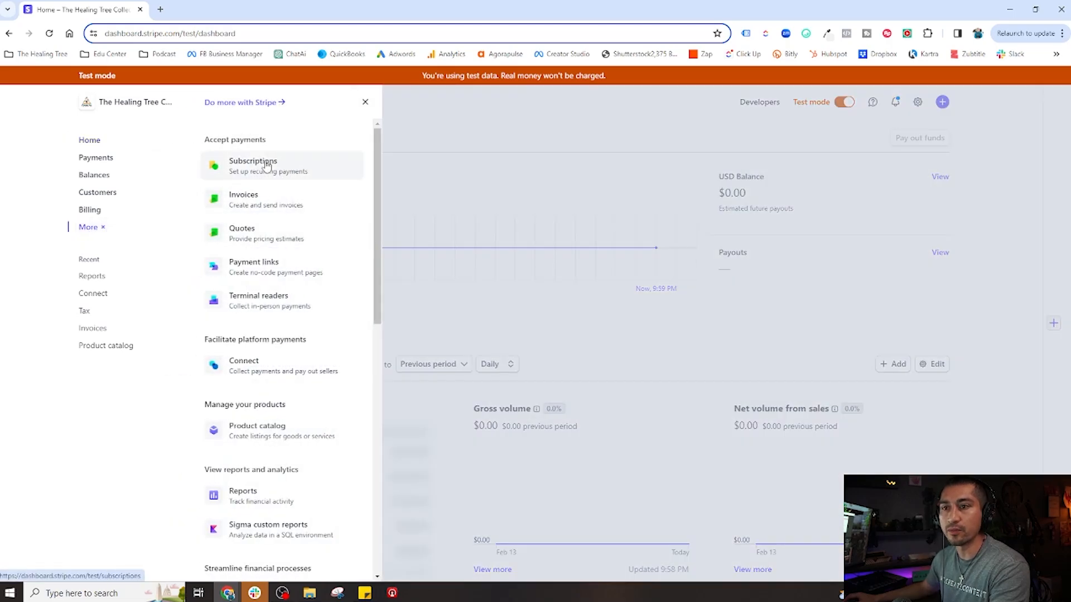
mouse_move(297, 301)
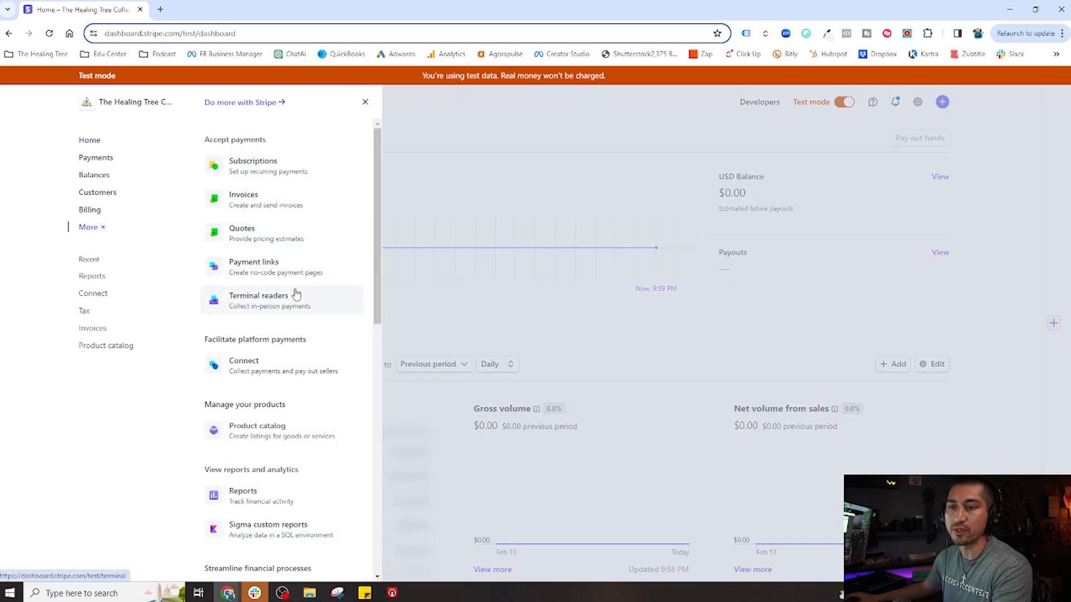
scroll(down, 3)
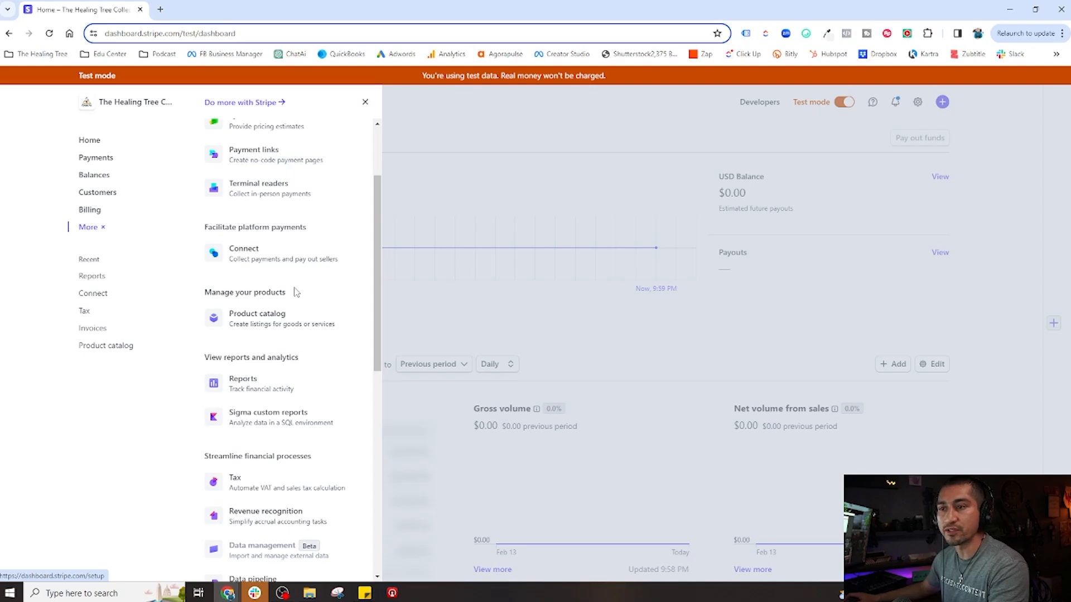
scroll(down, 3)
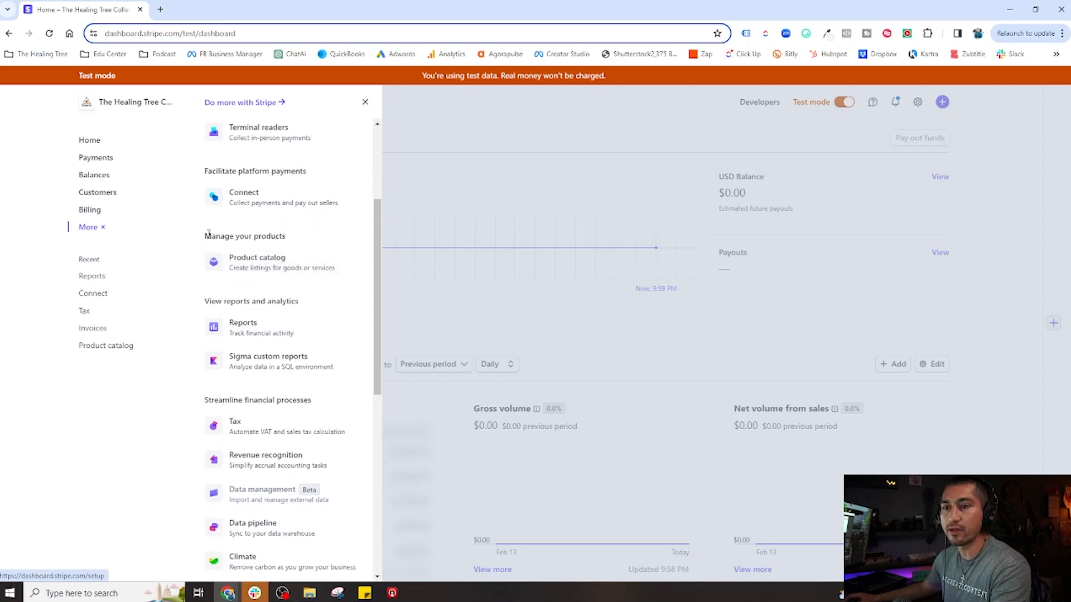
click(270, 262)
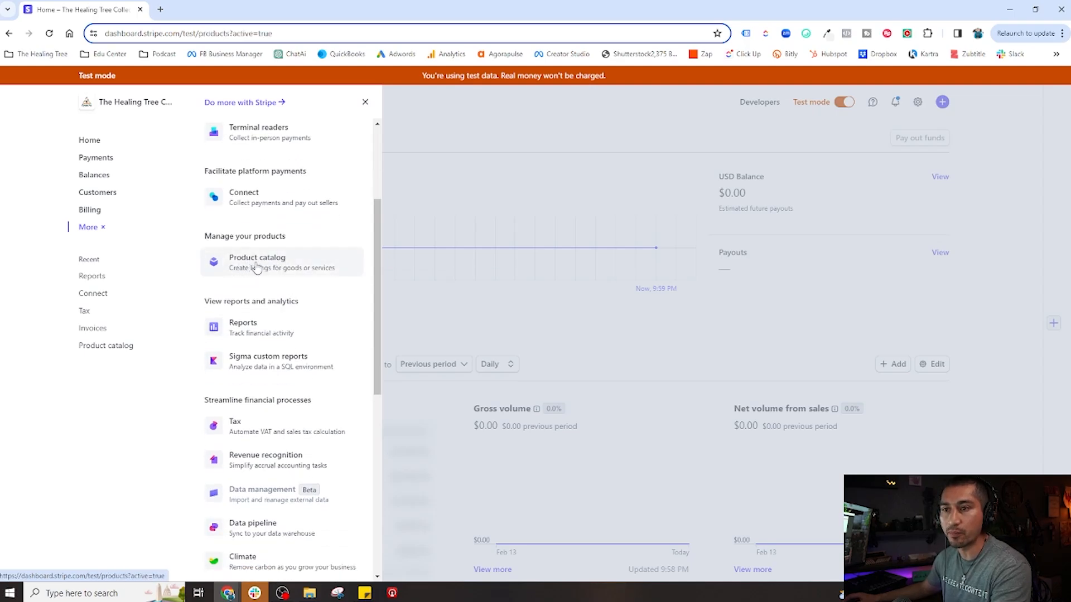
Open the empty test Product catalog page, ready to add a first product.
click(256, 262)
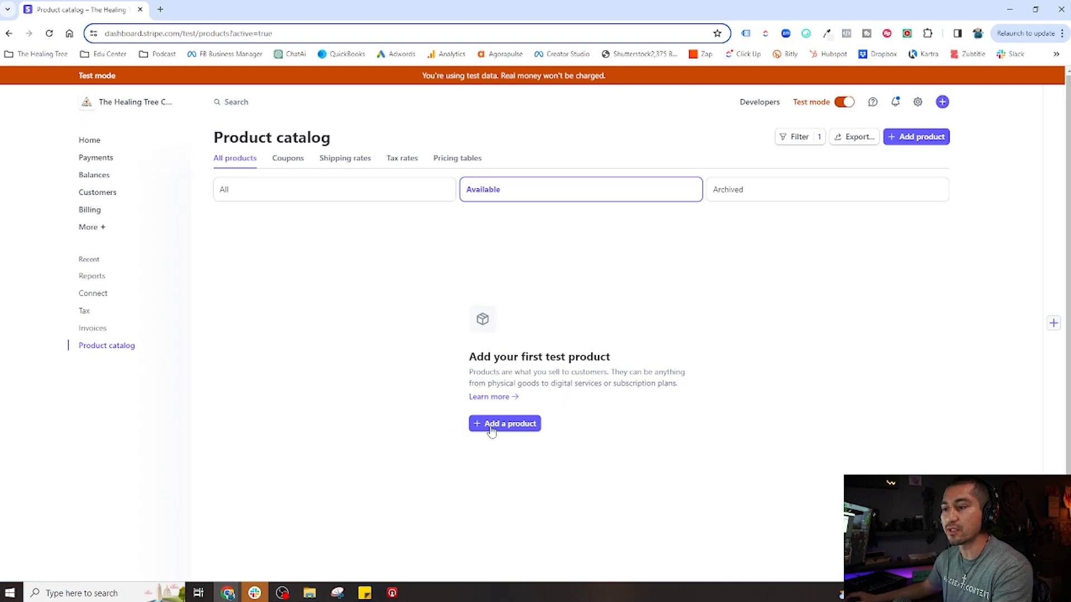
mouse_move(362, 221)
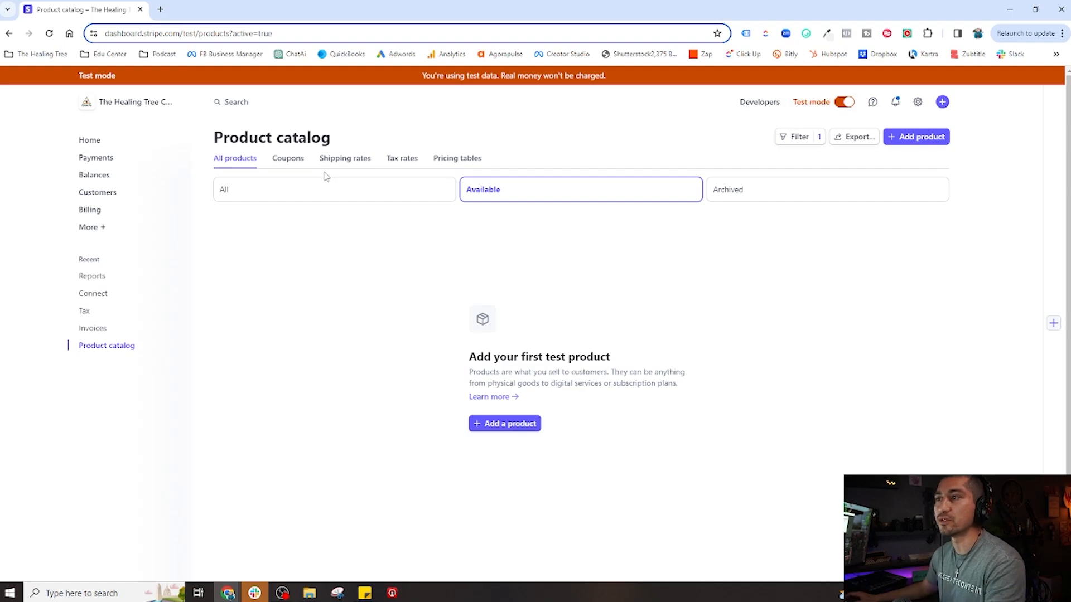
mouse_move(827, 109)
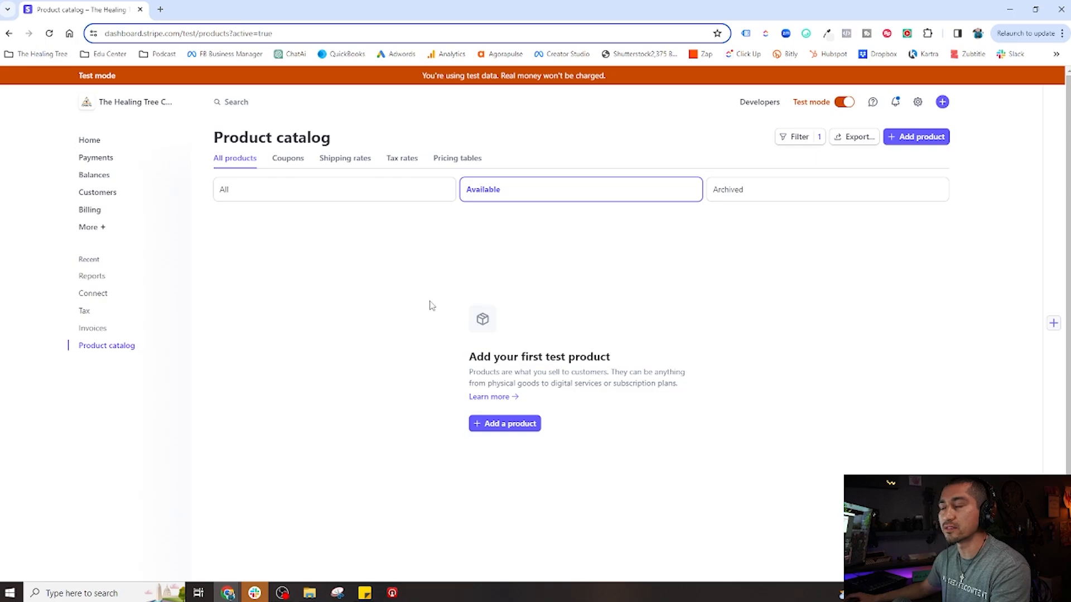
mouse_move(506, 289)
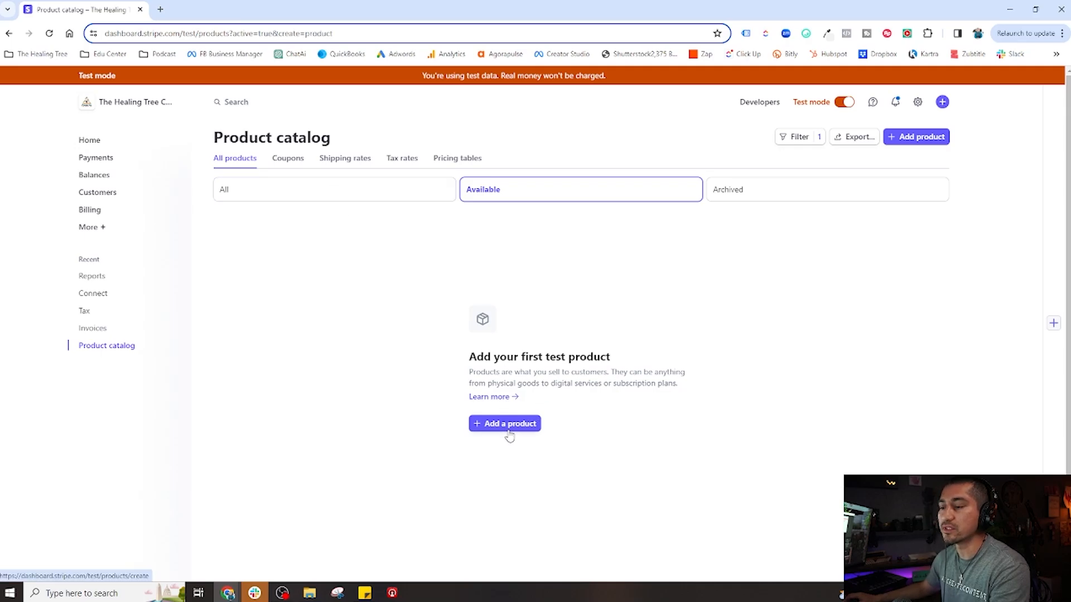
Start a new product and replace the draft name 'Test Po' with 'Yoga & Reiki Event'.
click(504, 423)
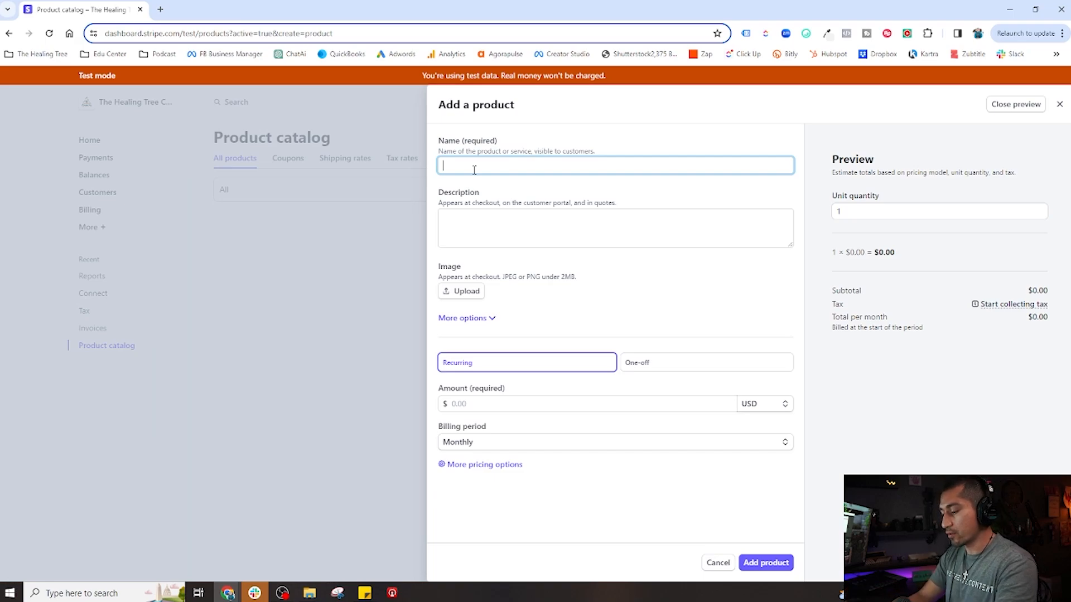
text(Test Po)
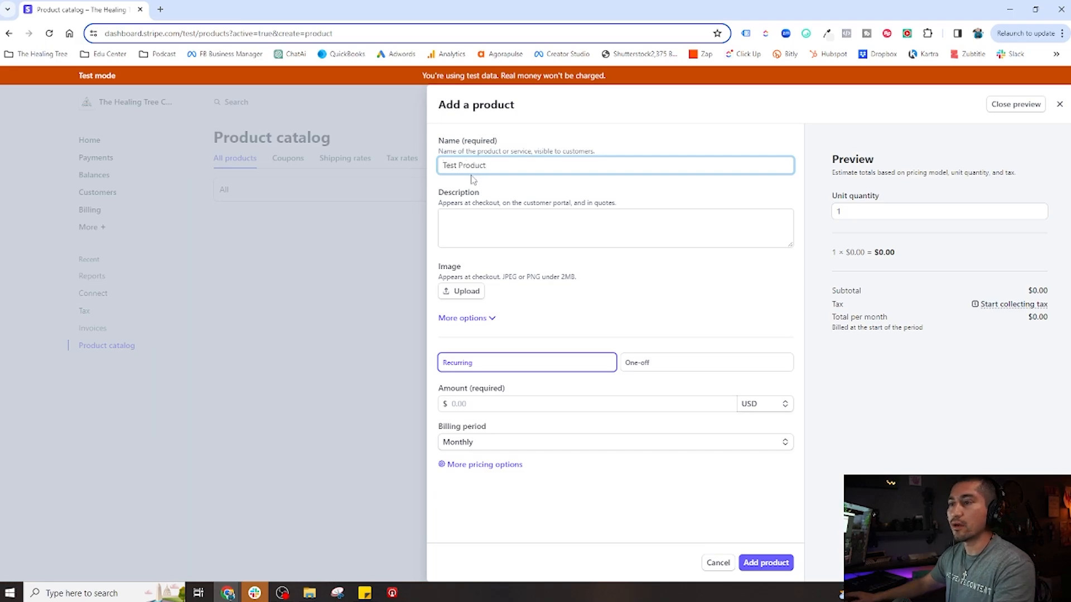
click(613, 227)
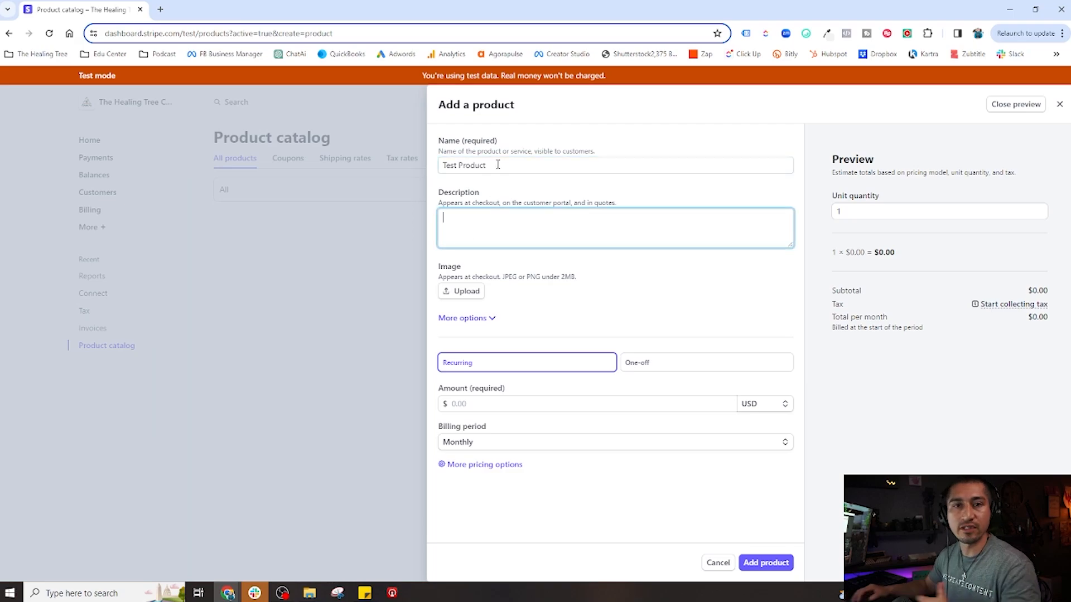
double_click(463, 165)
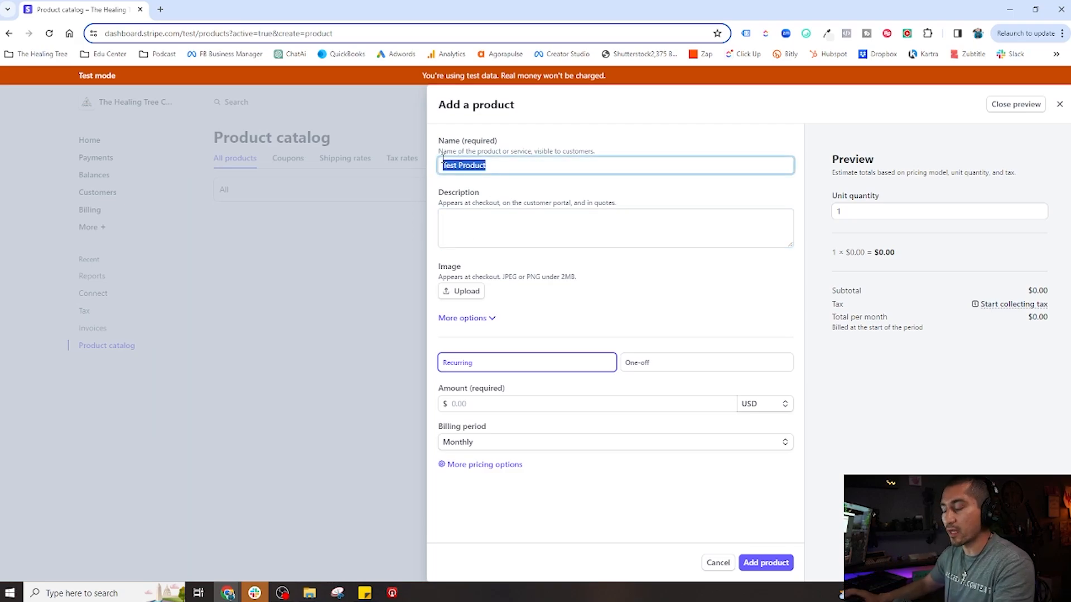
text(Yoga)
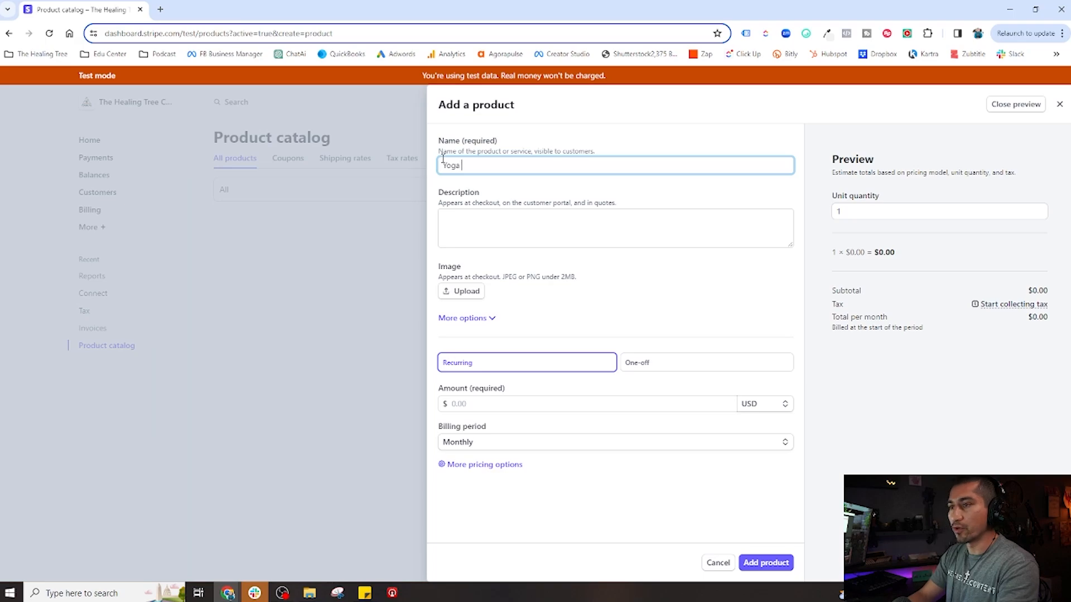
text(& Reiki)
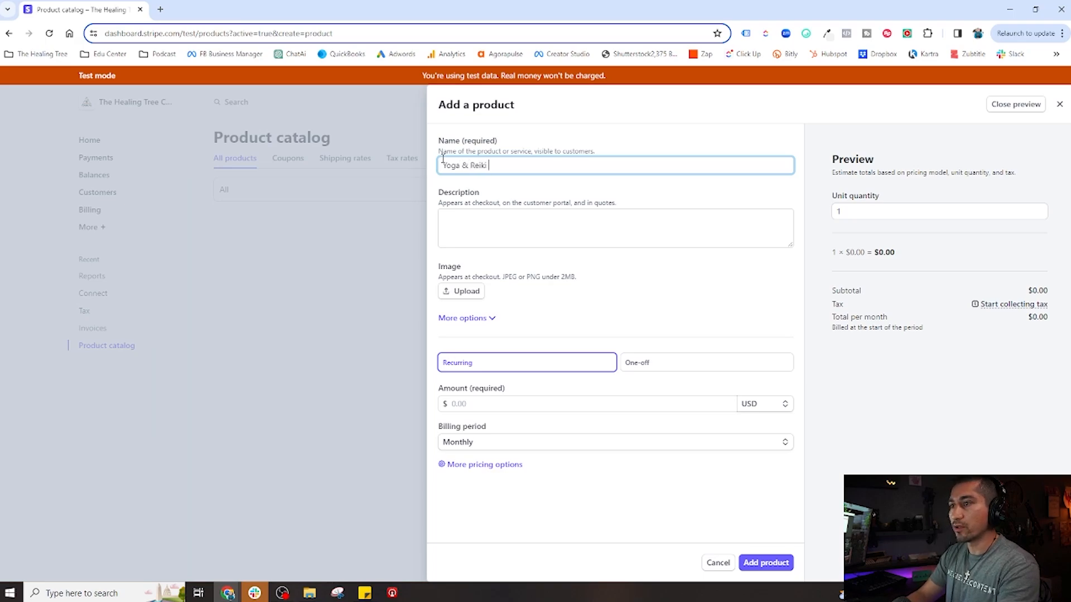
text(Event)
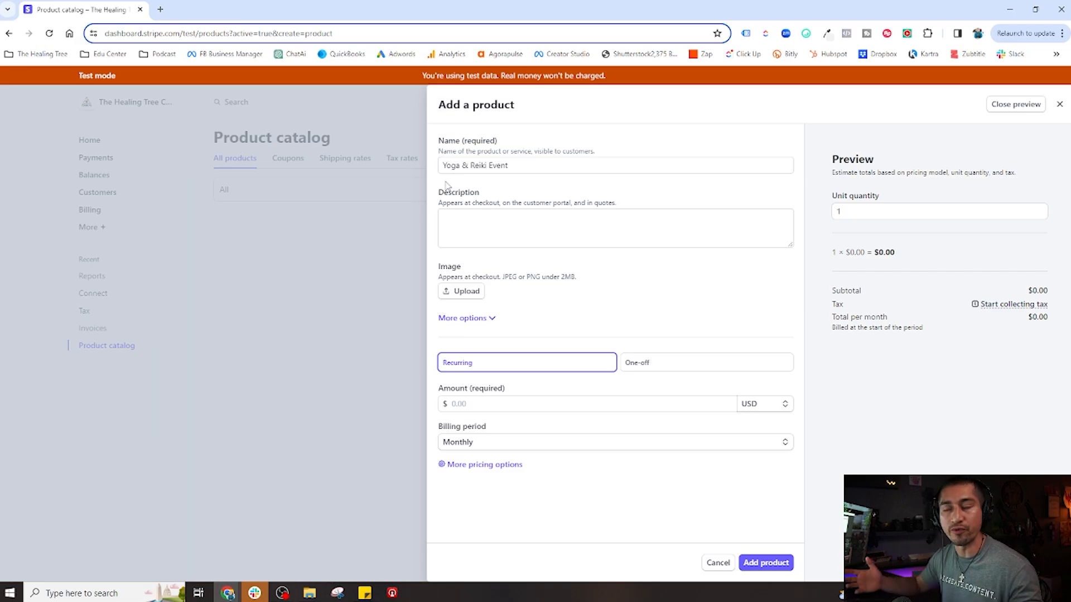
mouse_move(469, 185)
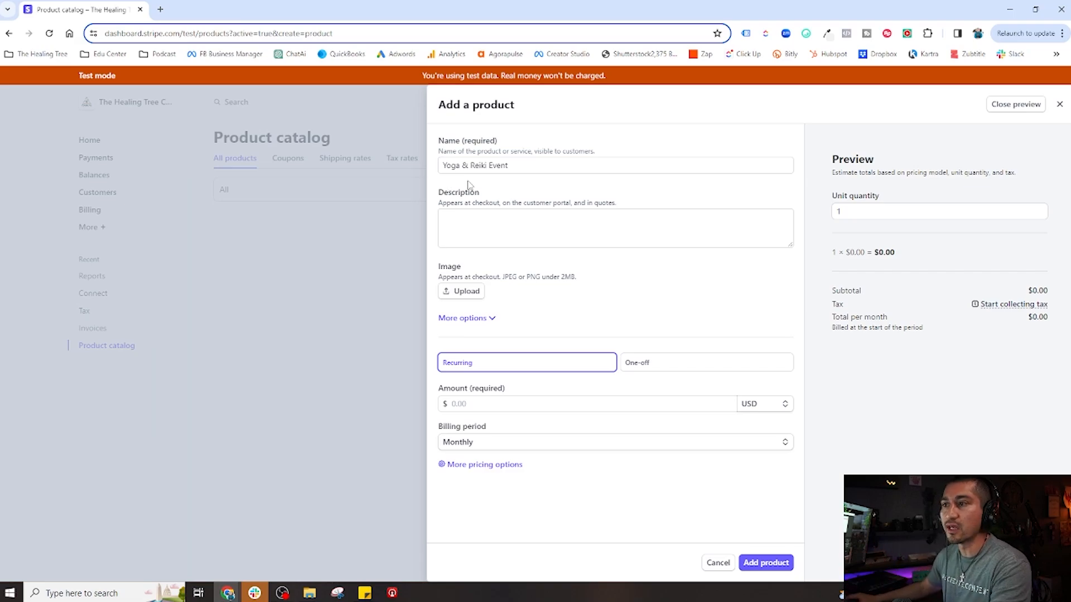
mouse_move(514, 168)
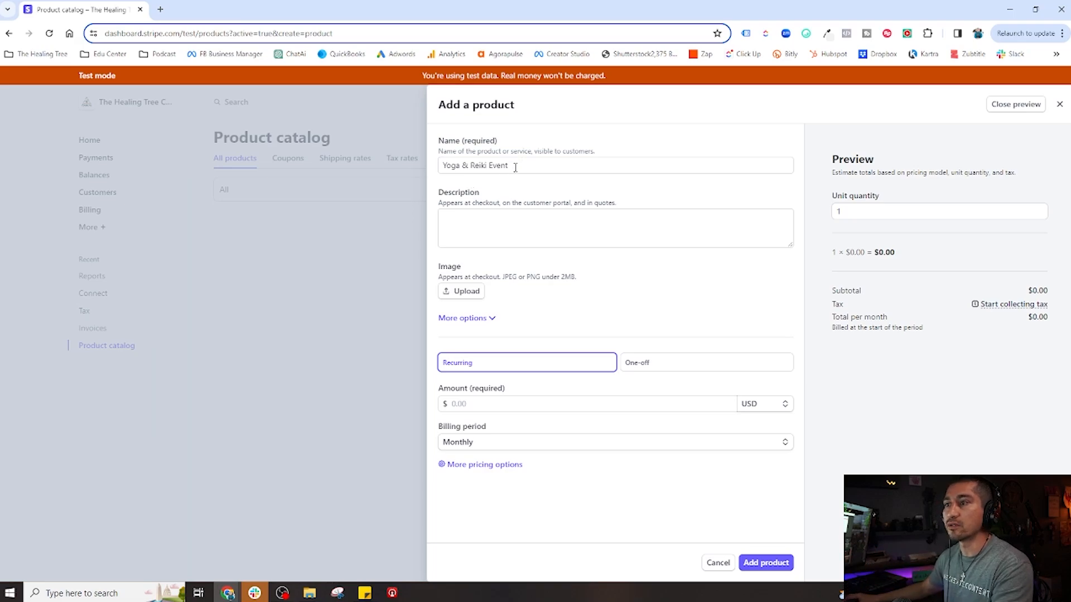
Begin the product description with 'Ex…', starting 'Experience the benefits of yoga'.
click(614, 227)
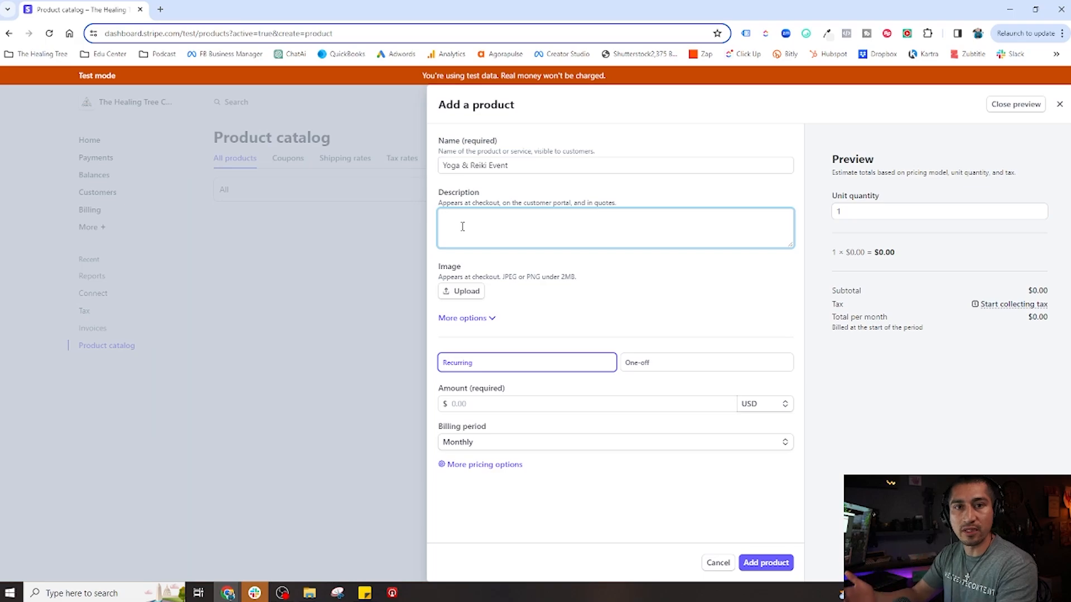
text(Ex)
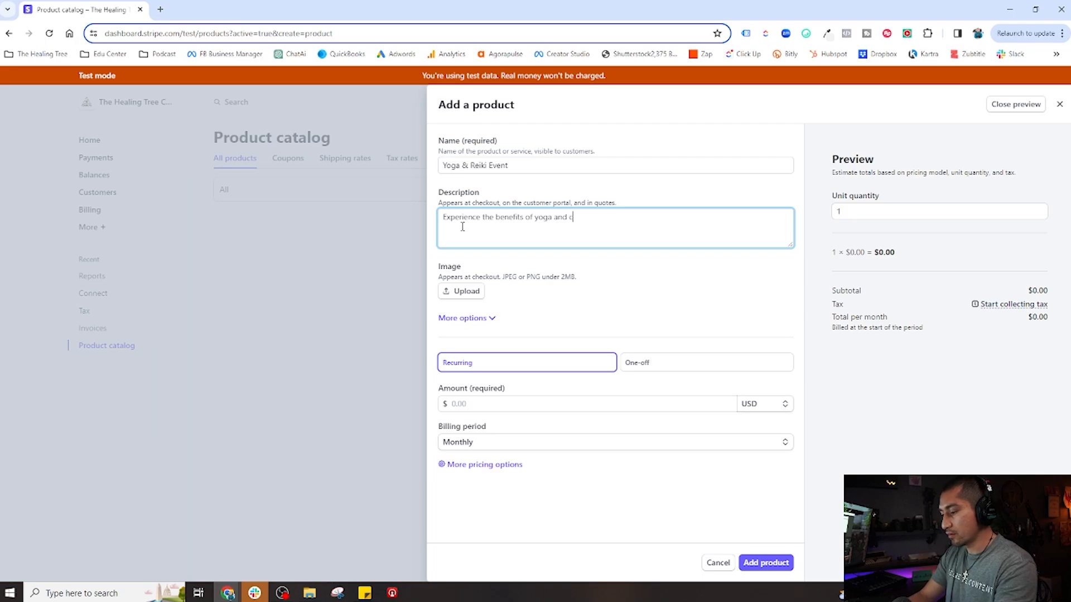
Continue the description about cleansing energy with reiki at The Healing Tree Collective.
text(leanse your energy with)
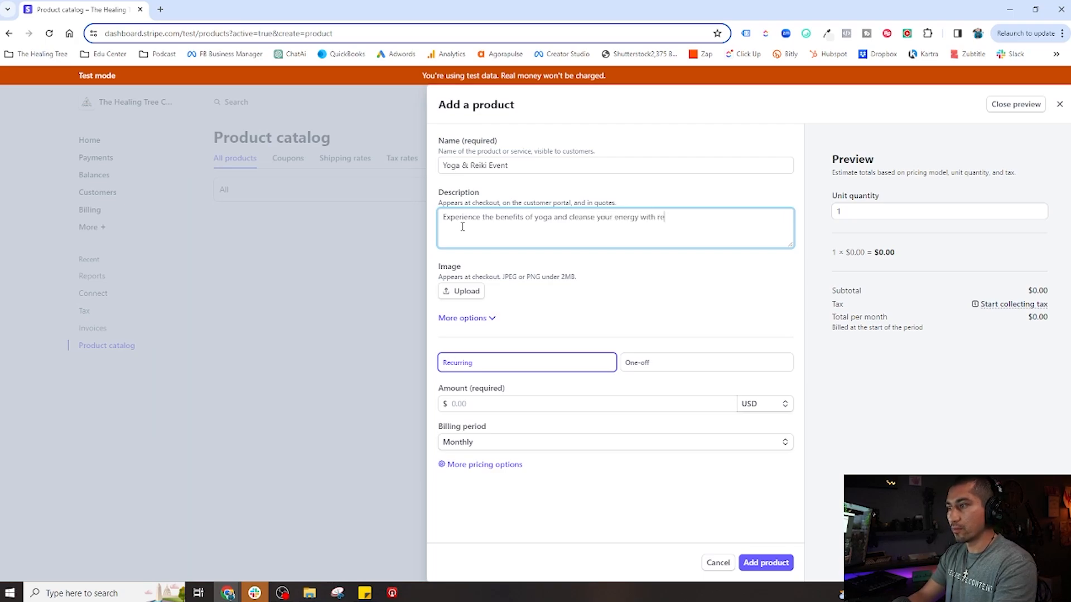
text(reiki at)
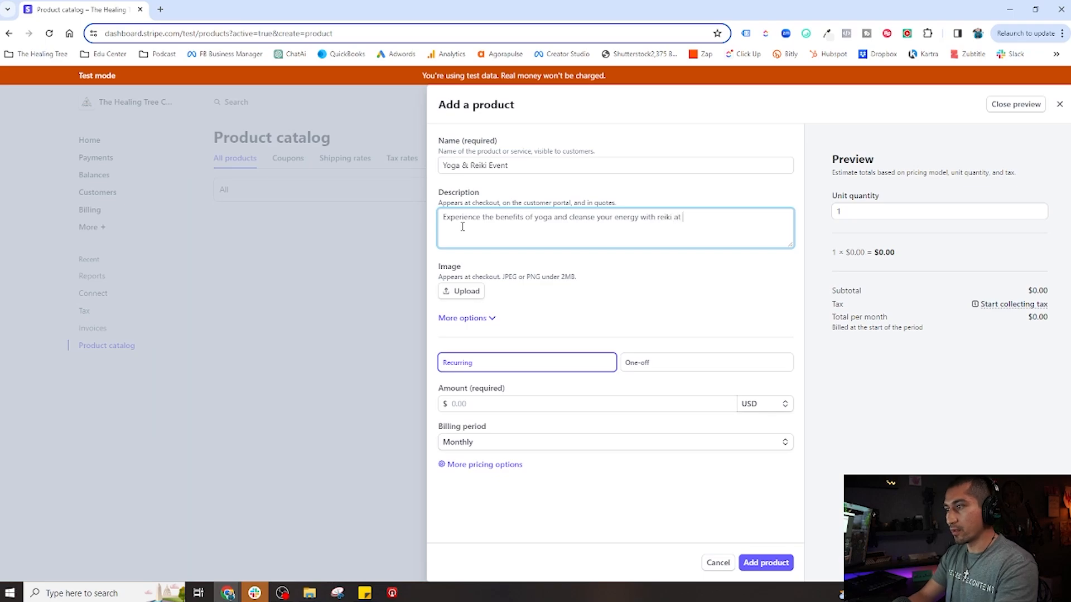
text(I)
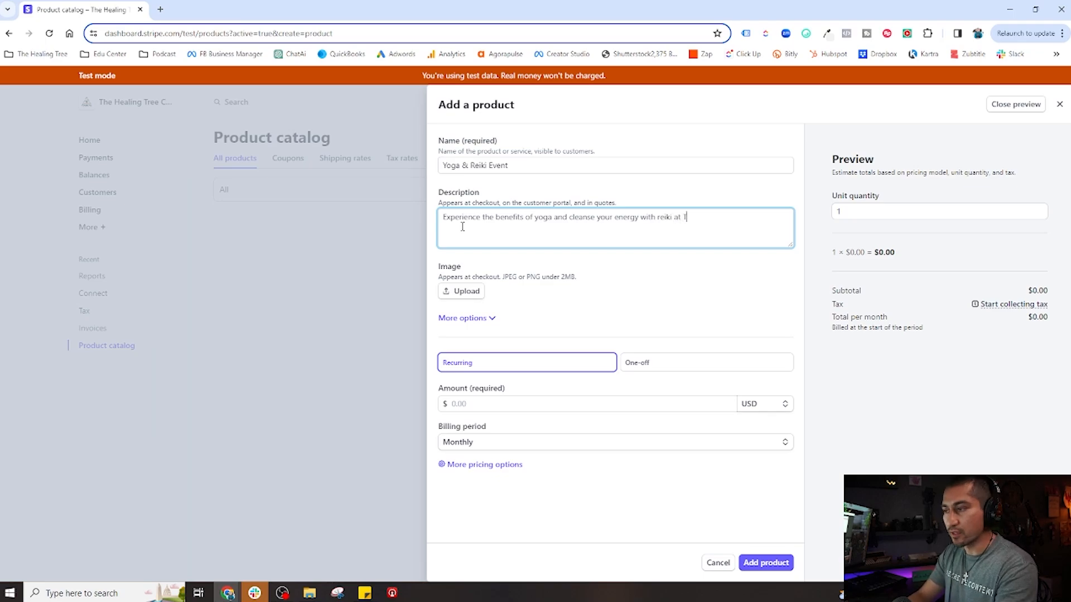
text(he Healing Tree Coll)
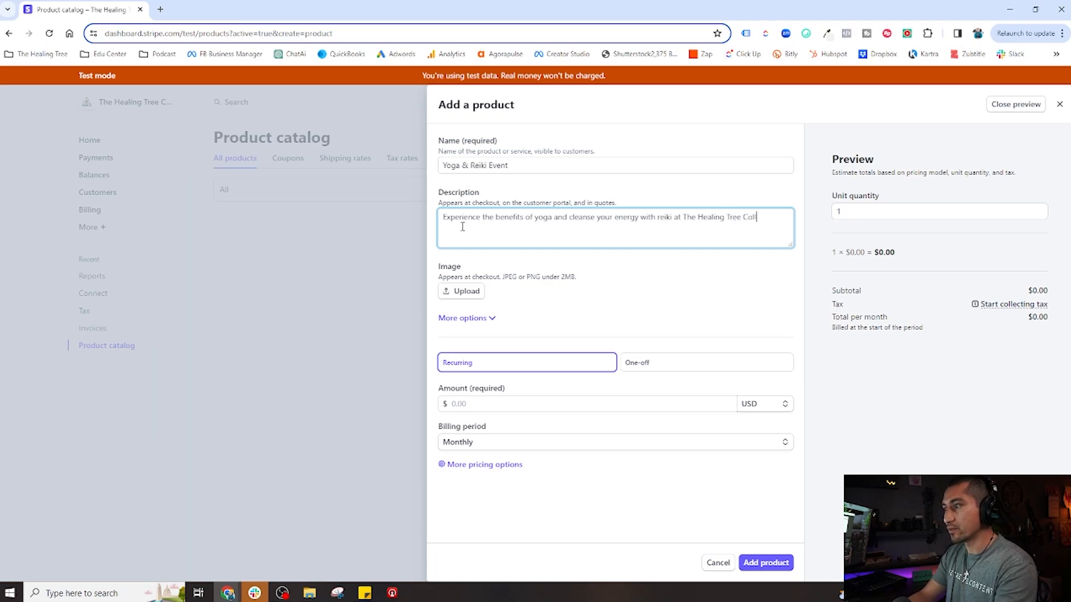
text(ective)
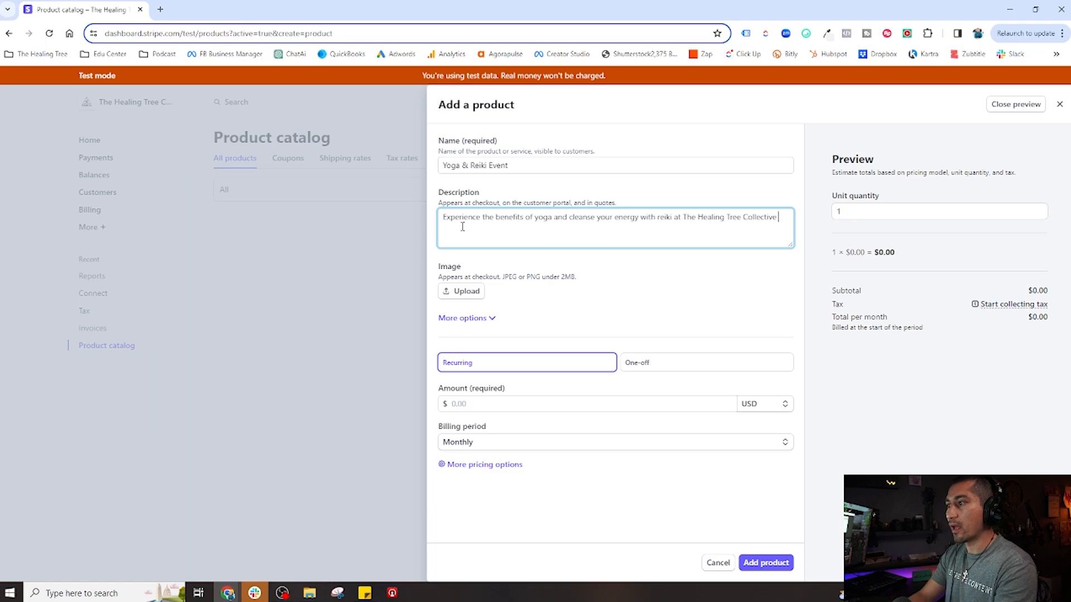
Add the line 'Monday March 3, 2024 2-4pm' to the description.
text(Monday)
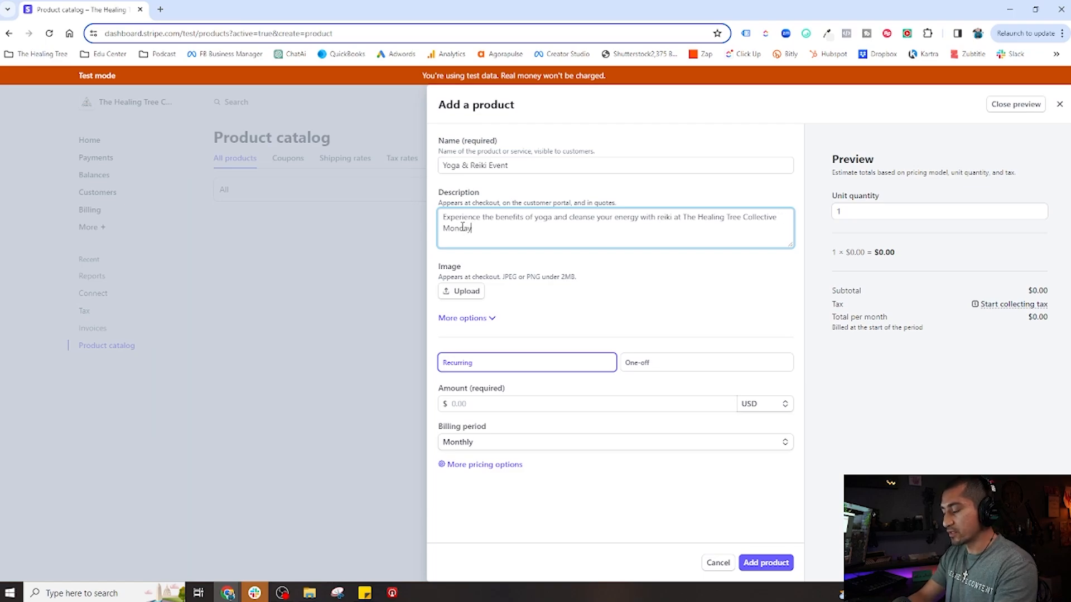
text(March 3)
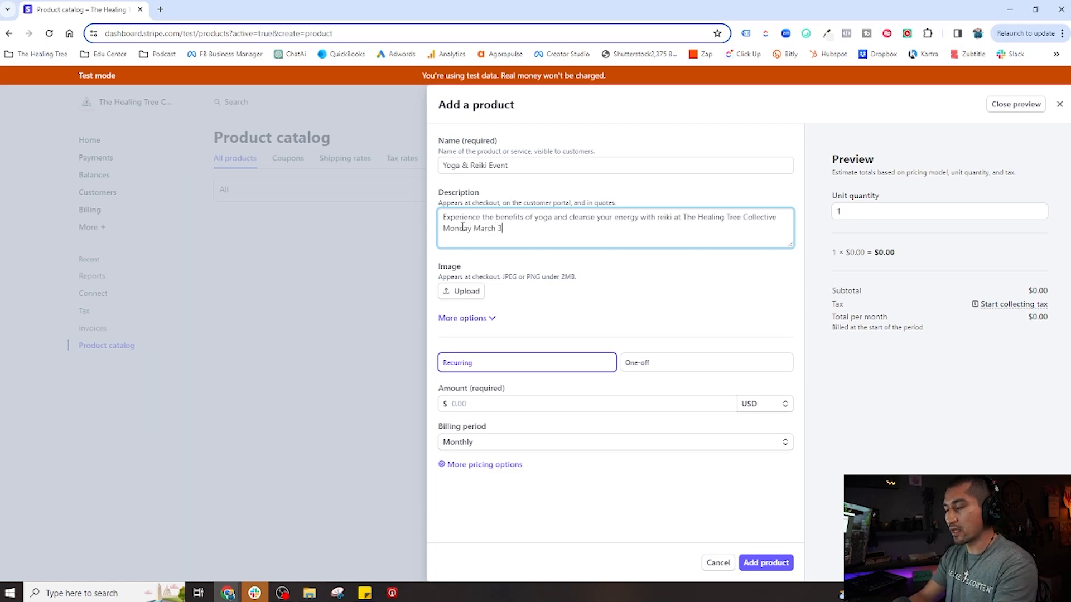
text(, 2024)
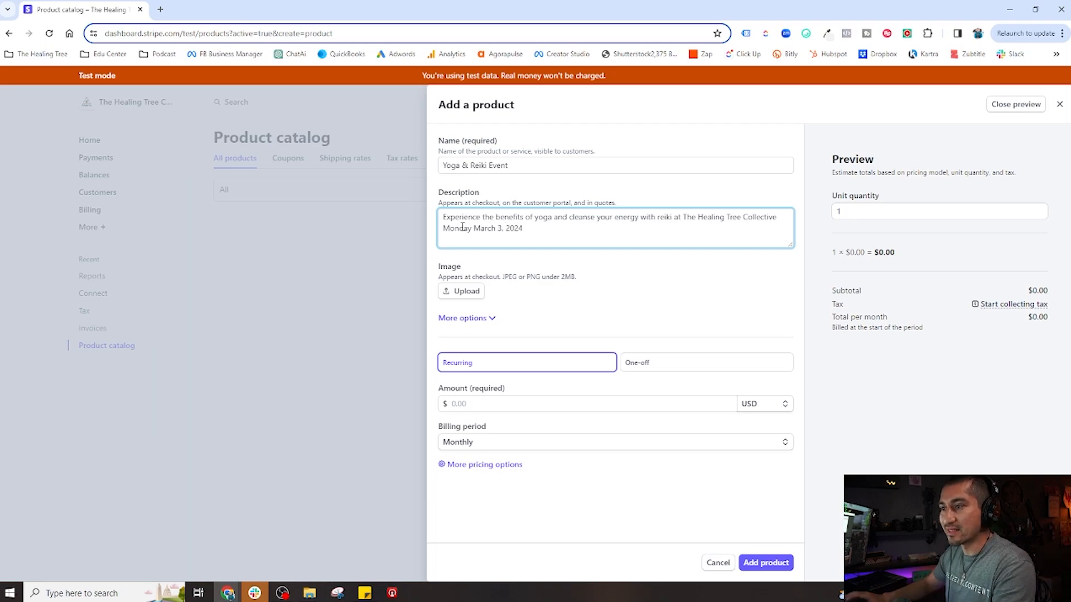
text(at)
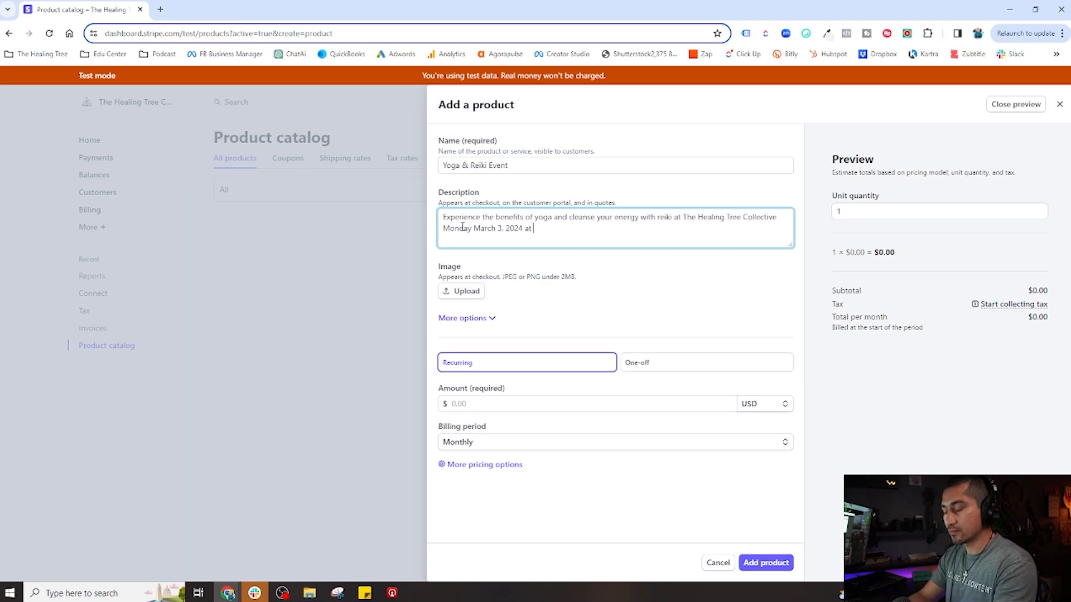
key(BackSpace)
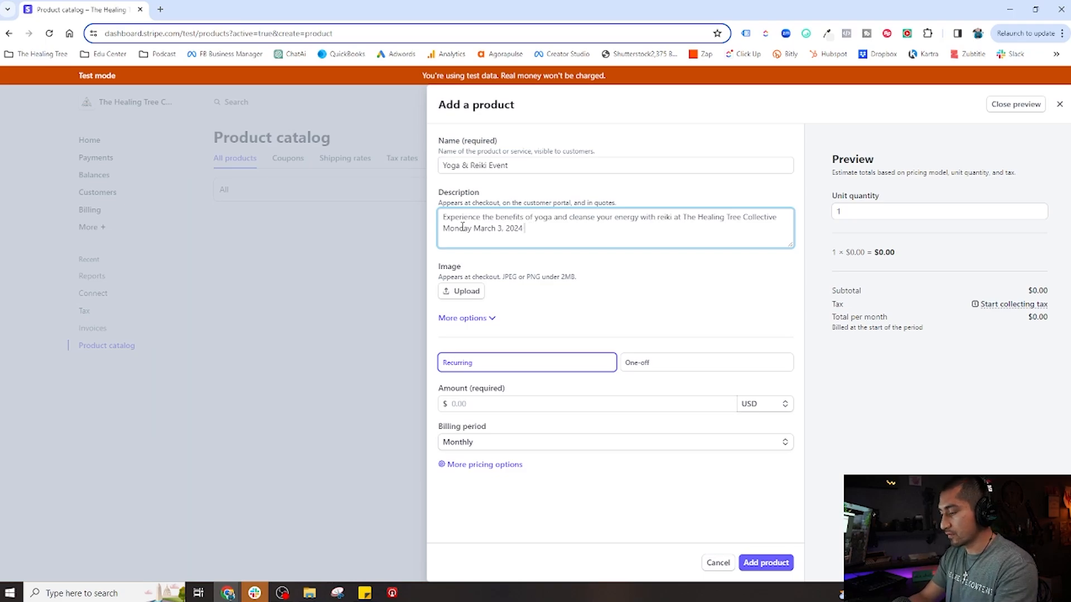
text(2-)
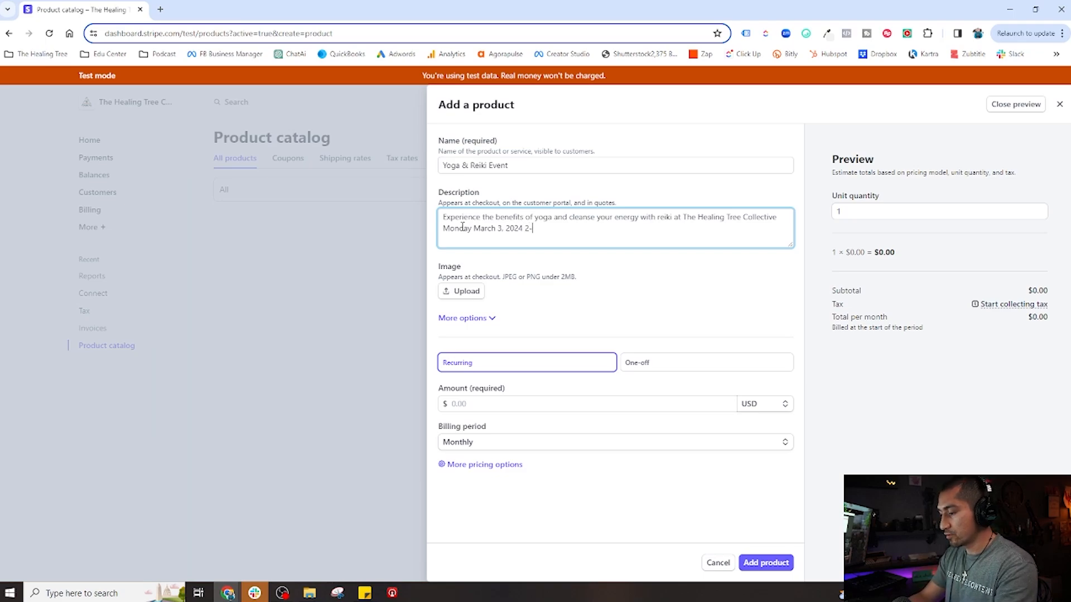
text(4pm)
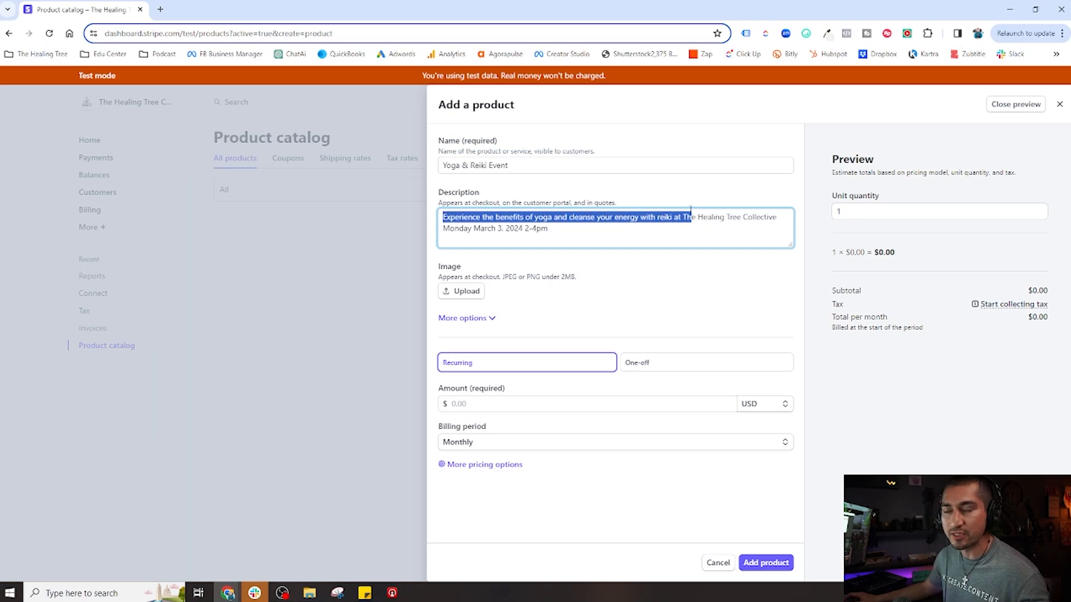
click(685, 216)
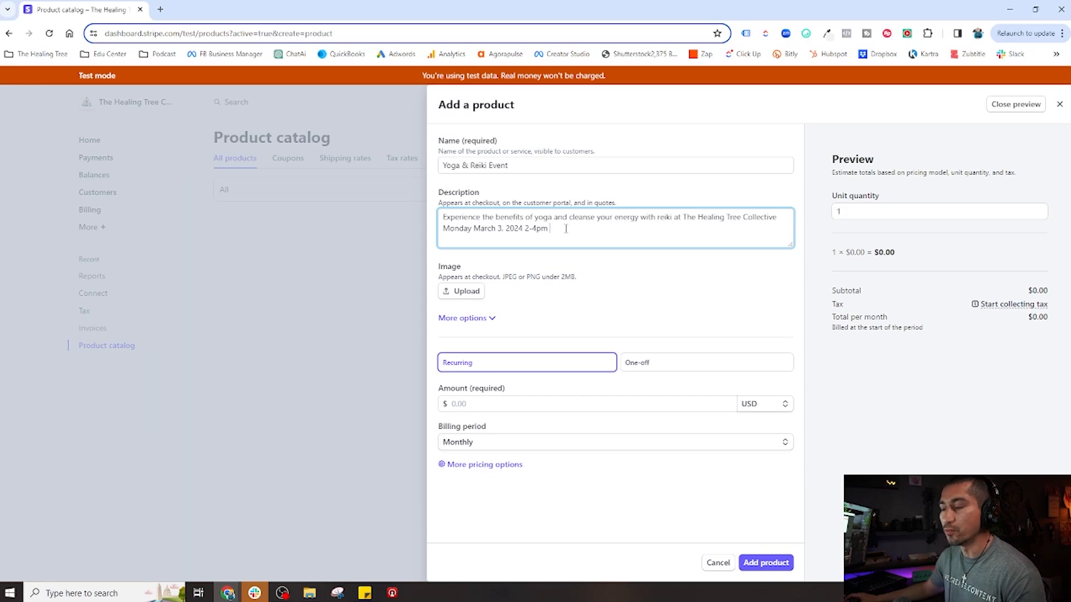
mouse_move(491, 270)
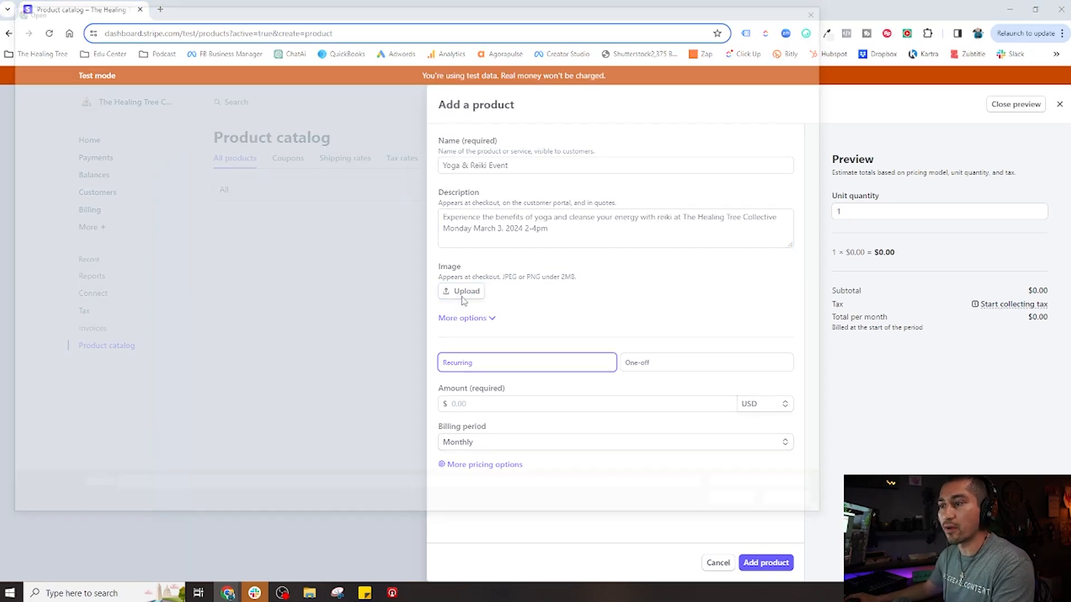
Pick the purple SocialConnections graphic from the E: drive as the product image.
click(462, 291)
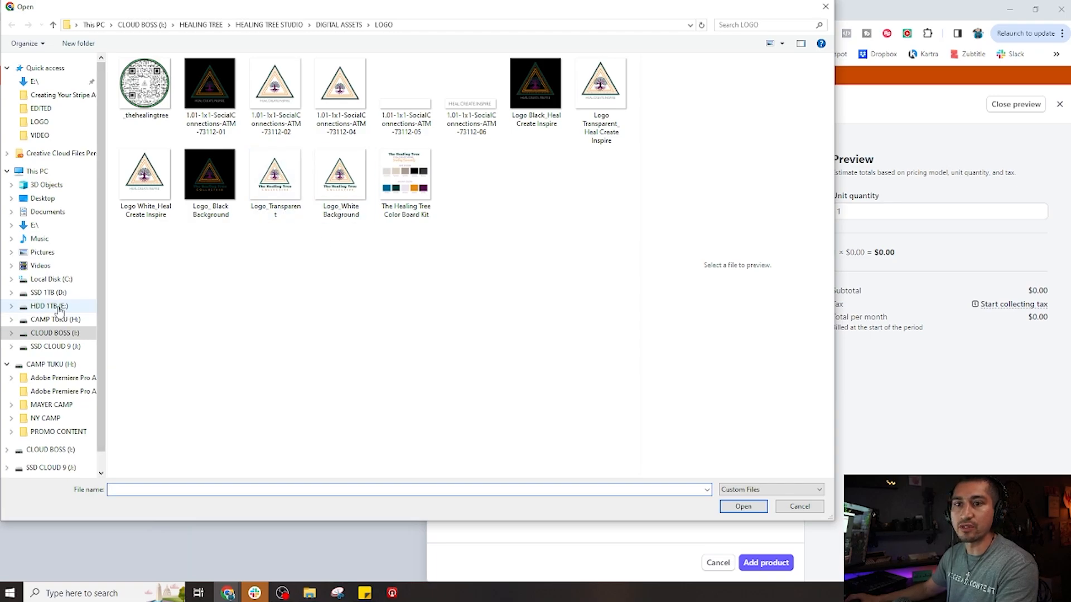
click(50, 332)
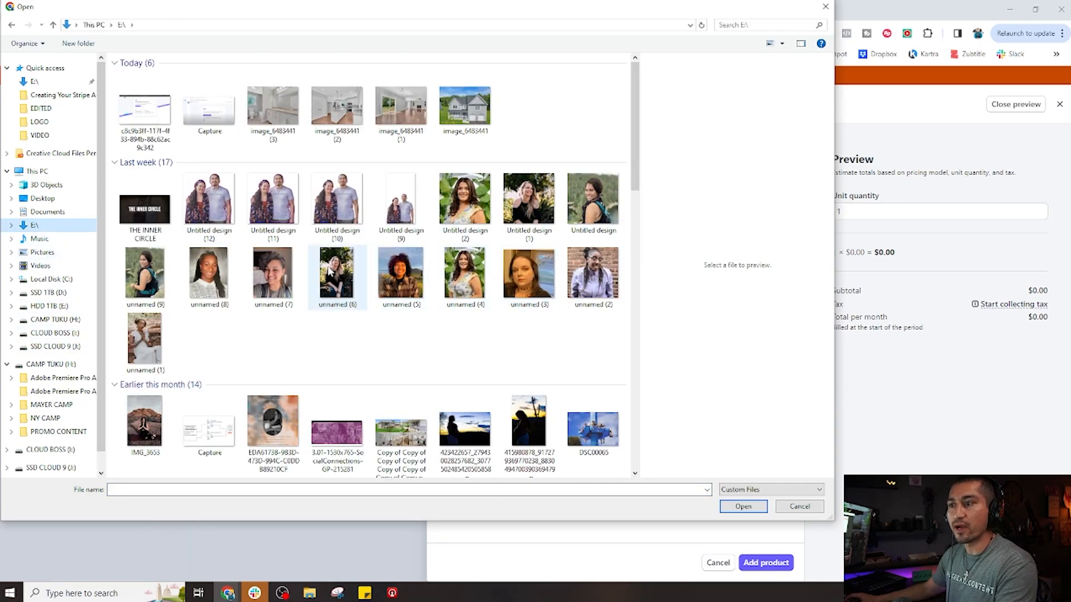
scroll(down, 3)
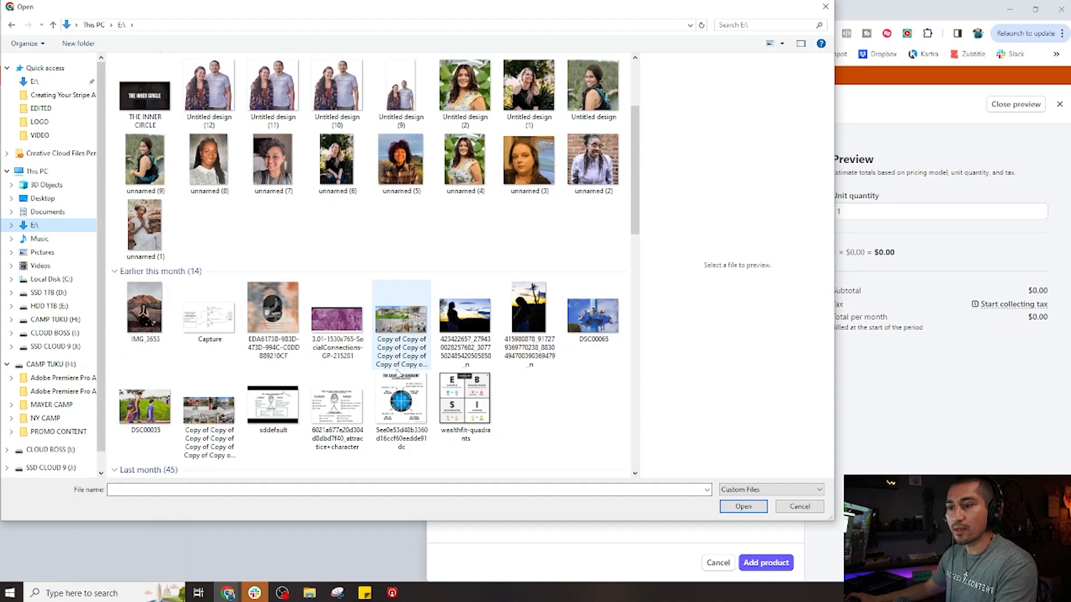
click(336, 308)
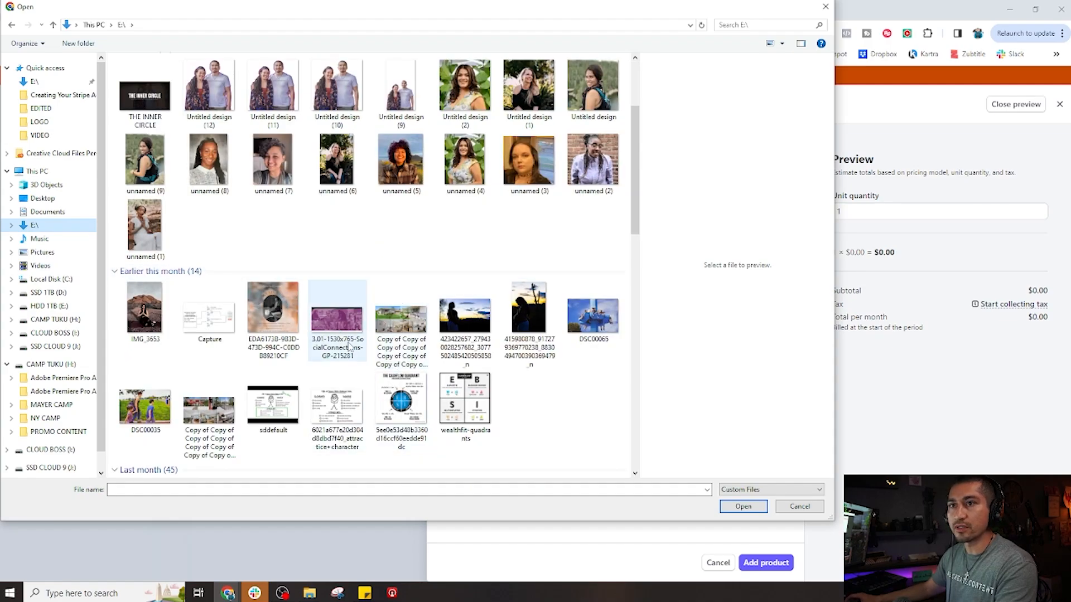
scroll(down, 3)
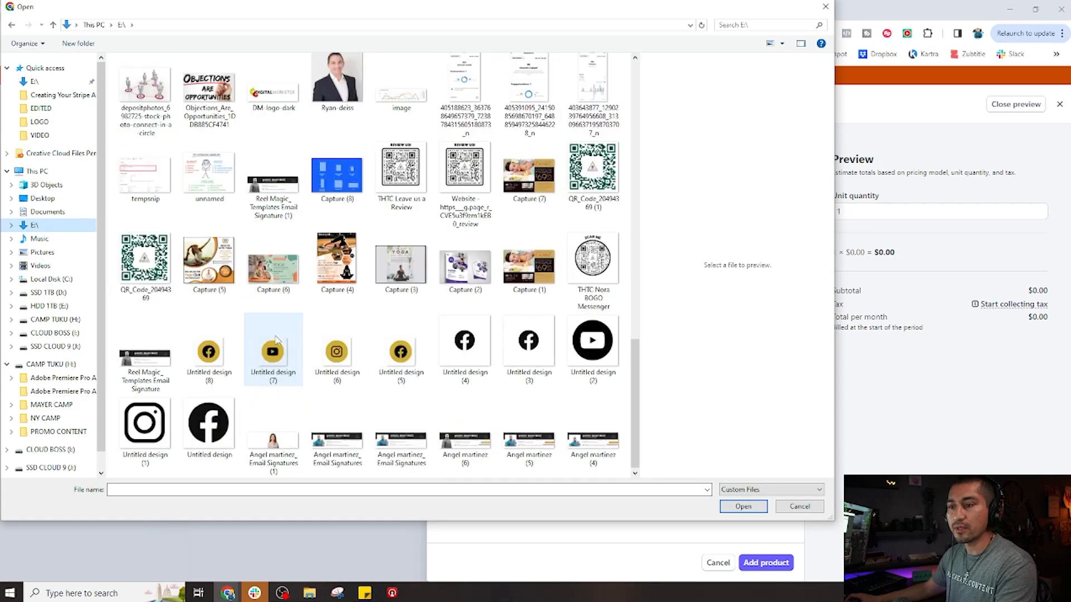
scroll(down, 3)
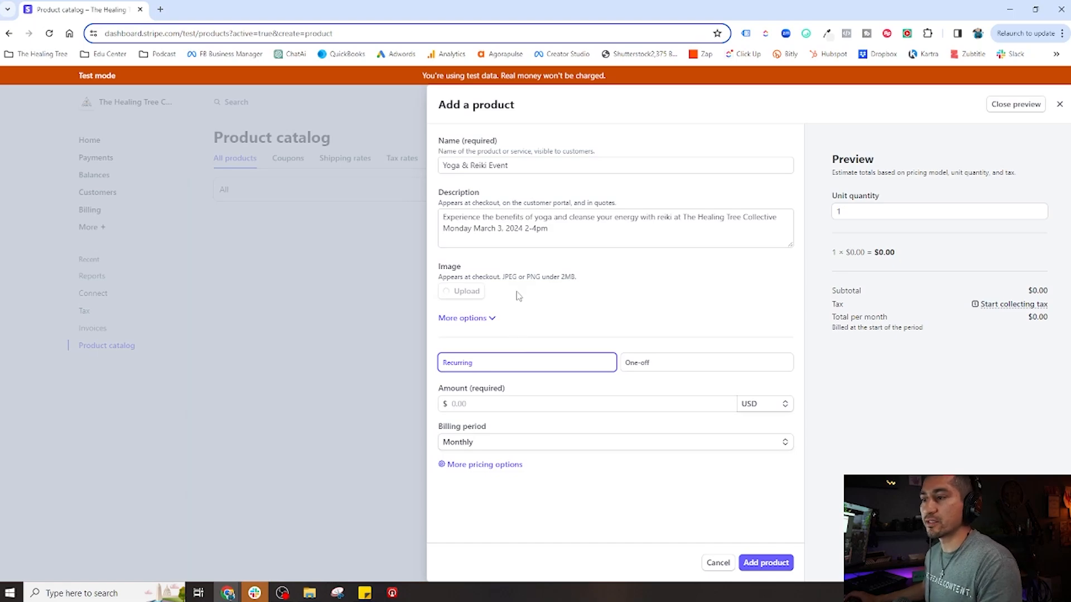
Expand More options and enter 'yoga & reiki event' as the statement descriptor.
click(465, 291)
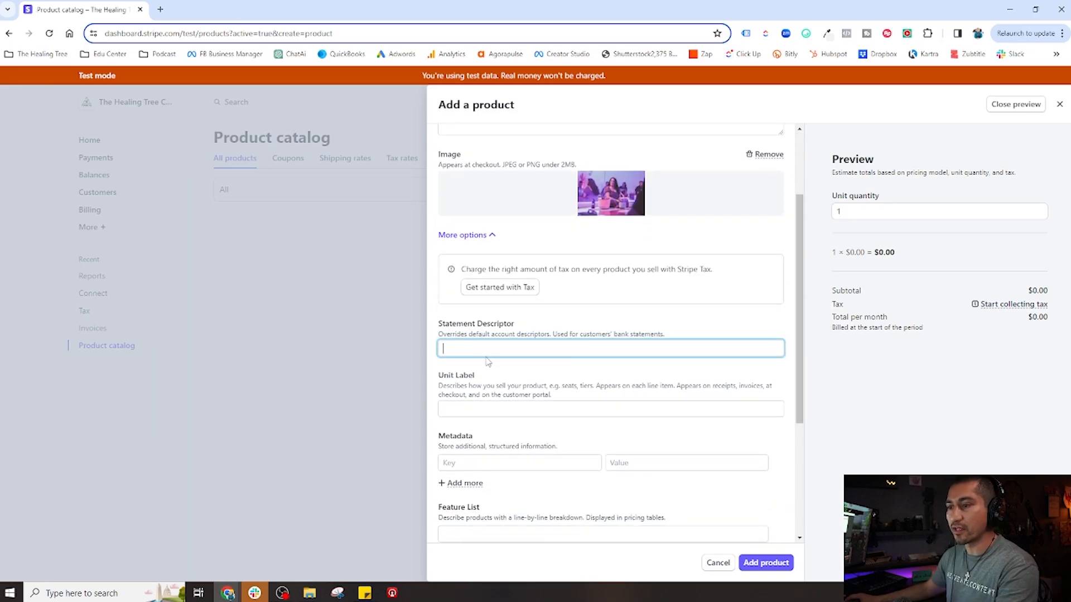
scroll(down, 3)
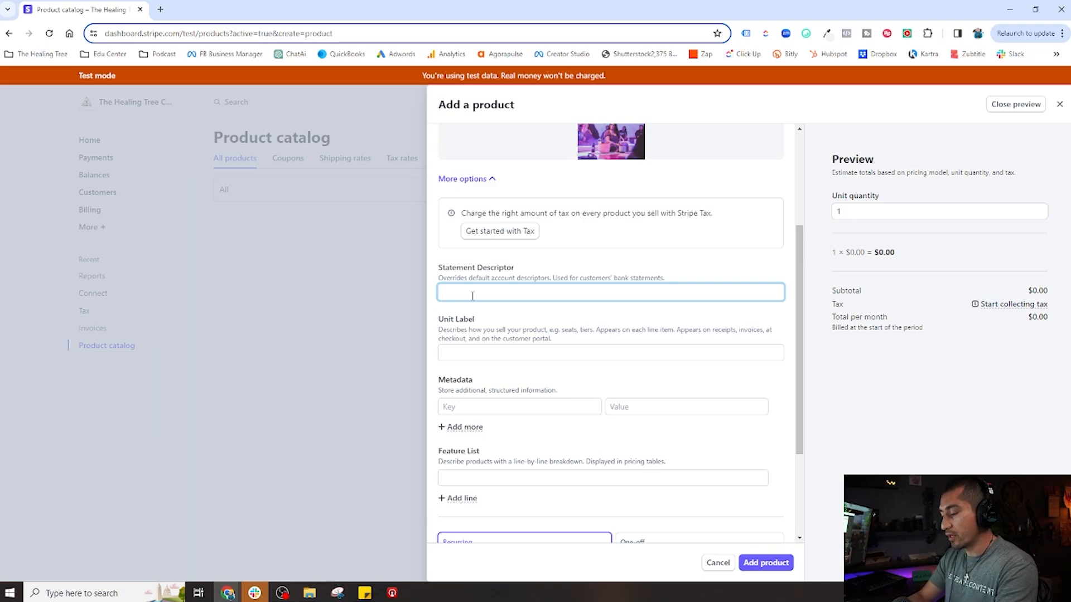
text(yoga & reiki event)
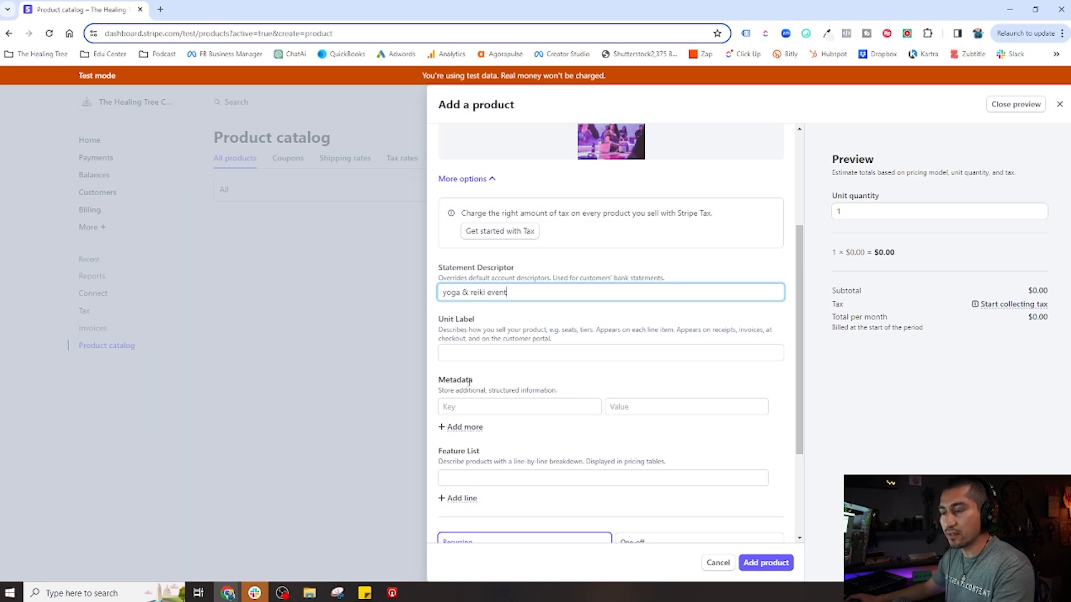
scroll(down, 3)
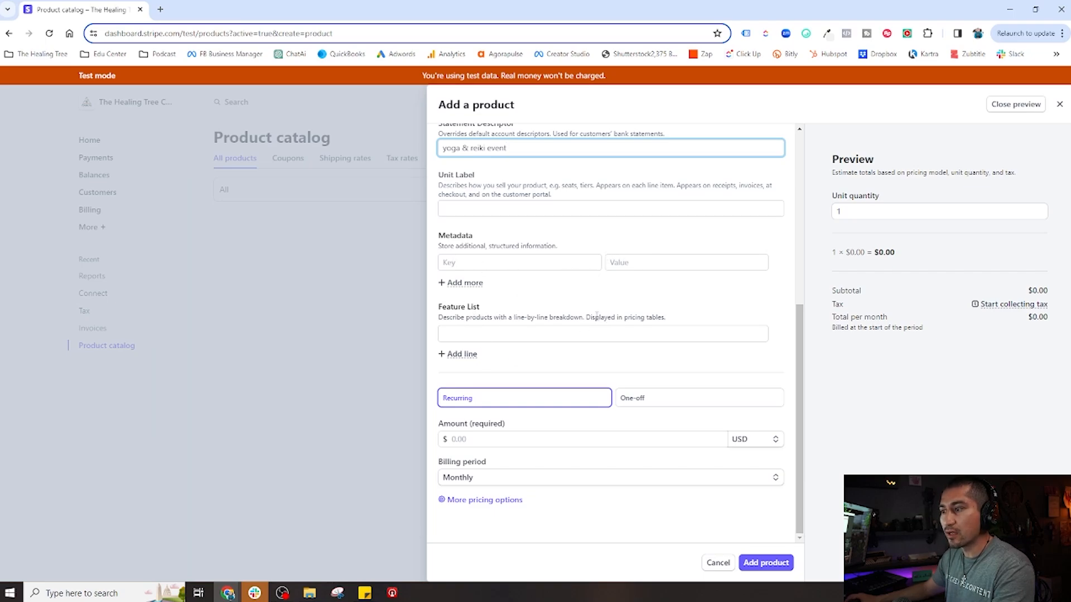
click(601, 334)
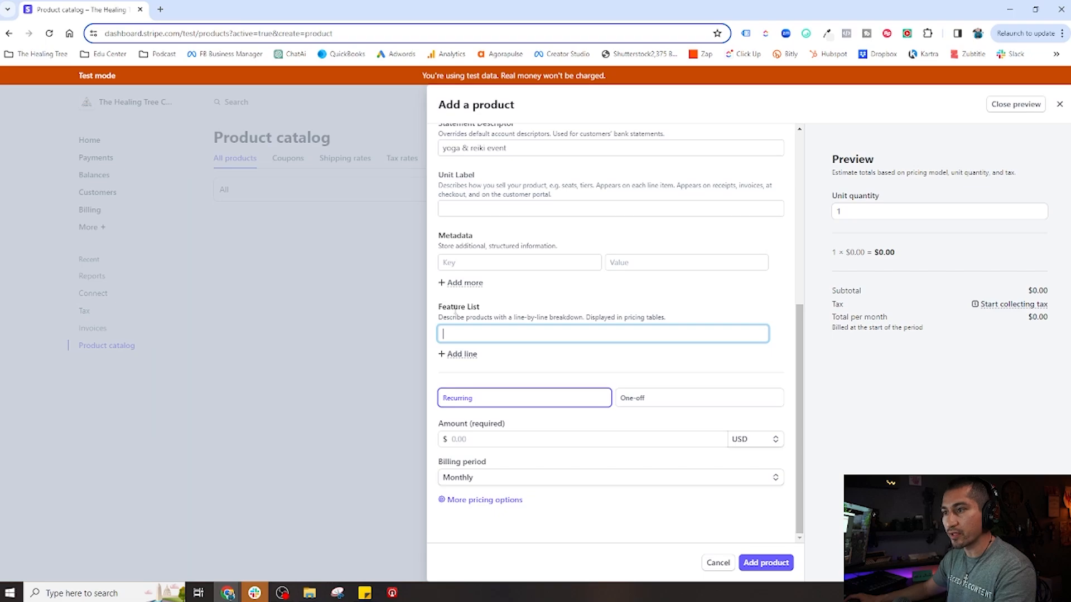
mouse_move(543, 363)
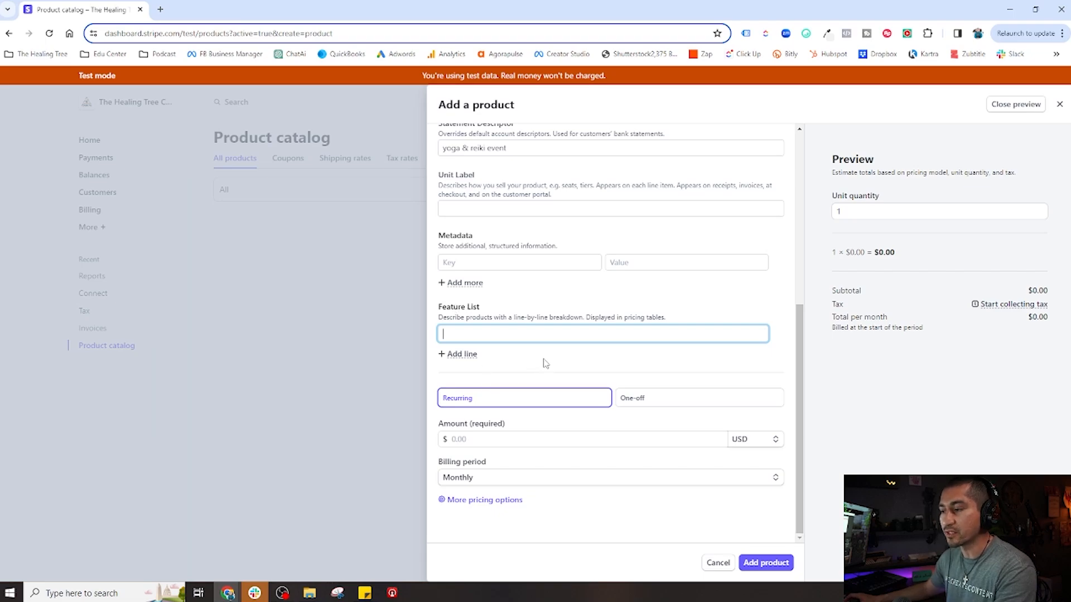
mouse_move(481, 408)
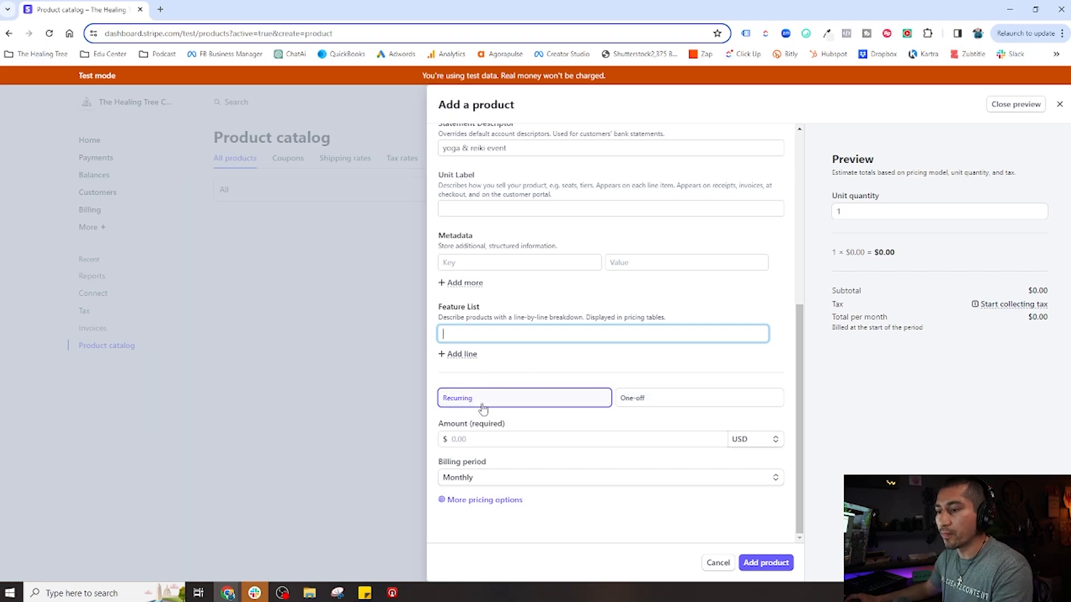
mouse_move(447, 142)
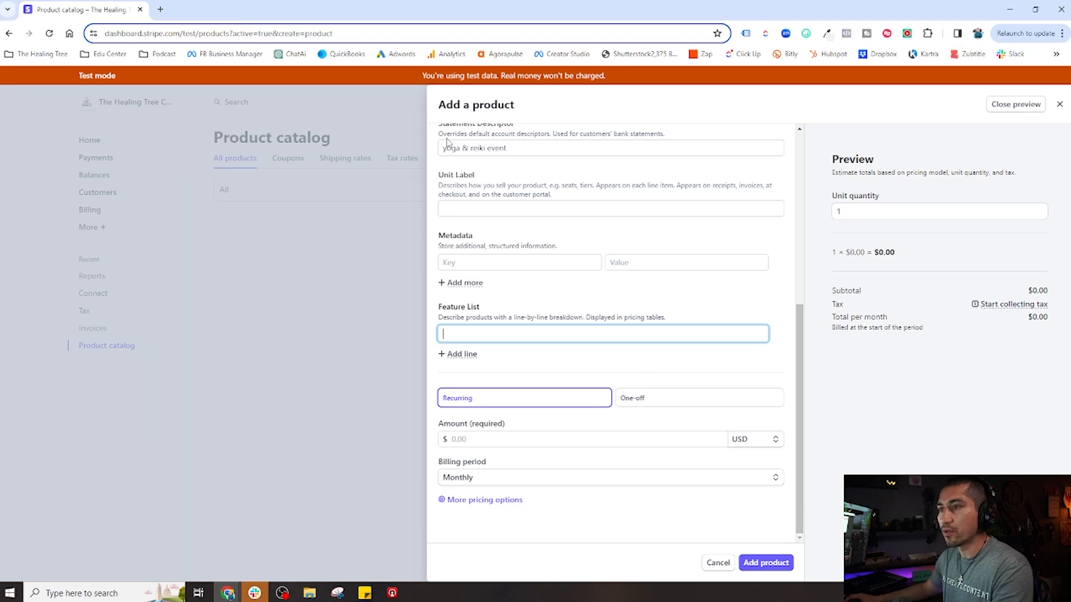
Capitalize the statement descriptor to 'Yoga & Reiki Event' and set a one-off $40.00 price.
click(609, 148)
text(Yoga & Reiki )
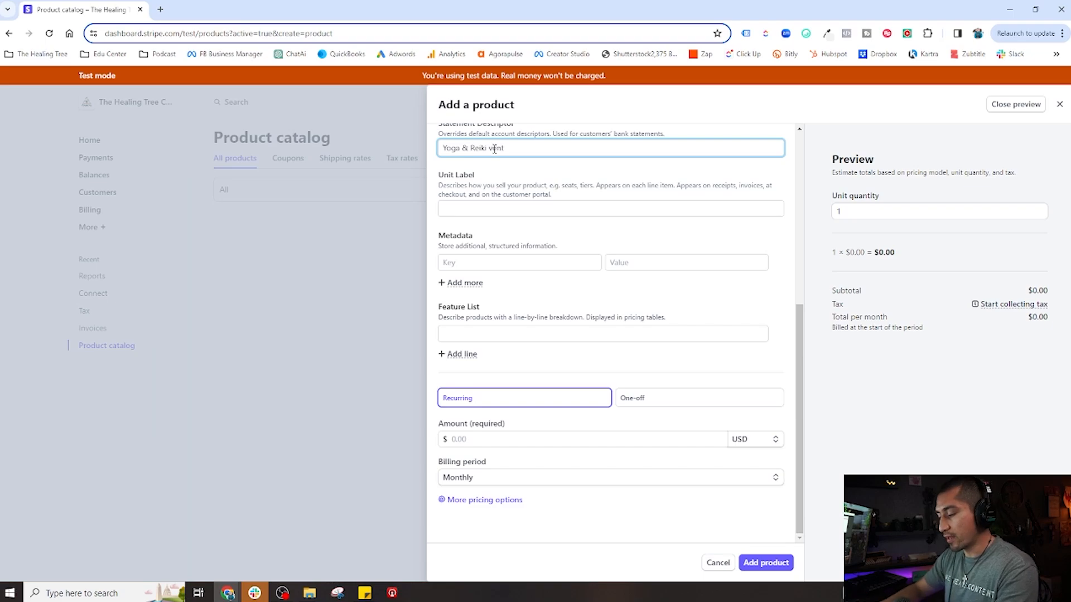
text(Event)
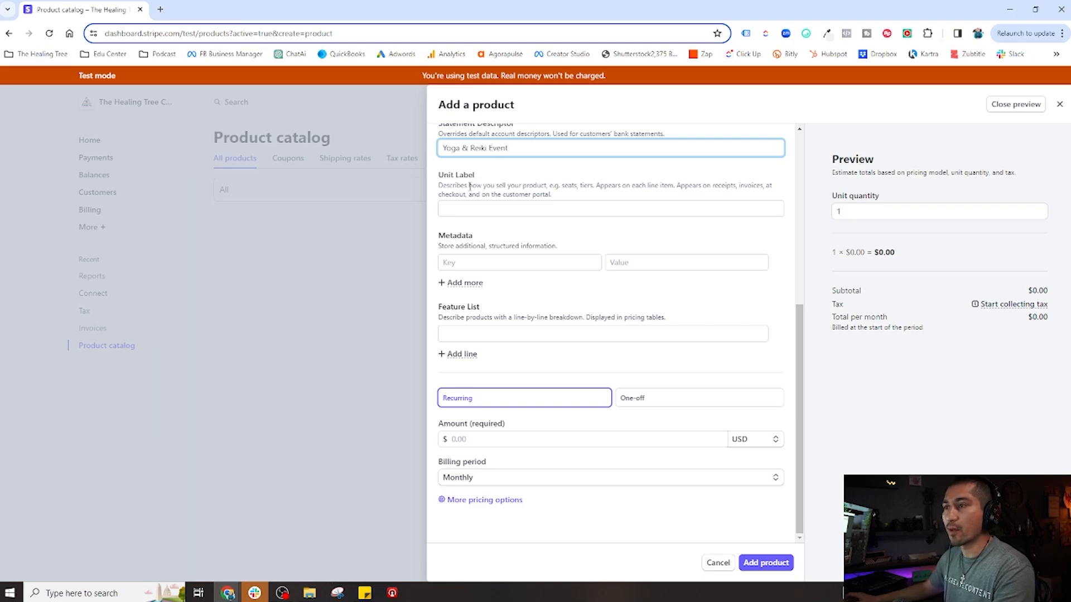
mouse_move(538, 359)
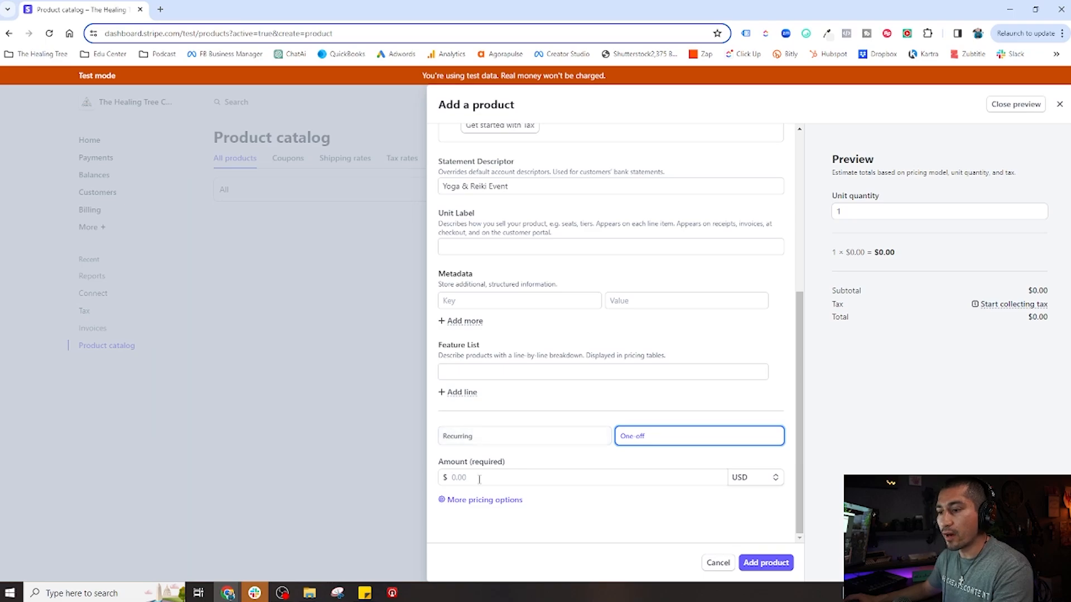
text(40.00)
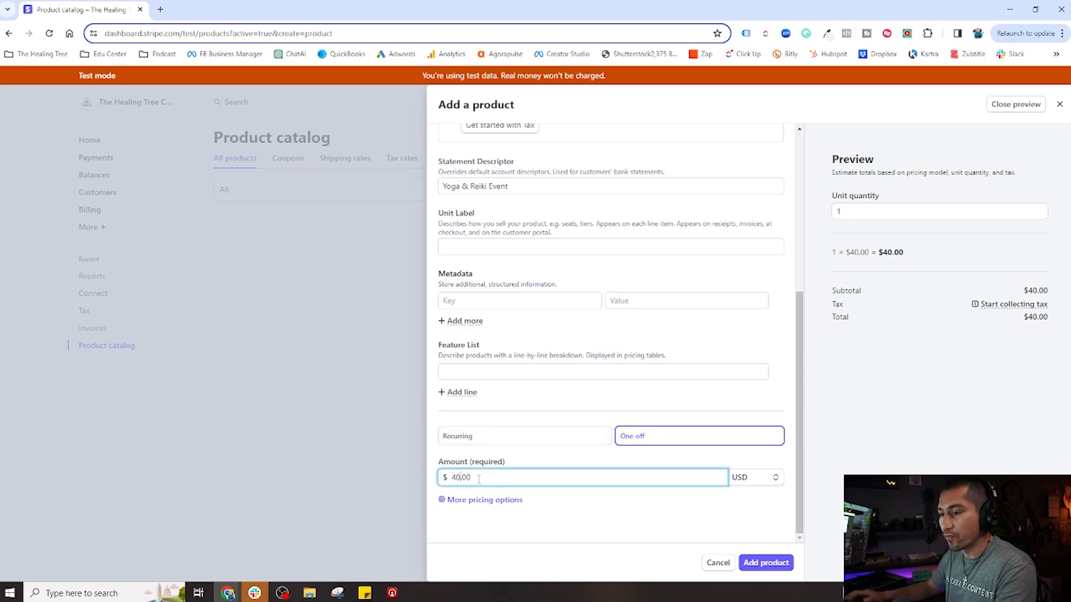
click(575, 500)
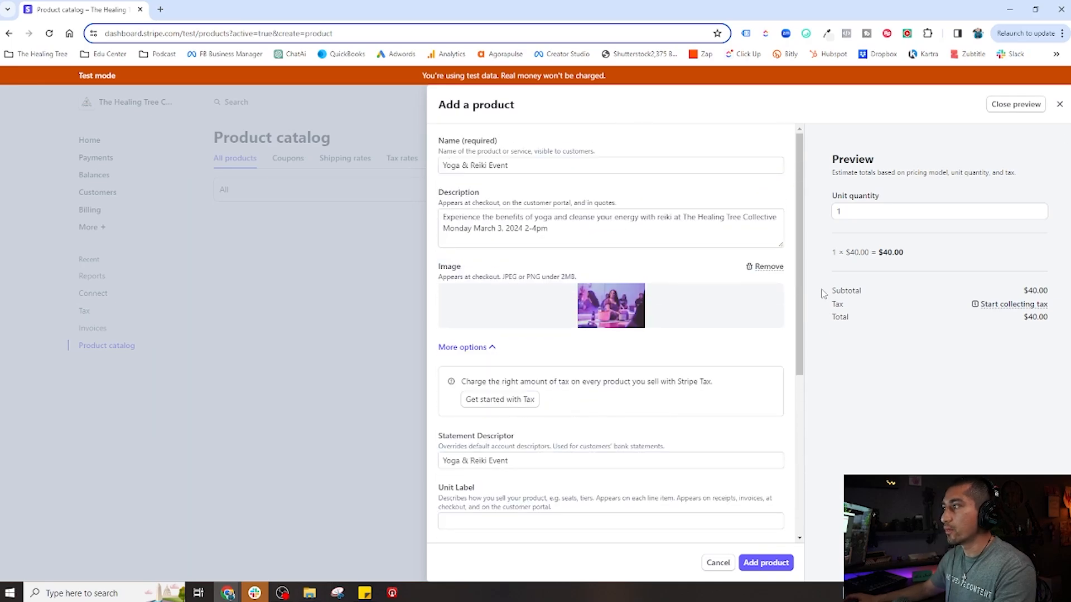
mouse_move(907, 289)
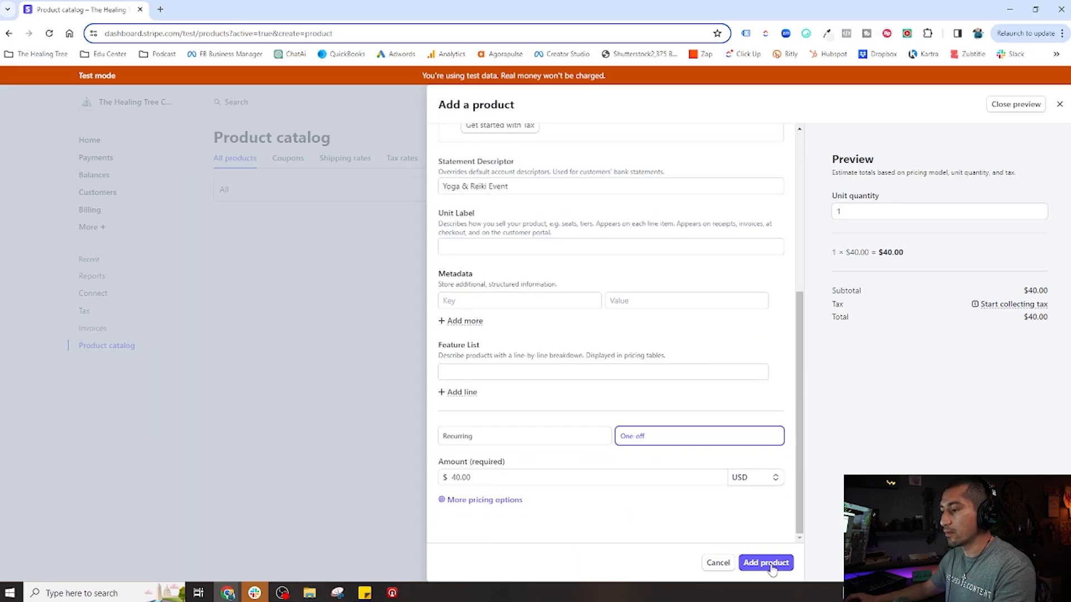
Save the product, then browse Coupons, Tax rates and Pricing tables before returning to All products.
click(764, 563)
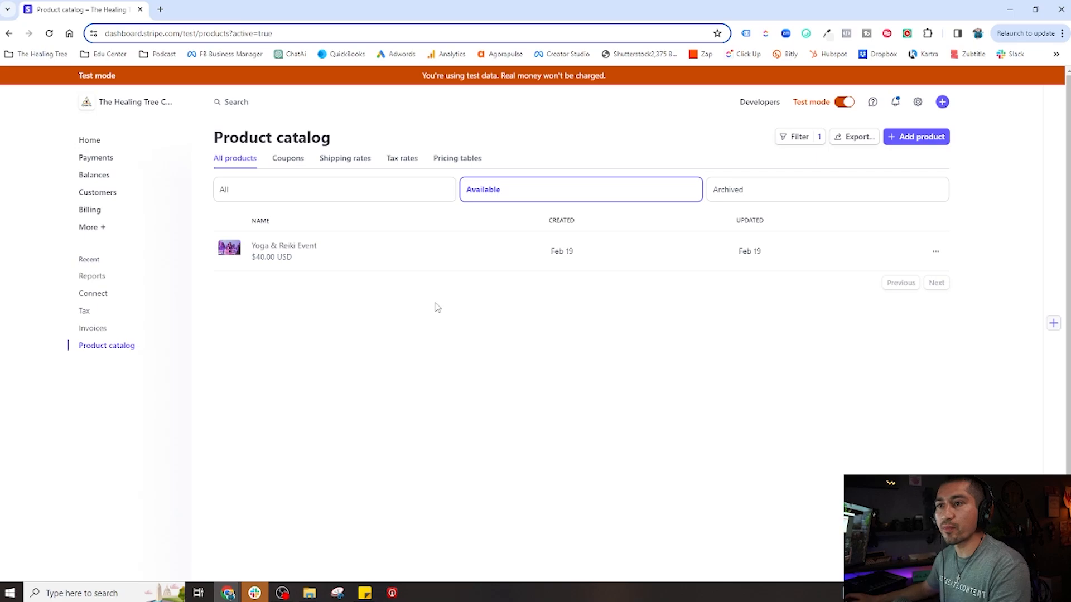
mouse_move(288, 157)
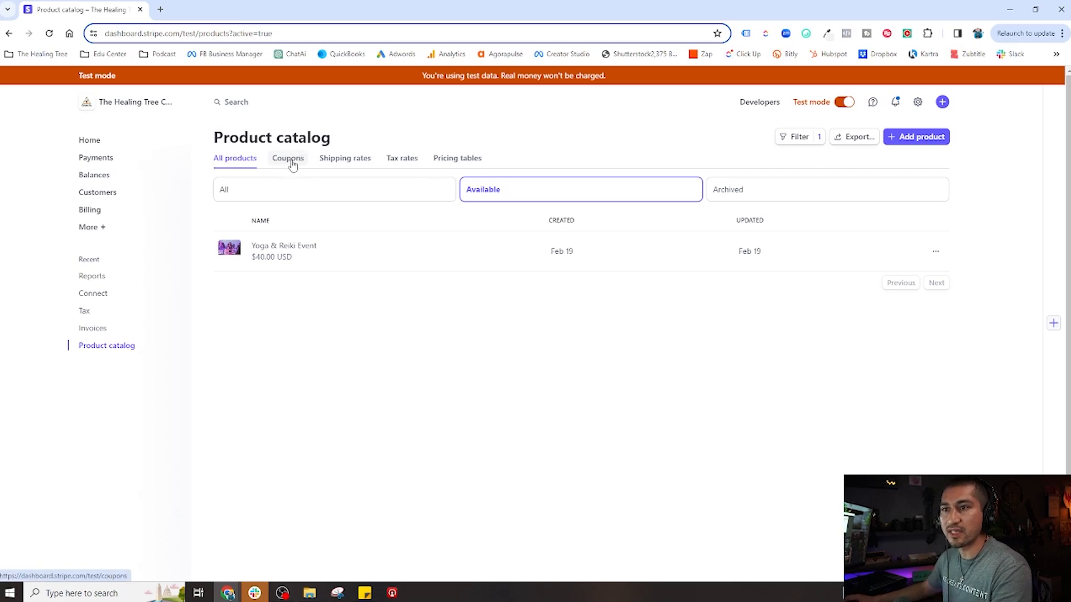
click(288, 158)
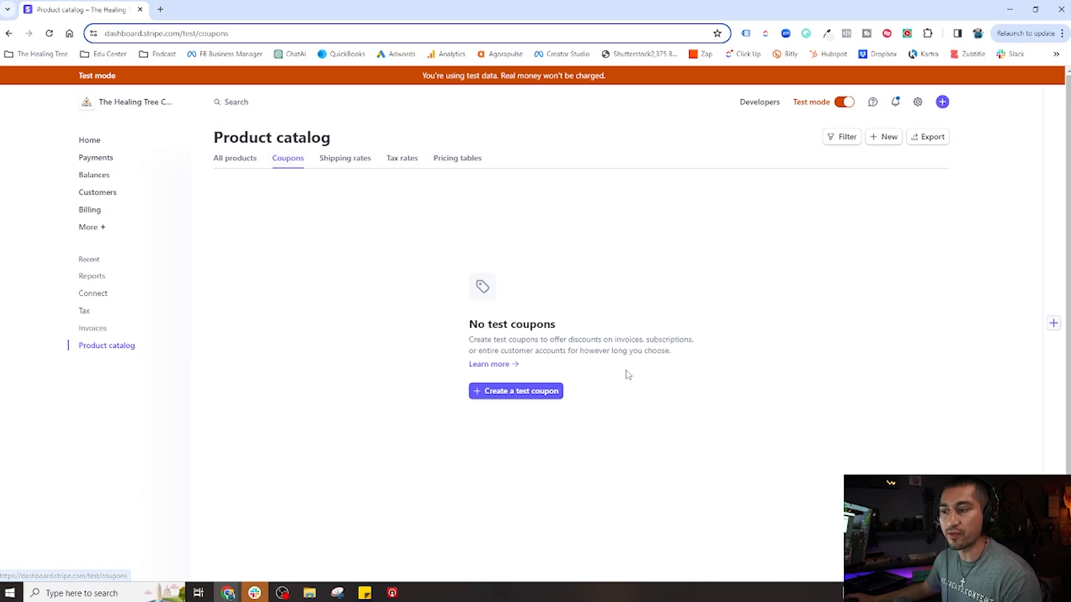
mouse_move(521, 400)
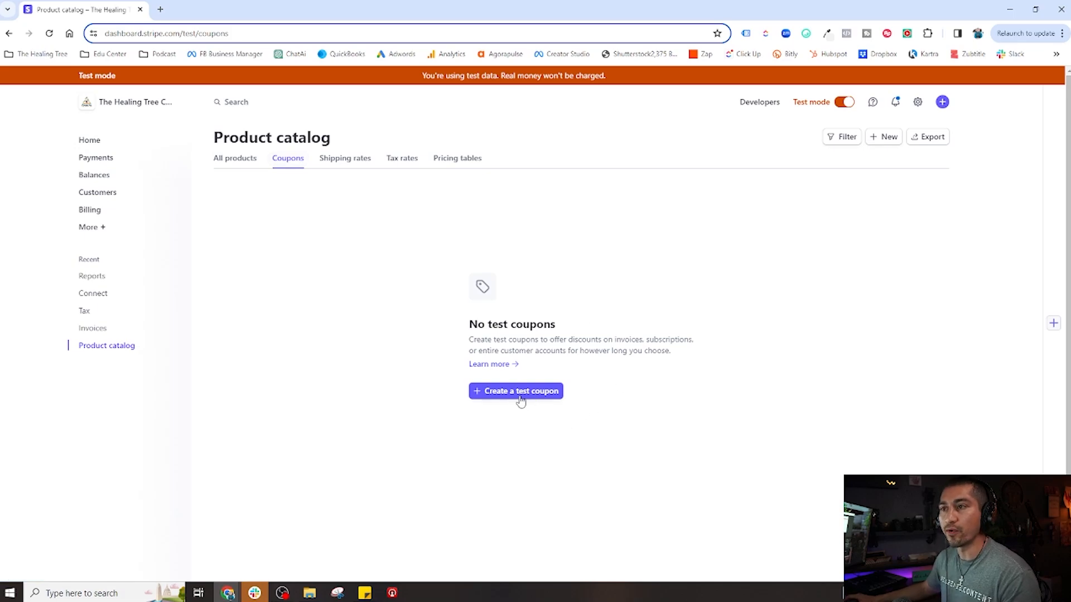
click(344, 158)
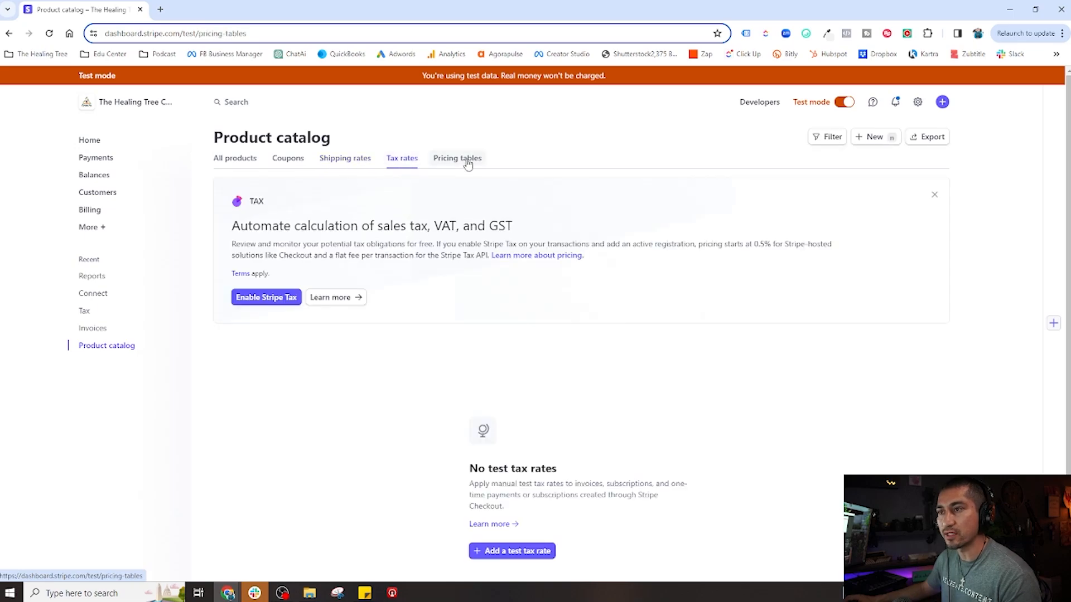
click(457, 158)
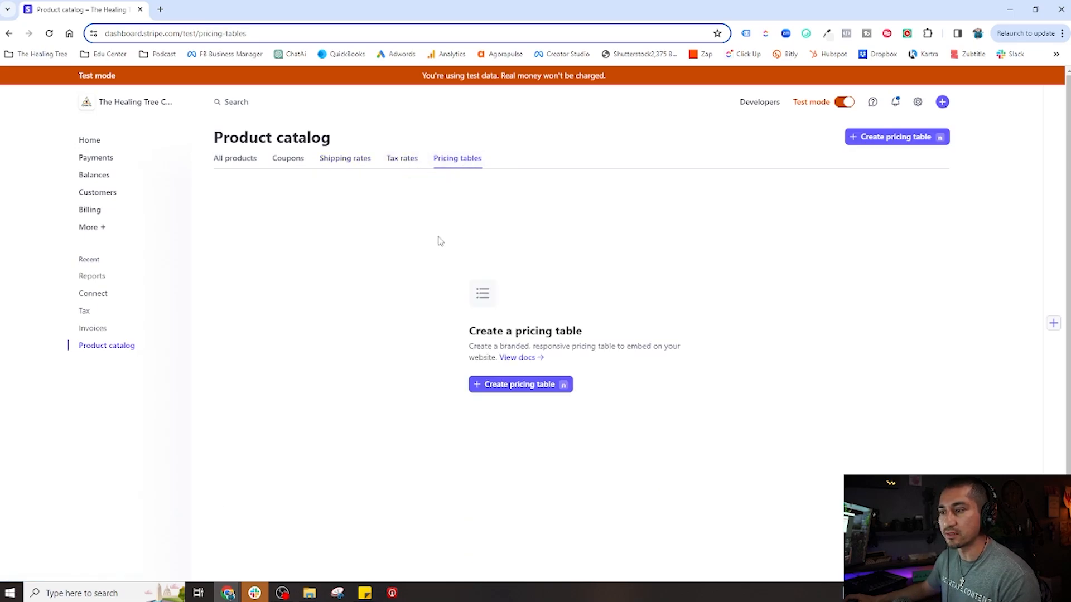
mouse_move(435, 255)
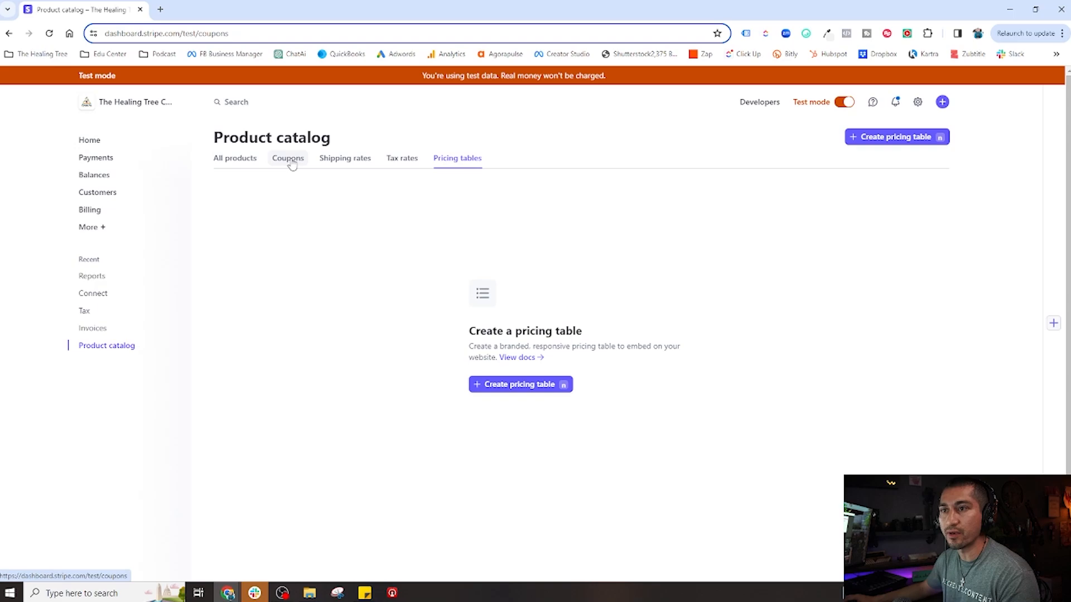
click(288, 158)
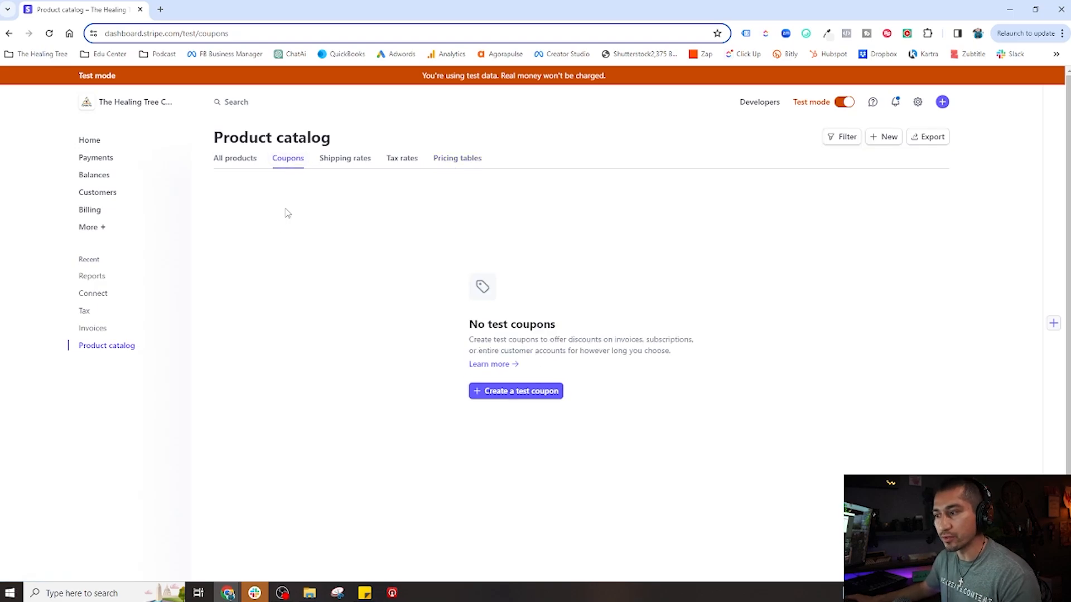
click(235, 158)
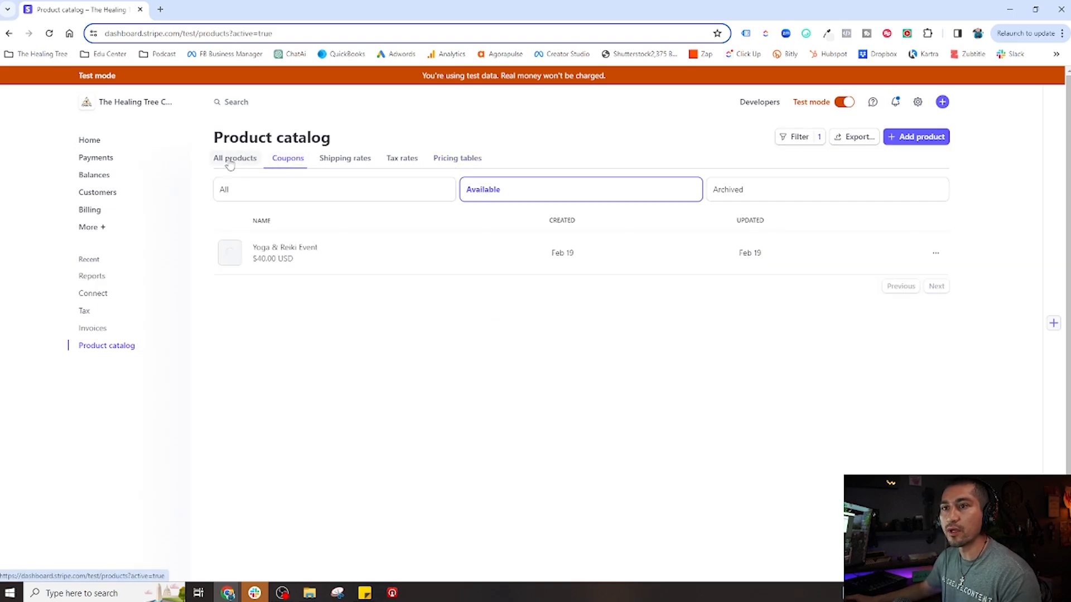
click(234, 158)
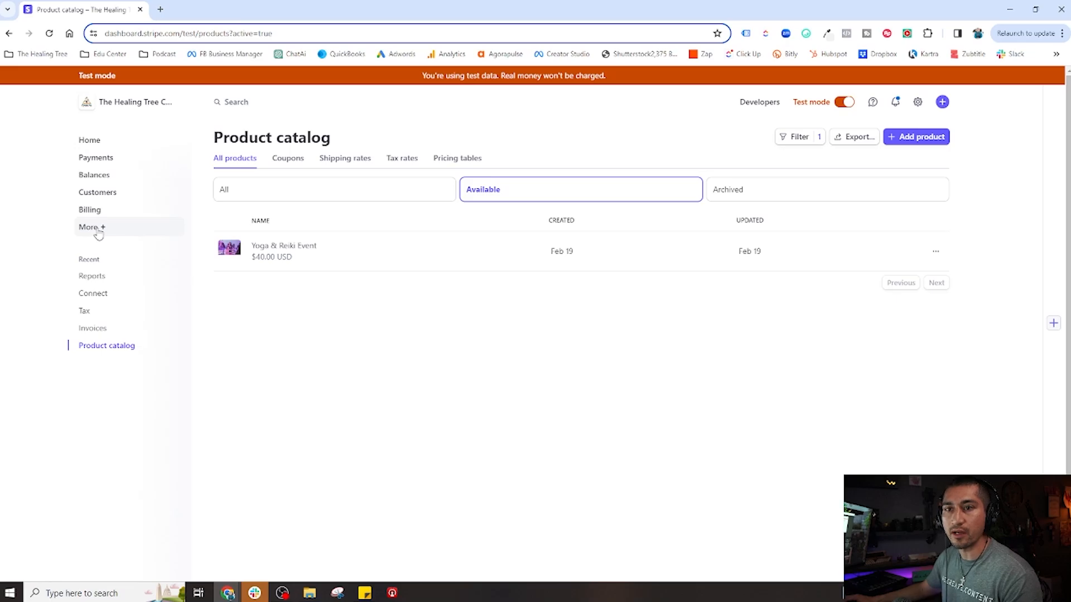
Open Payment links from the More menu, showing the deactivated $50 'yoga and sound' link.
click(88, 227)
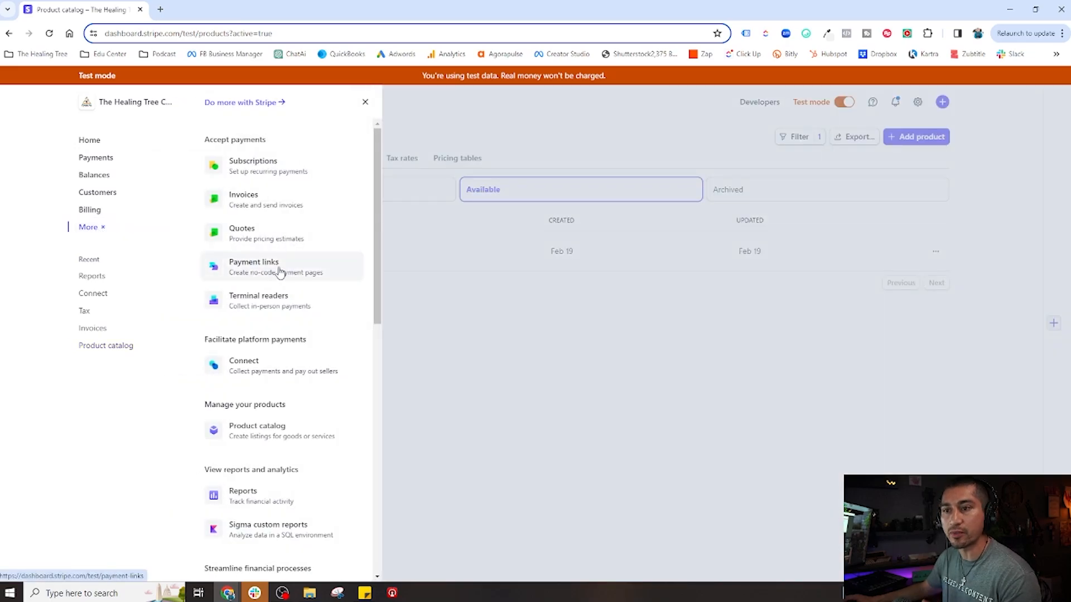
click(253, 267)
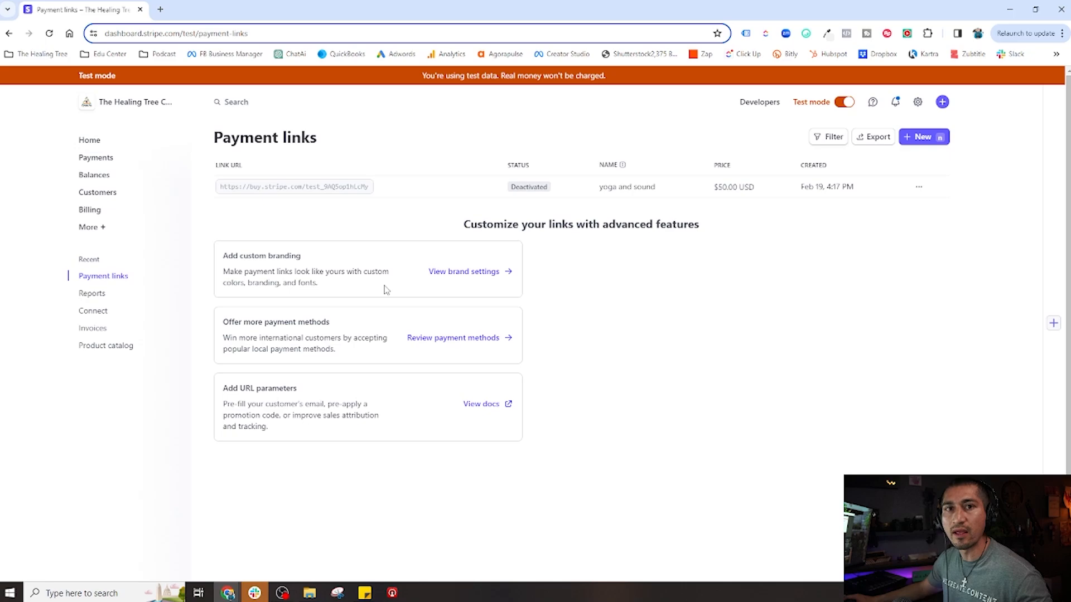
mouse_move(352, 306)
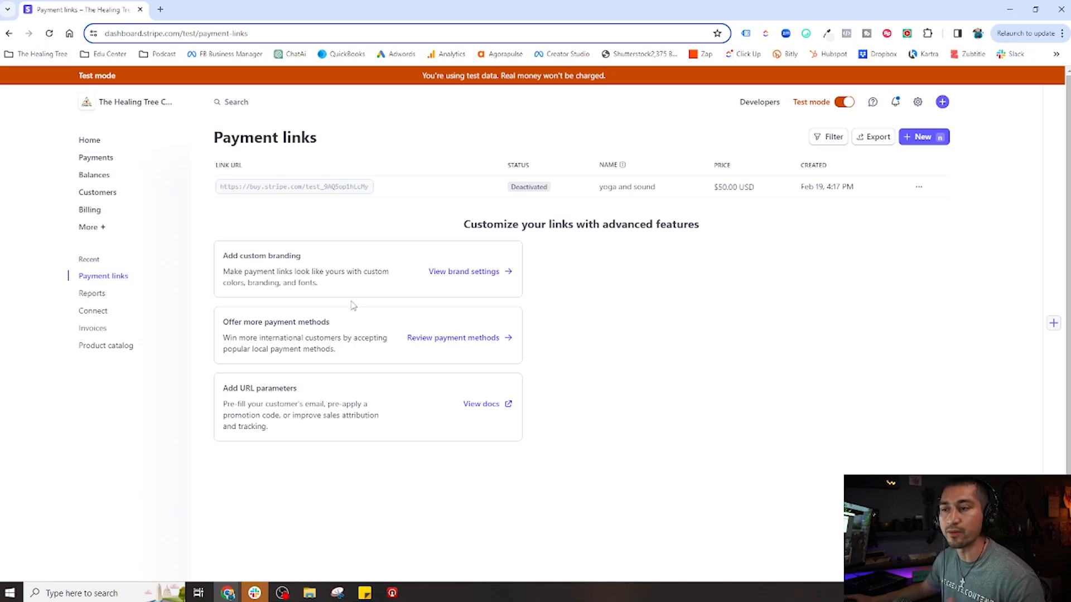
mouse_move(262, 210)
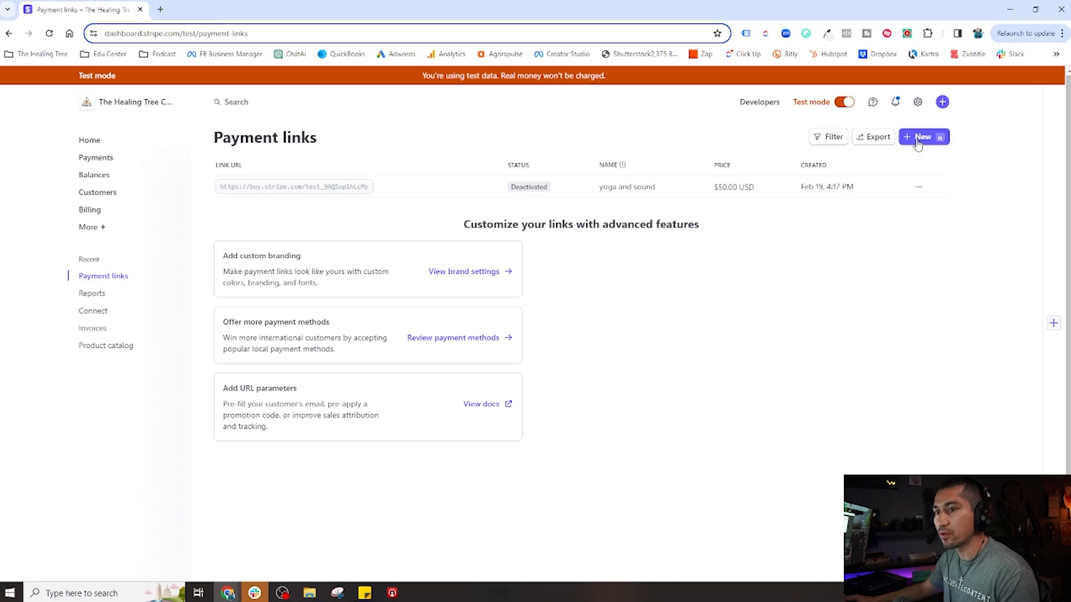
Start a new Products-or-subscriptions payment link and choose the $40.00 Yoga & Reiki Event product.
click(921, 137)
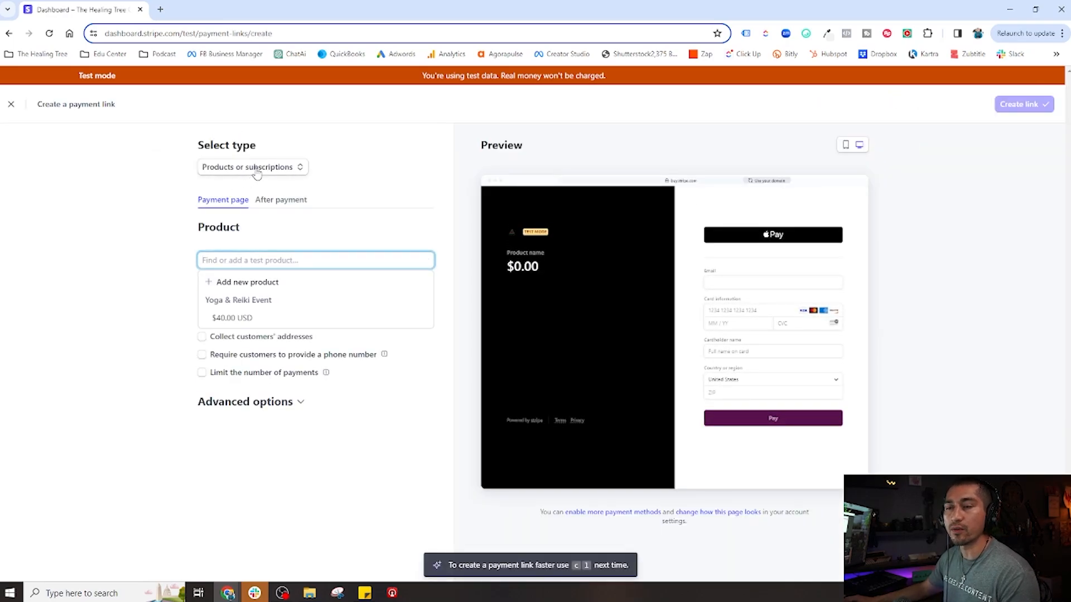
click(252, 167)
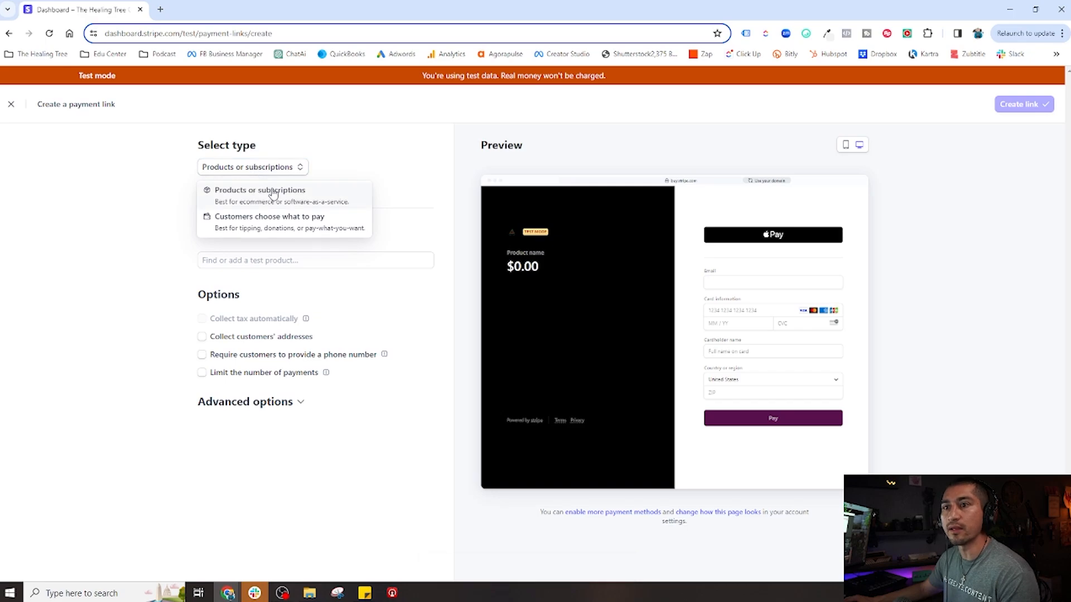
click(261, 189)
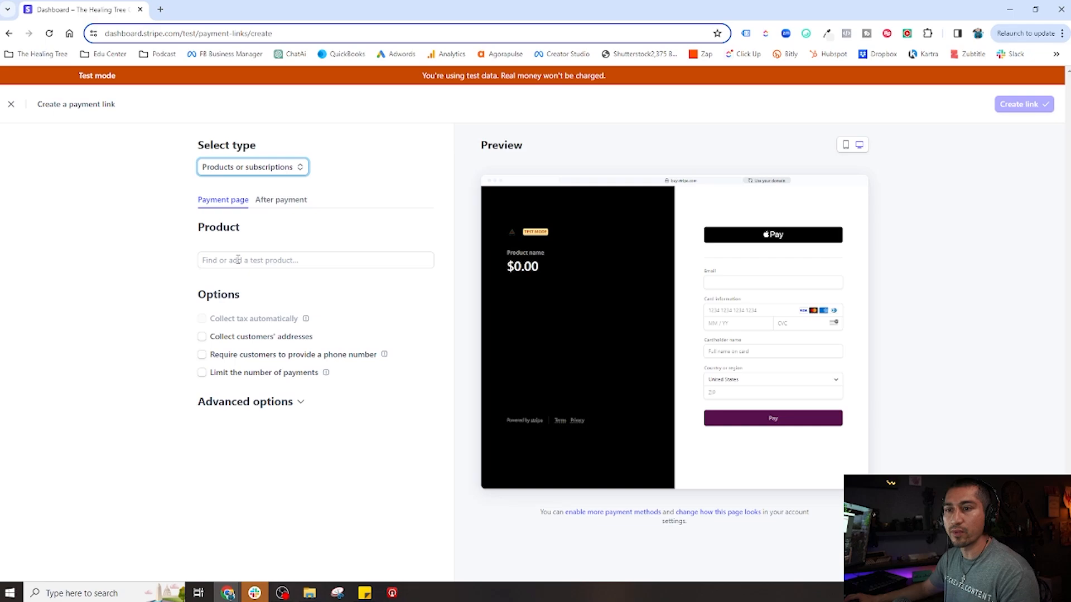
click(314, 259)
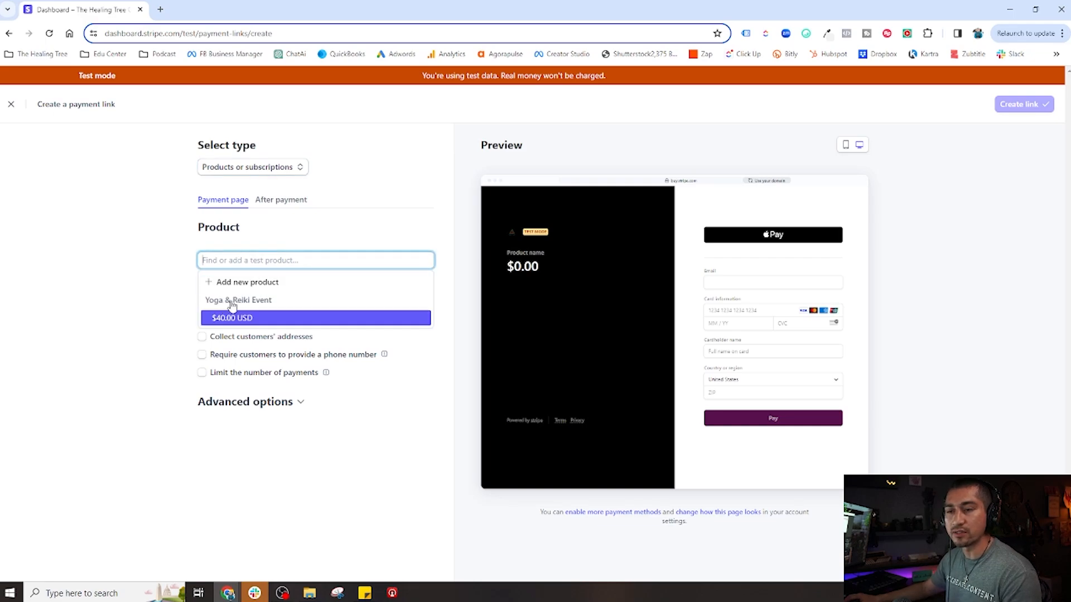
mouse_move(226, 306)
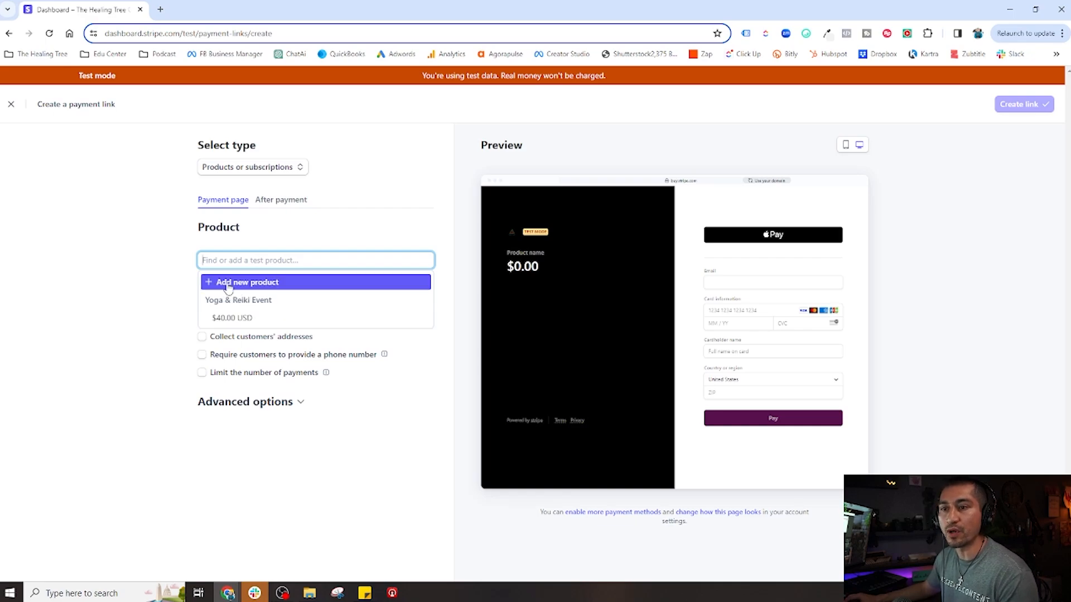
mouse_move(231, 317)
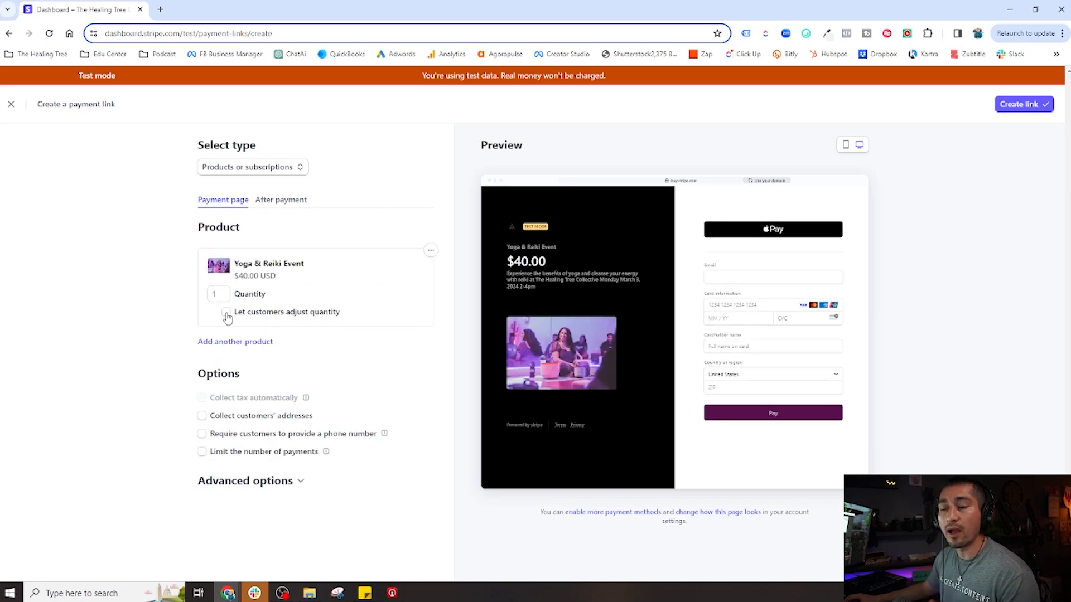
click(201, 315)
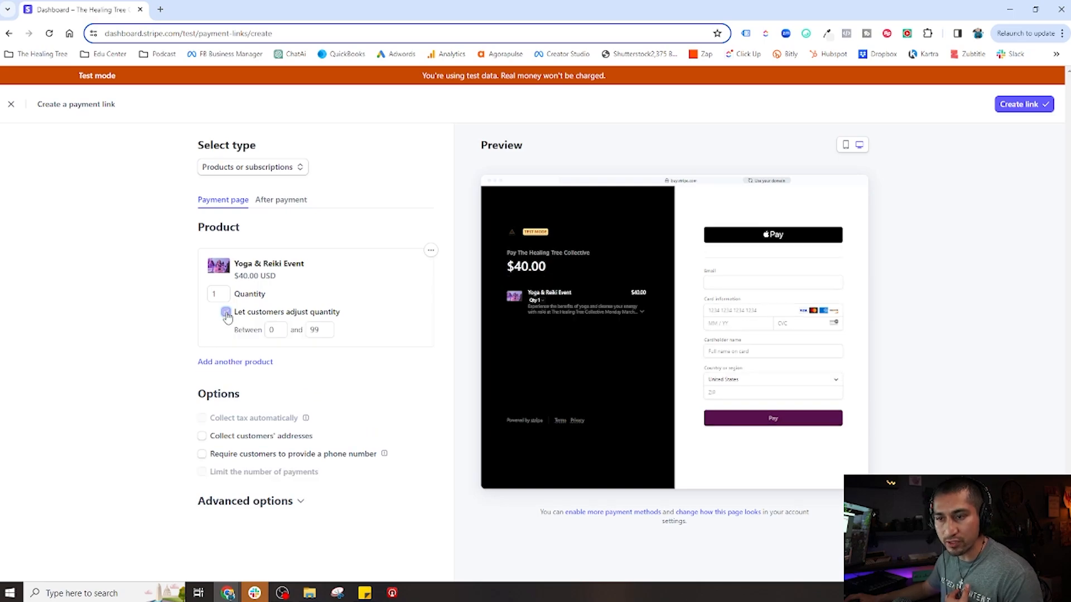
click(225, 313)
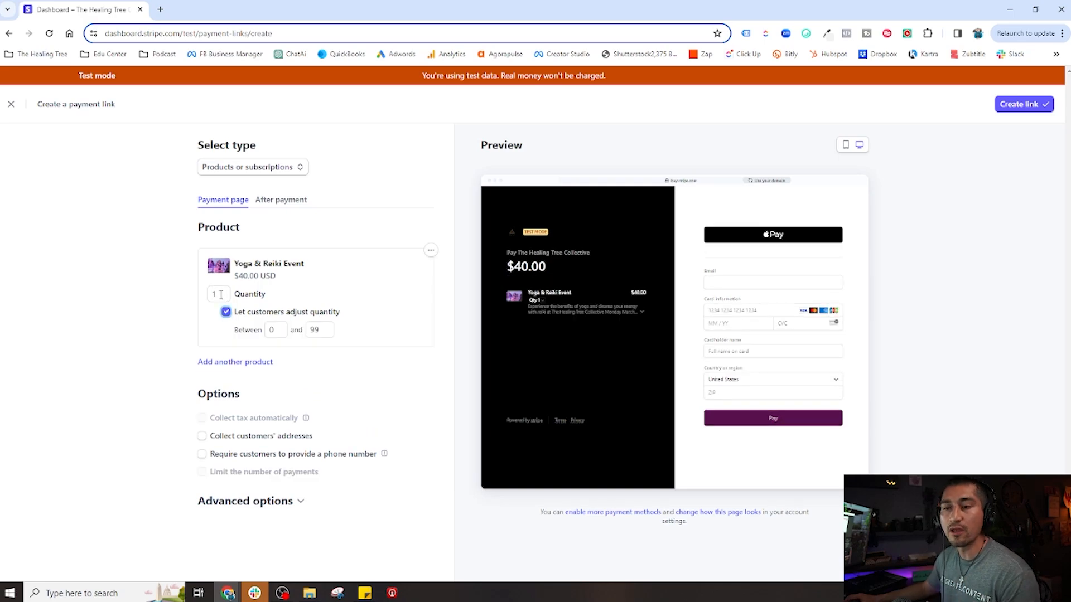
click(315, 330)
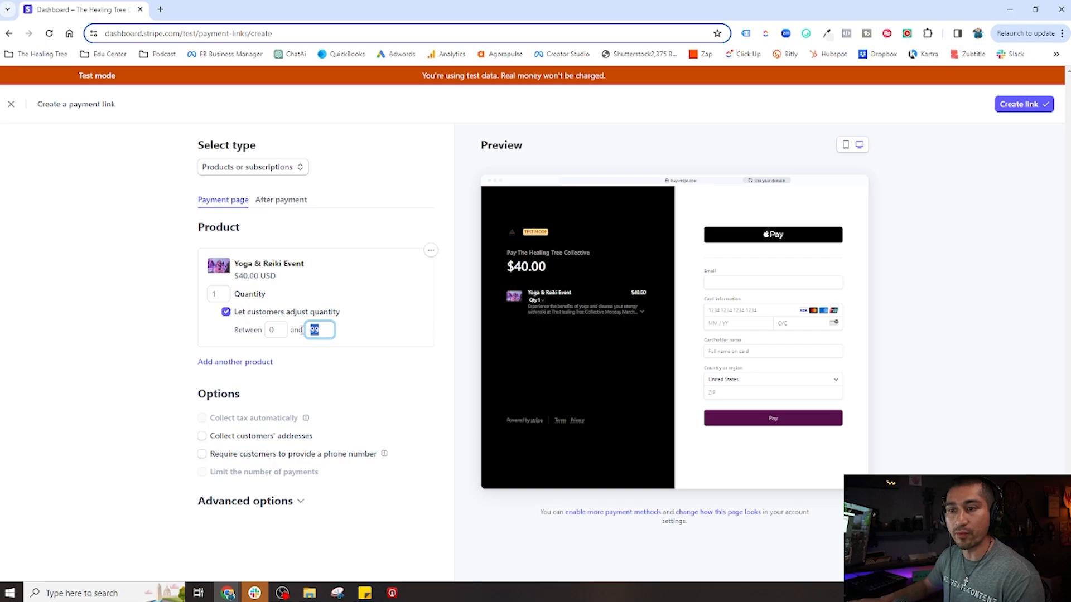
text(5)
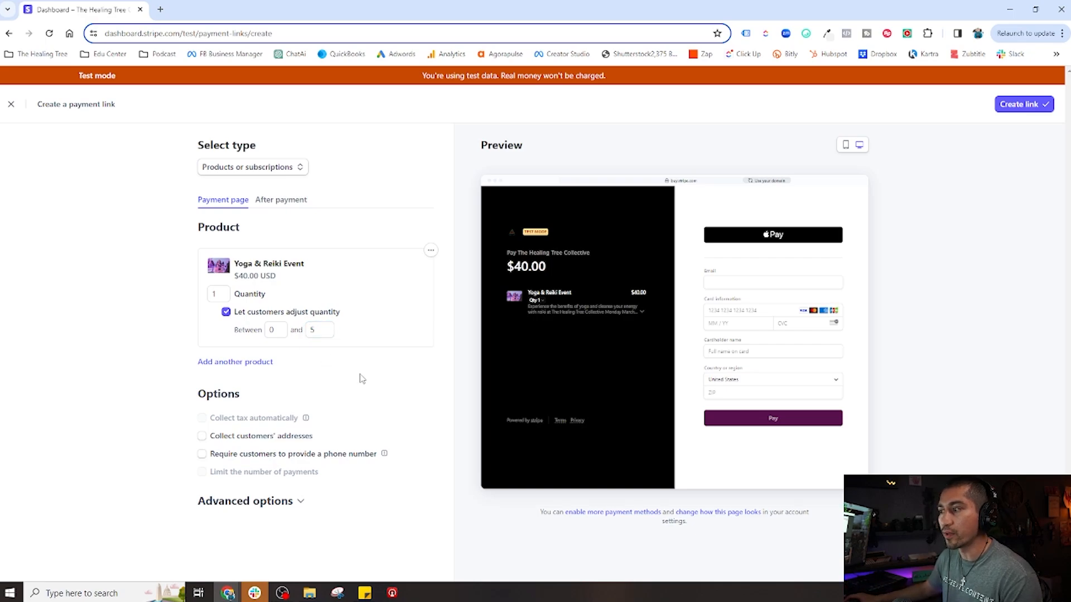
mouse_move(641, 316)
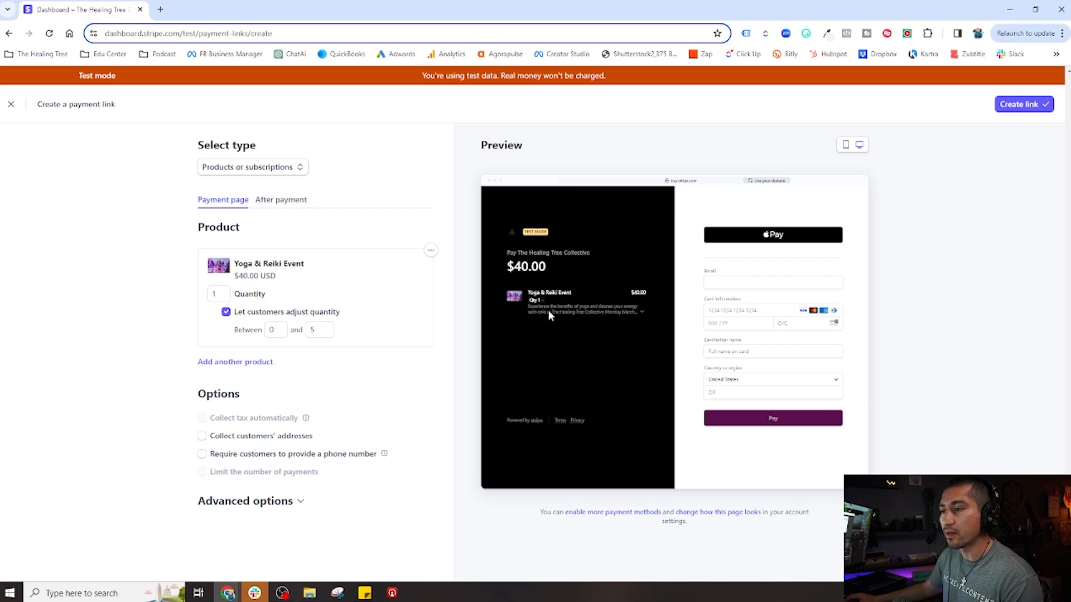
click(845, 145)
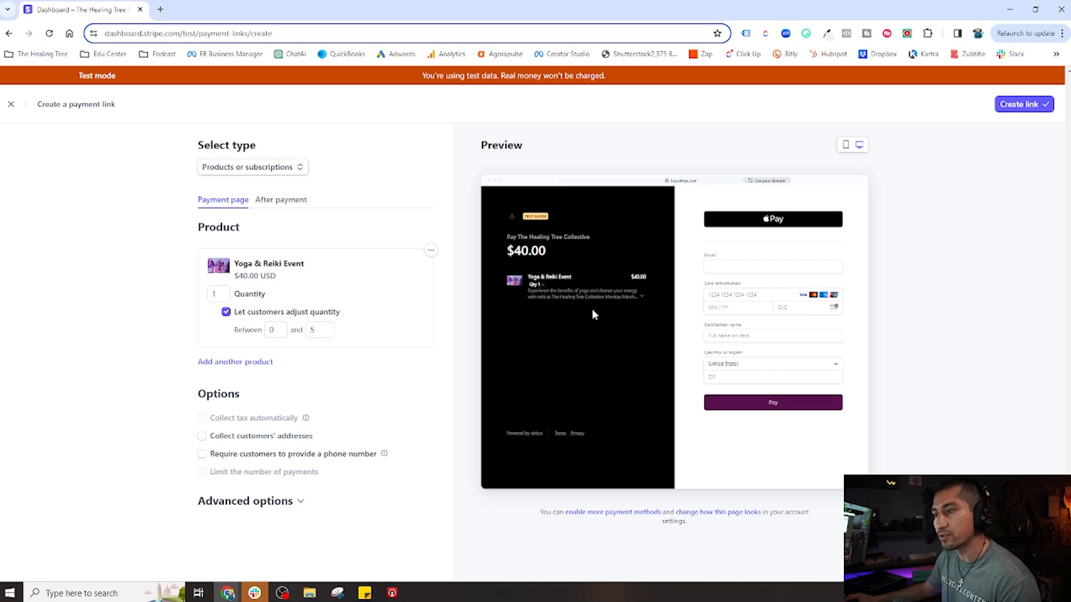
mouse_move(627, 313)
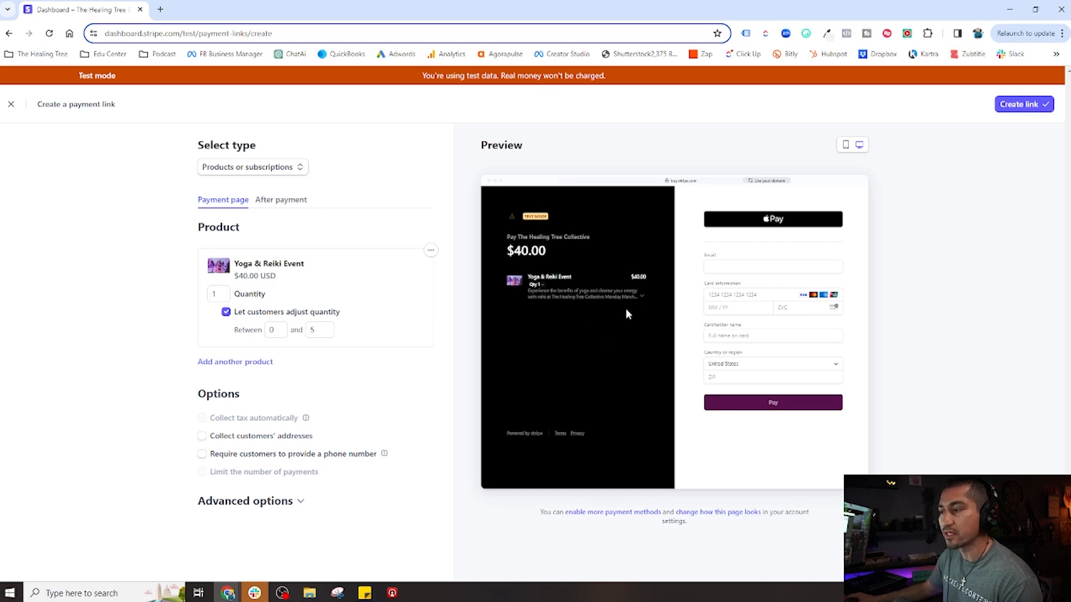
mouse_move(633, 299)
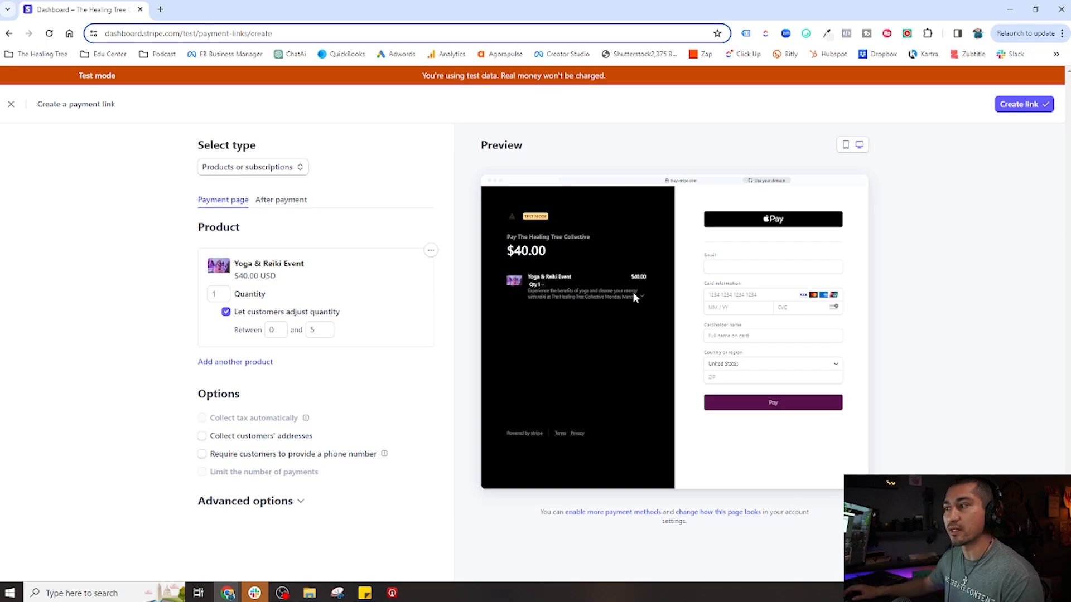
mouse_move(311, 304)
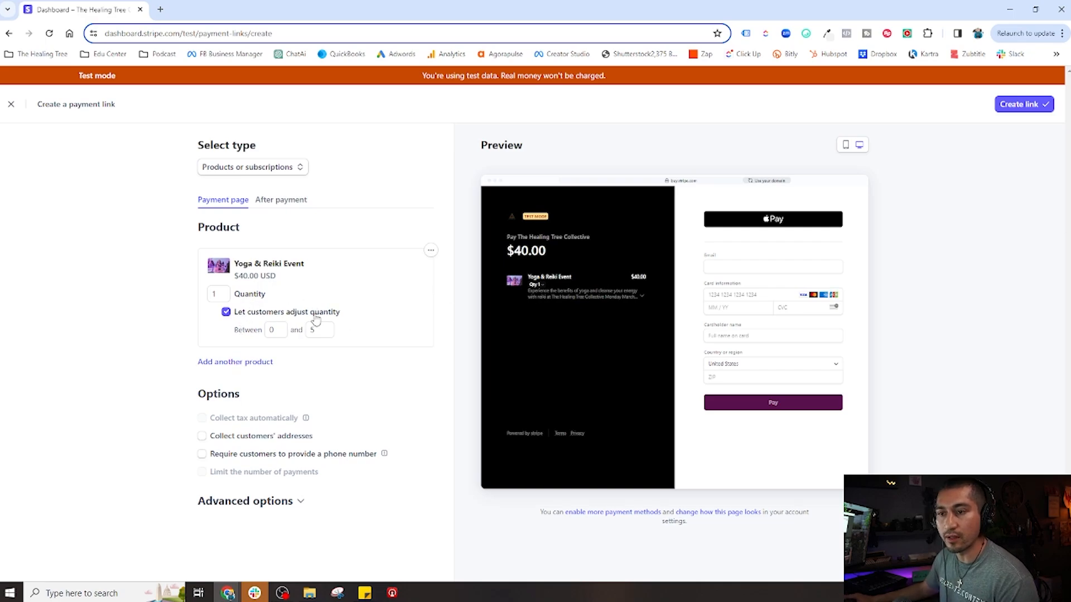
mouse_move(277, 381)
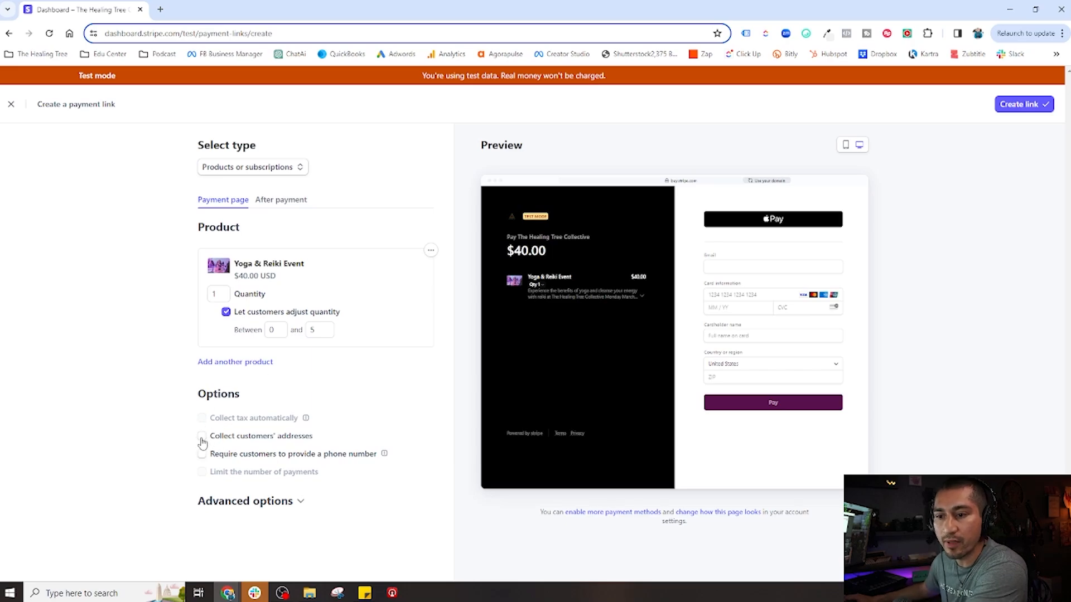
Collect billing addresses only, leave the phone number unrequired, and expand Advanced options.
click(198, 435)
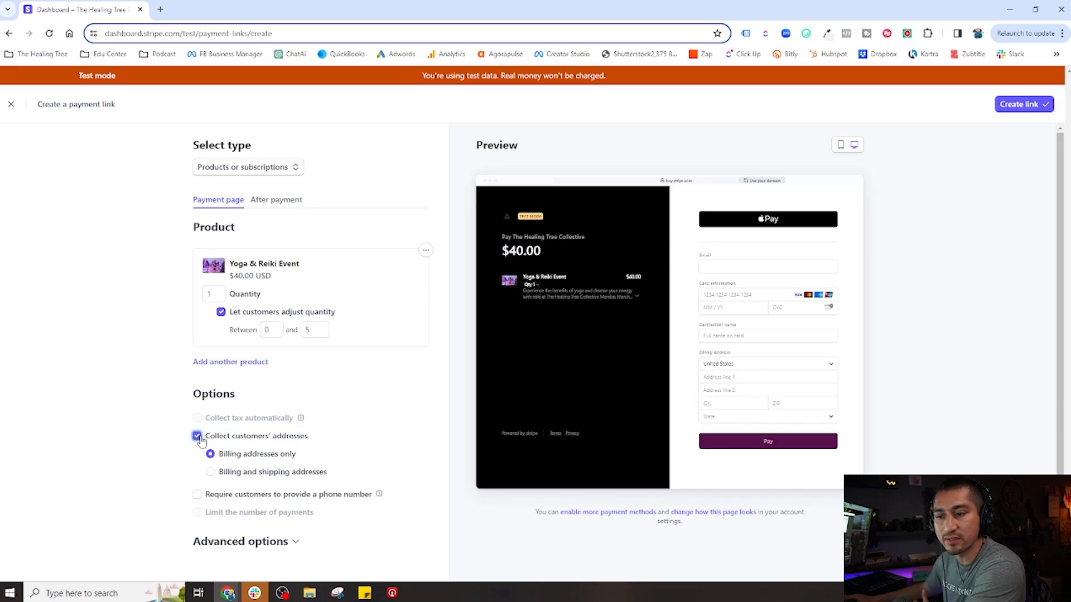
scroll(down, 3)
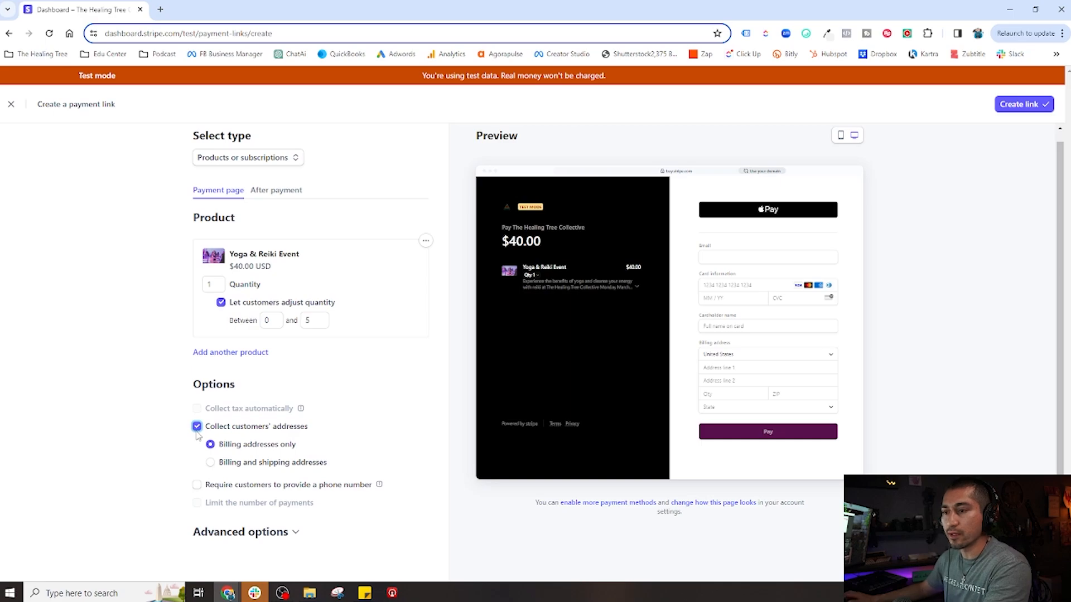
mouse_move(197, 435)
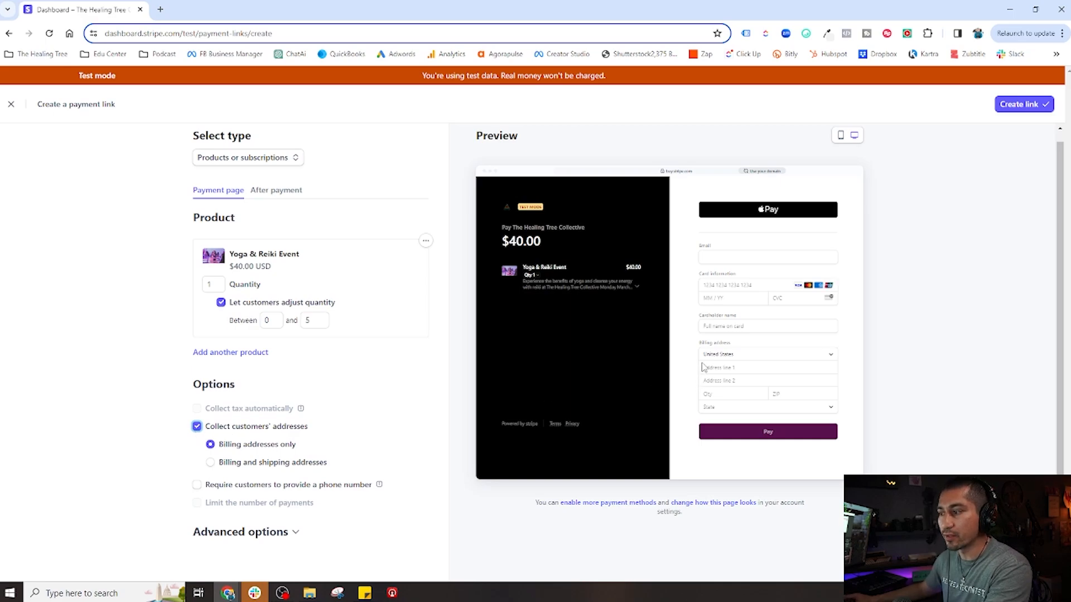
mouse_move(316, 410)
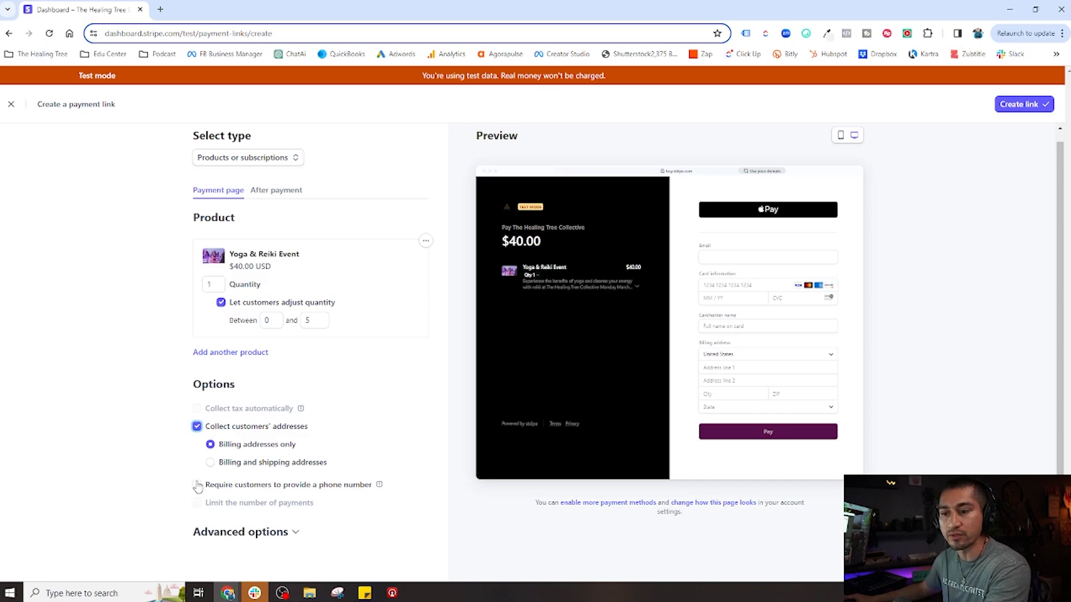
click(197, 484)
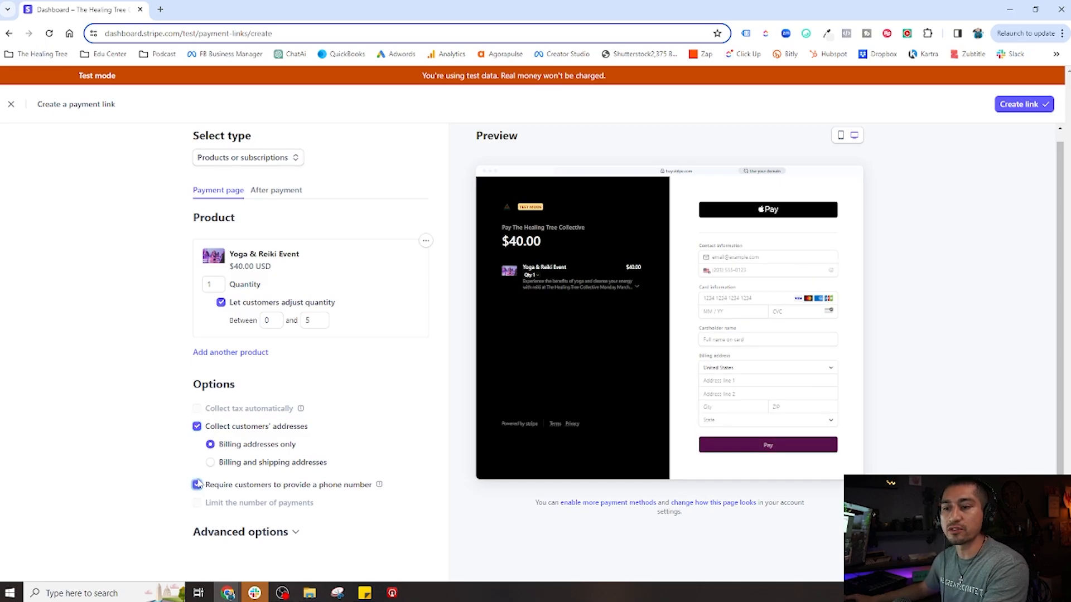
click(196, 484)
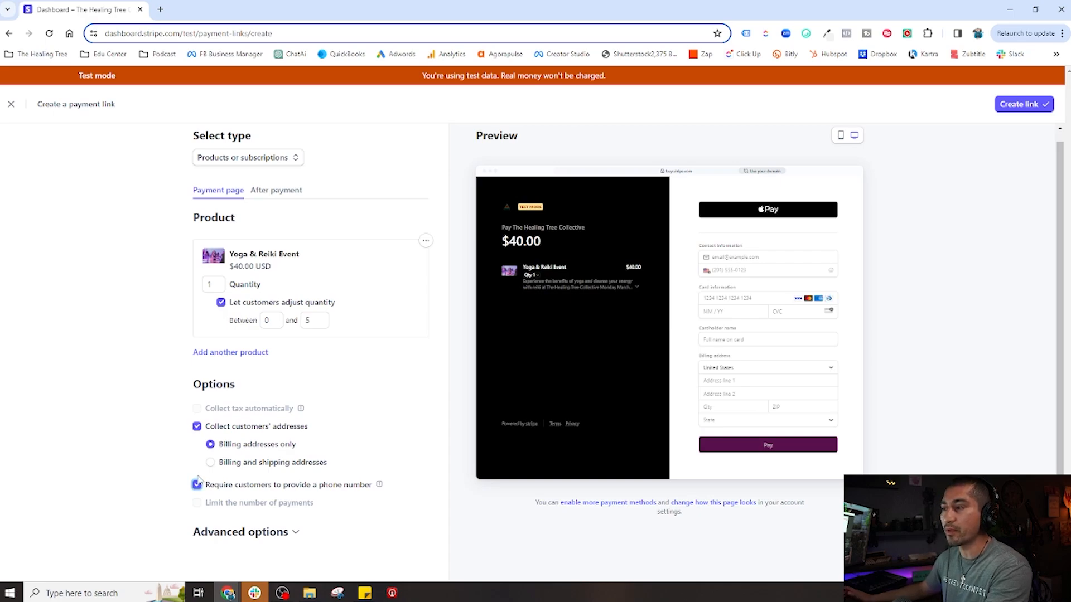
click(197, 485)
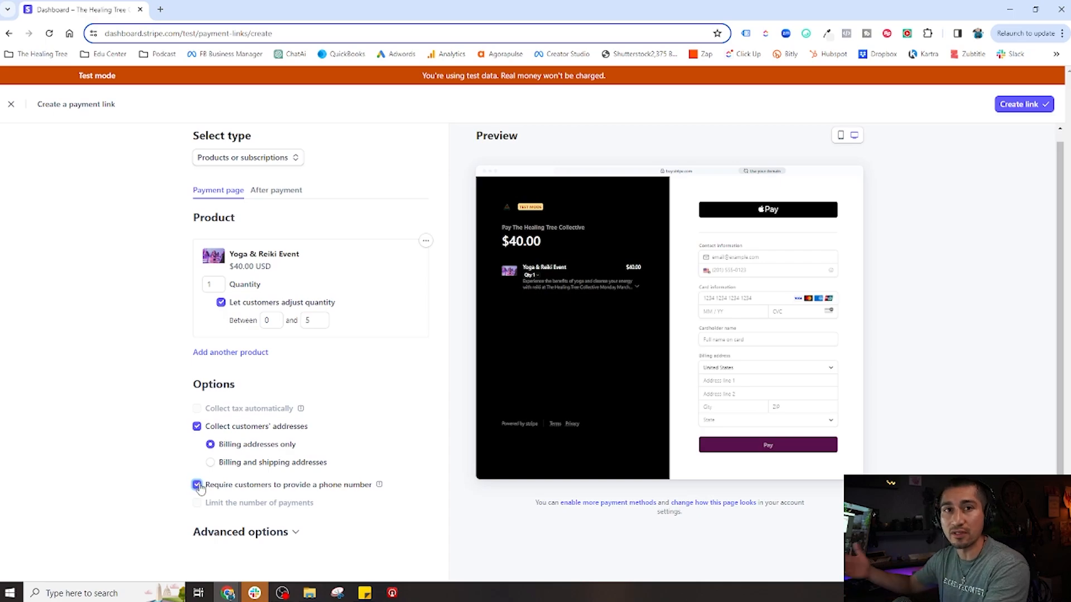
click(196, 486)
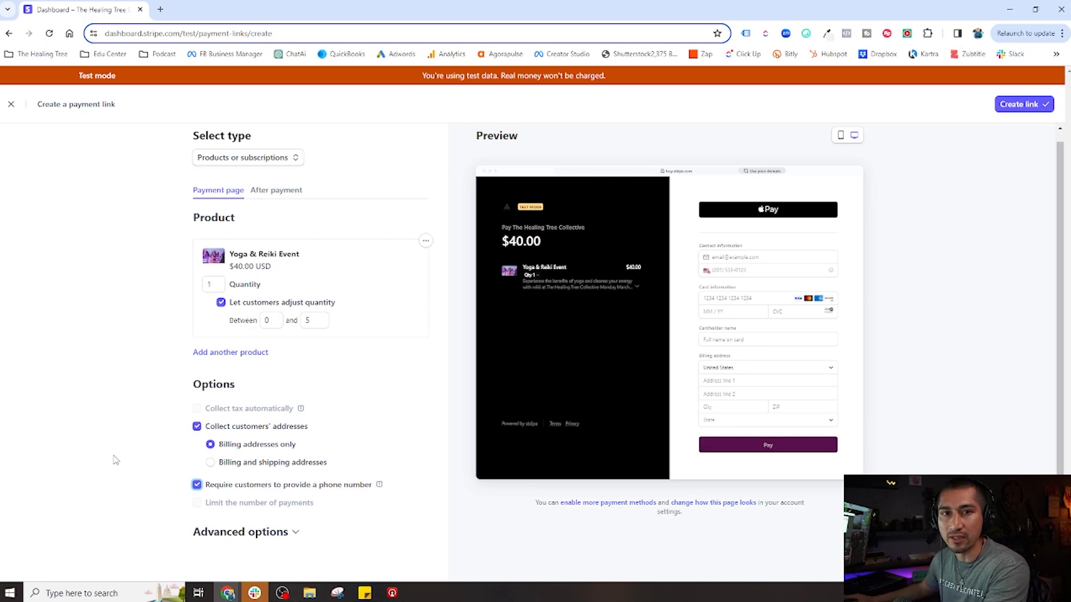
click(197, 484)
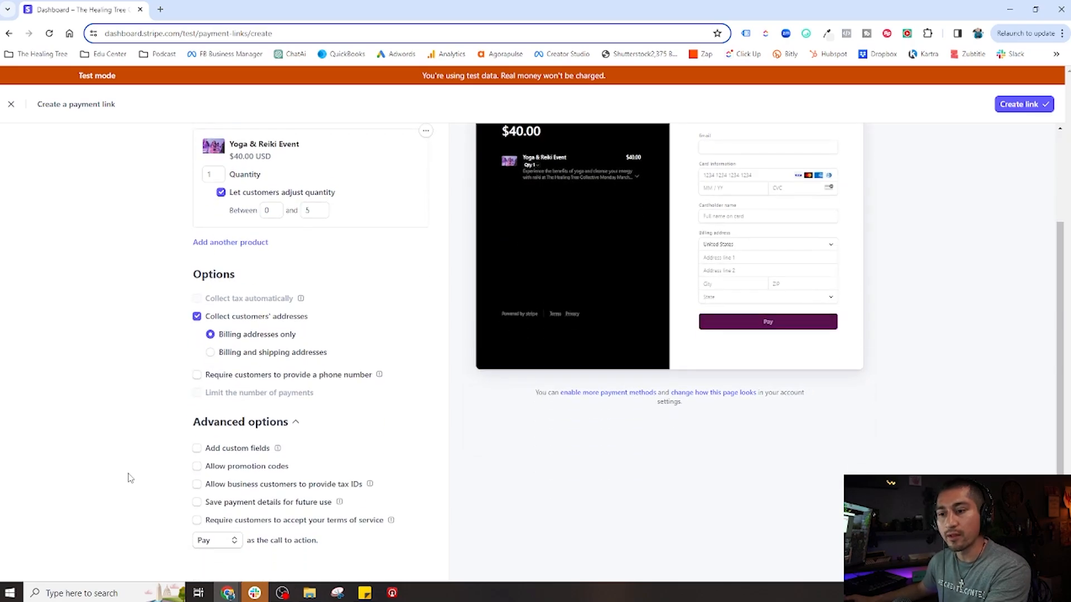
Enable promotion codes, saving payment details, and required terms-of-service acceptance under Advanced options.
scroll(down, 3)
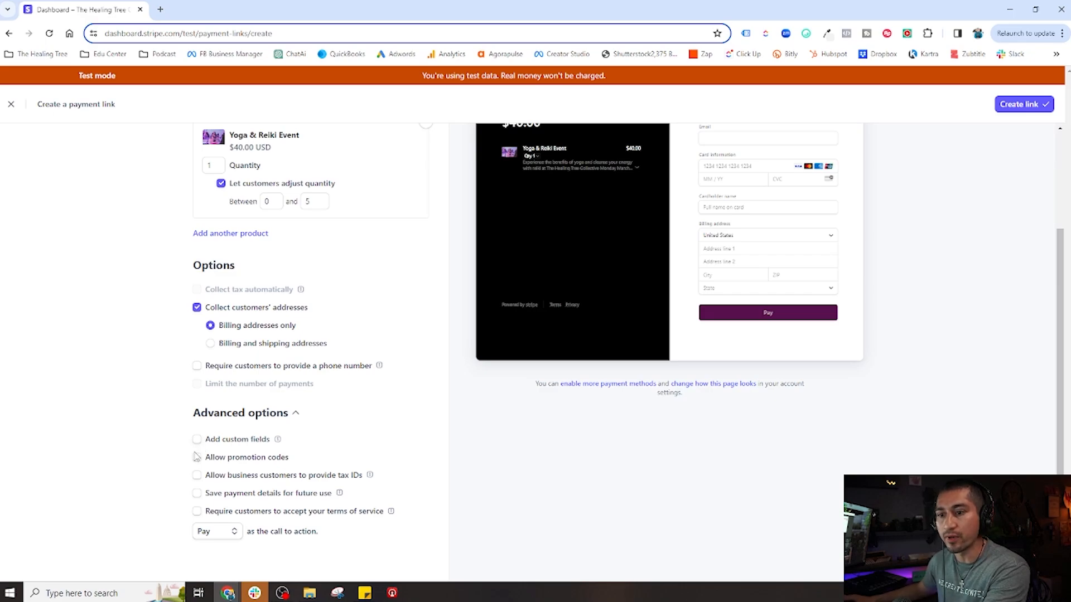
click(197, 457)
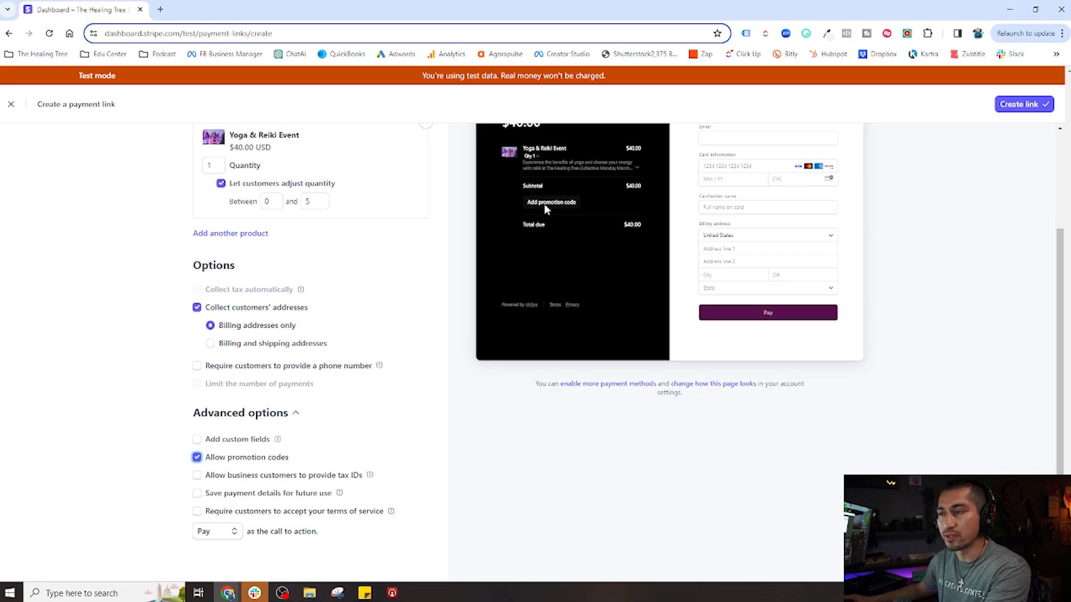
mouse_move(321, 427)
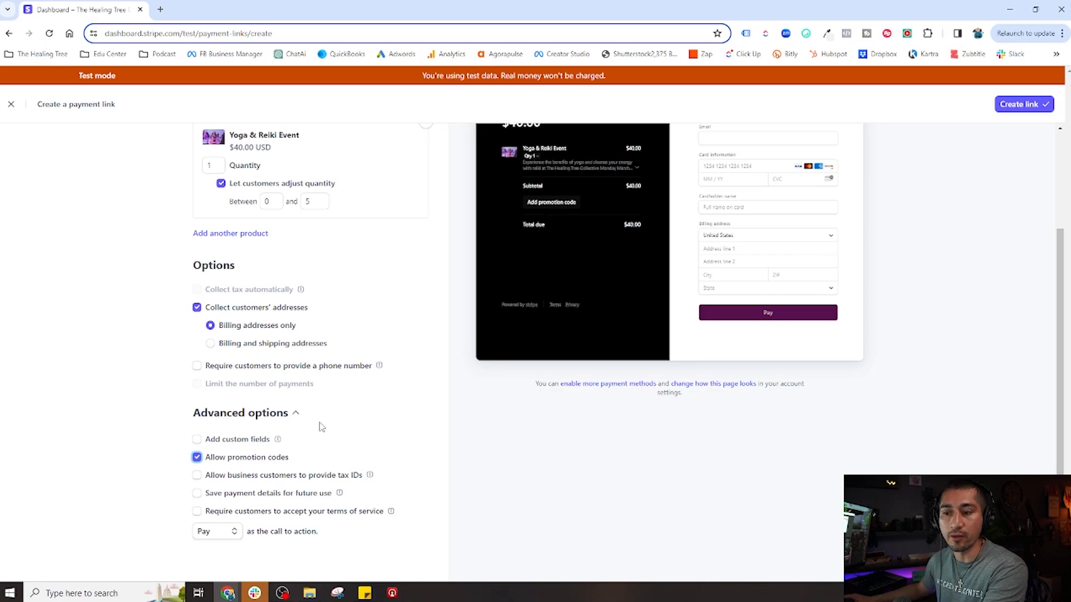
mouse_move(256, 465)
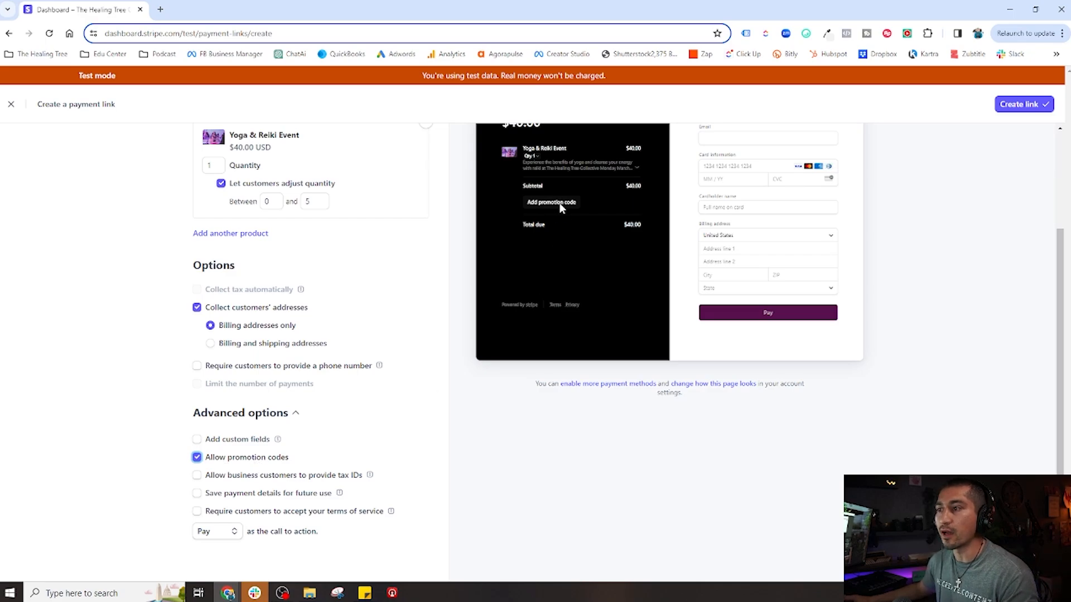
mouse_move(310, 469)
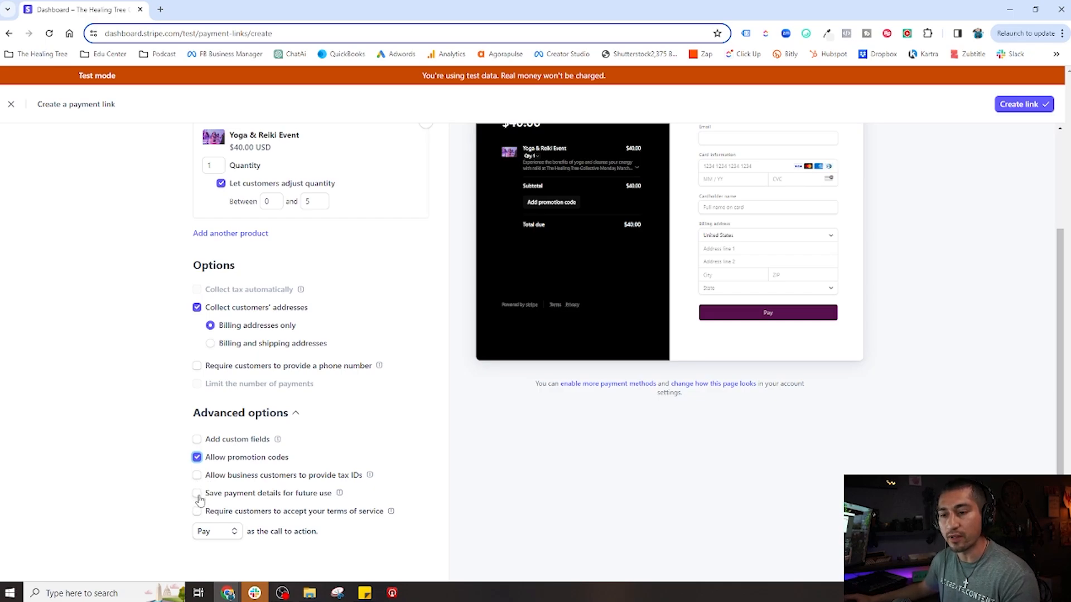
click(197, 493)
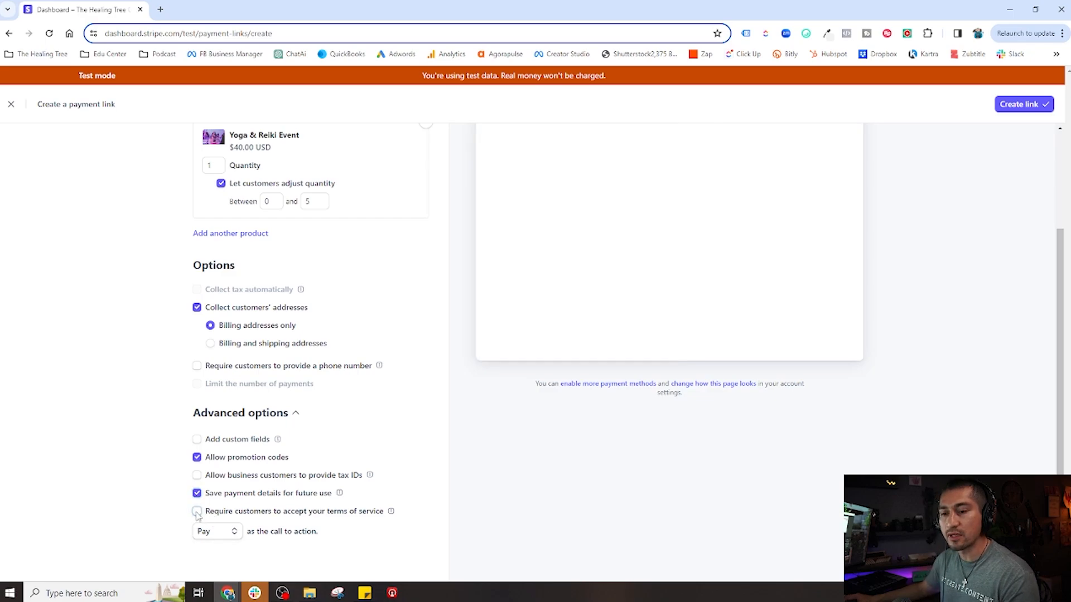
click(197, 511)
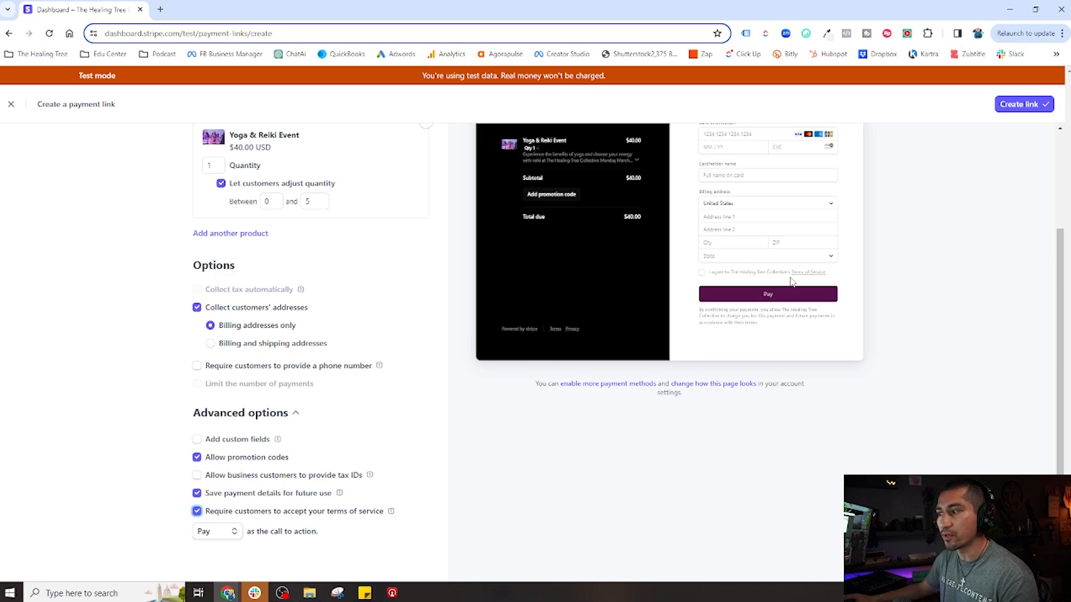
mouse_move(166, 519)
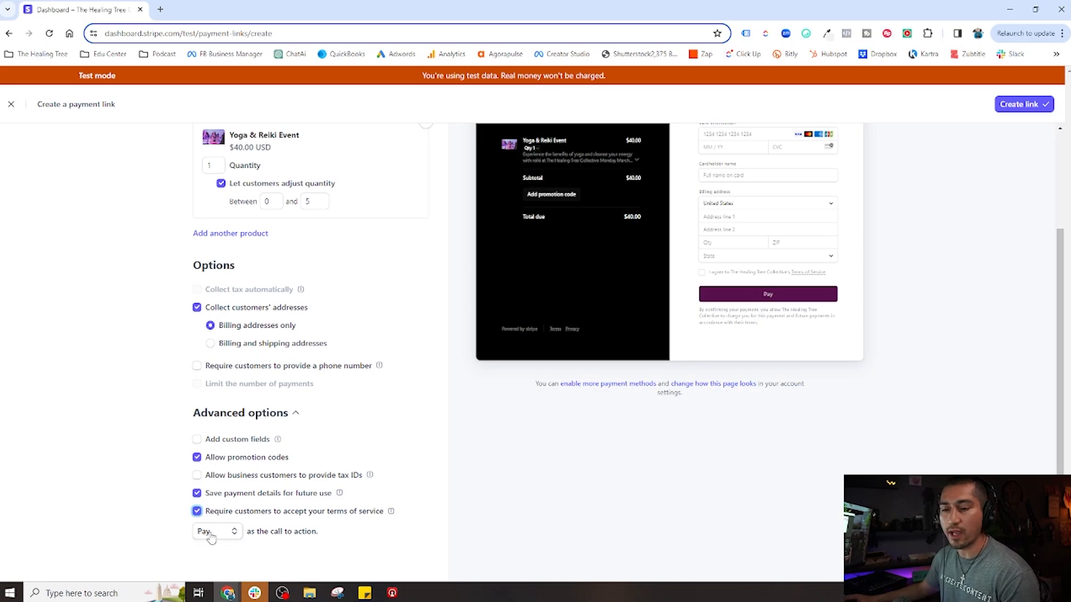
click(214, 532)
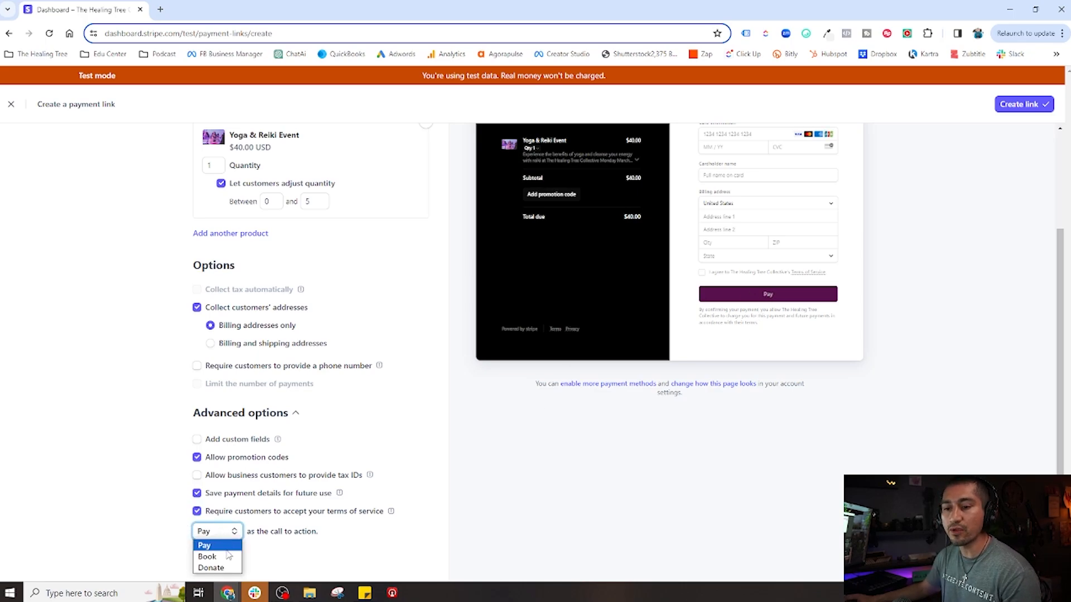
click(212, 557)
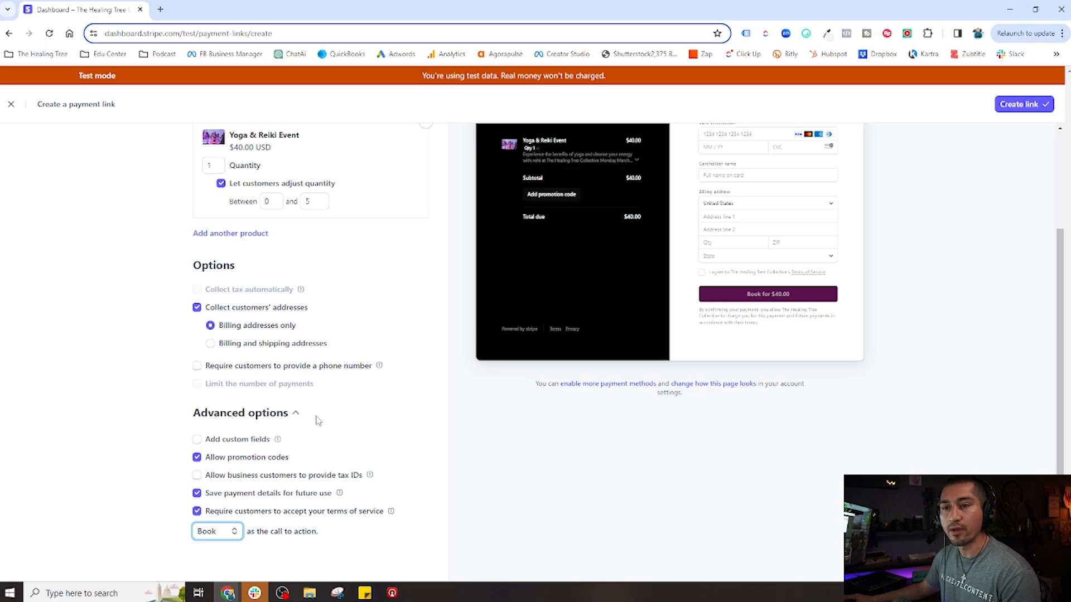
mouse_move(241, 401)
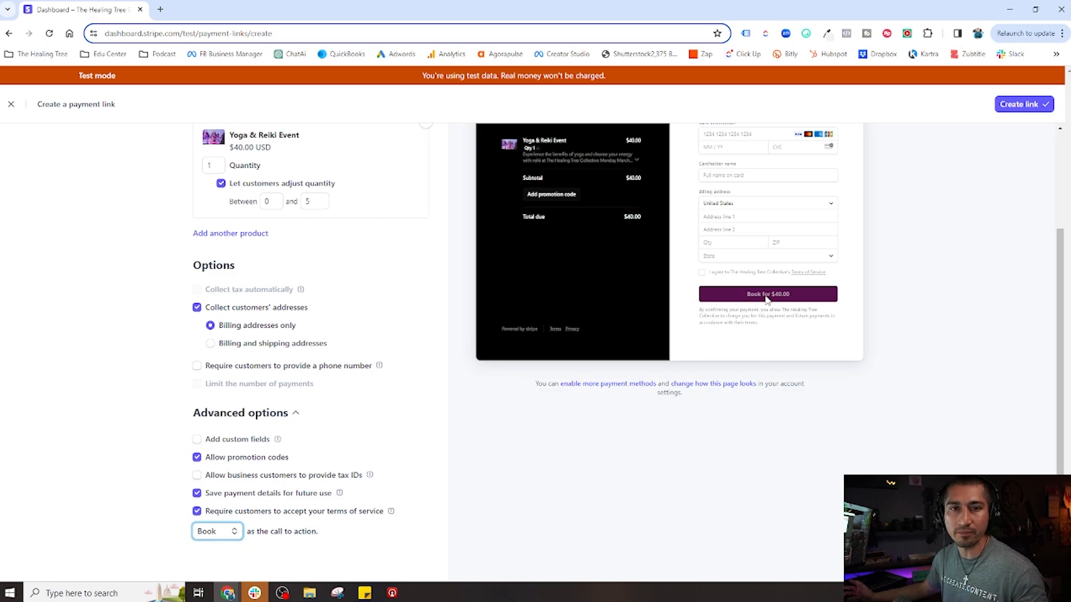
mouse_move(722, 350)
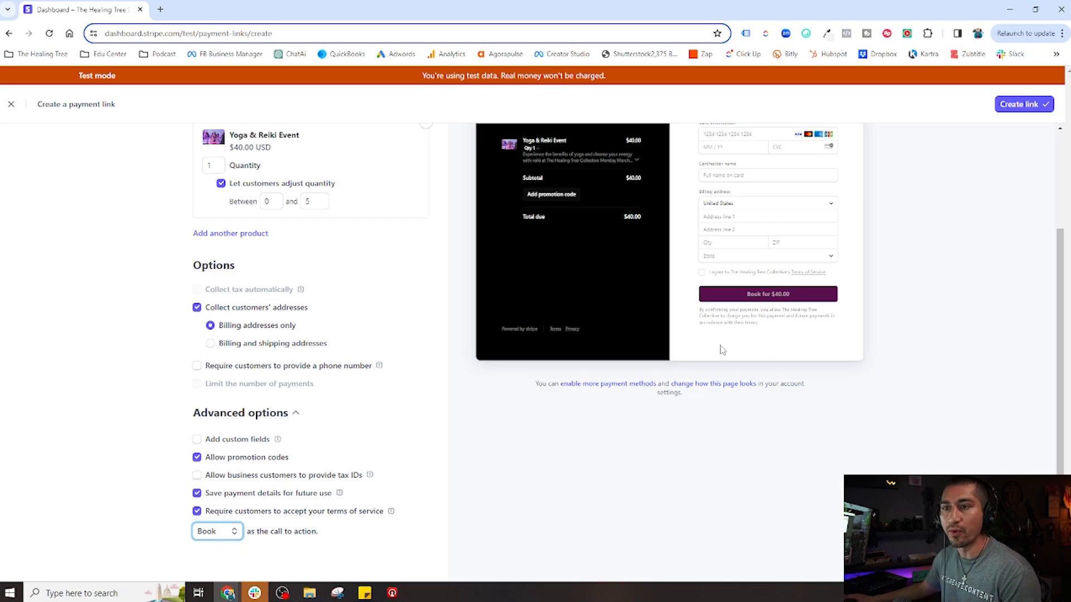
mouse_move(700, 401)
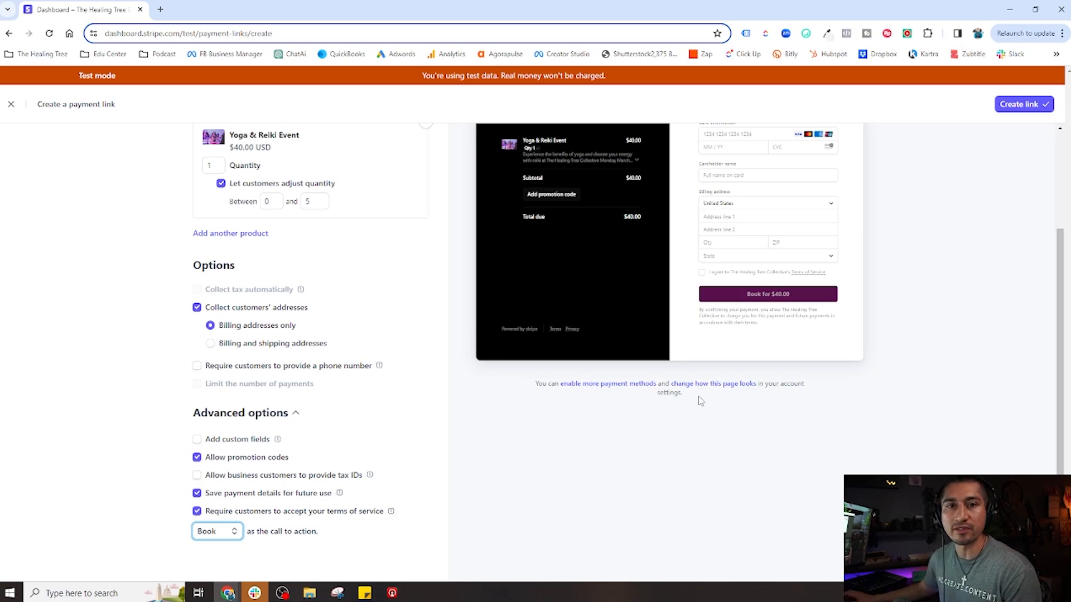
mouse_move(766, 309)
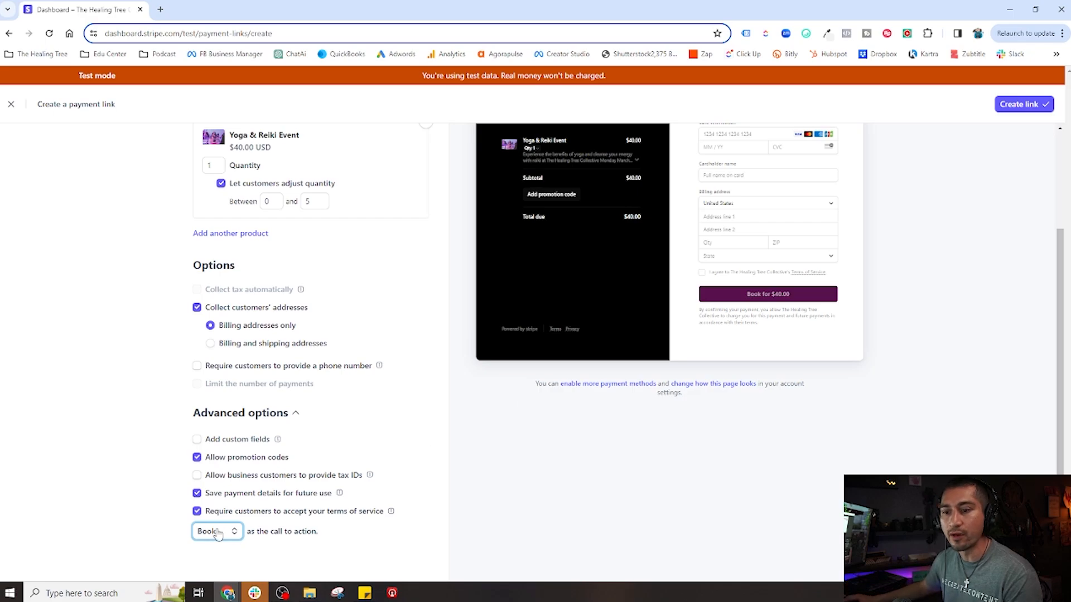
click(216, 532)
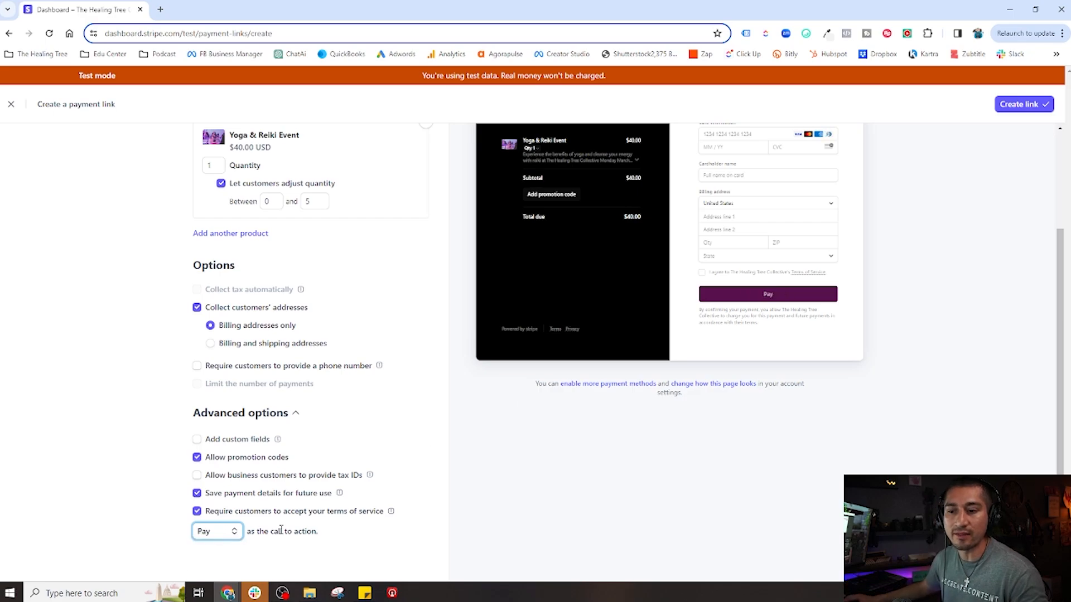
click(216, 532)
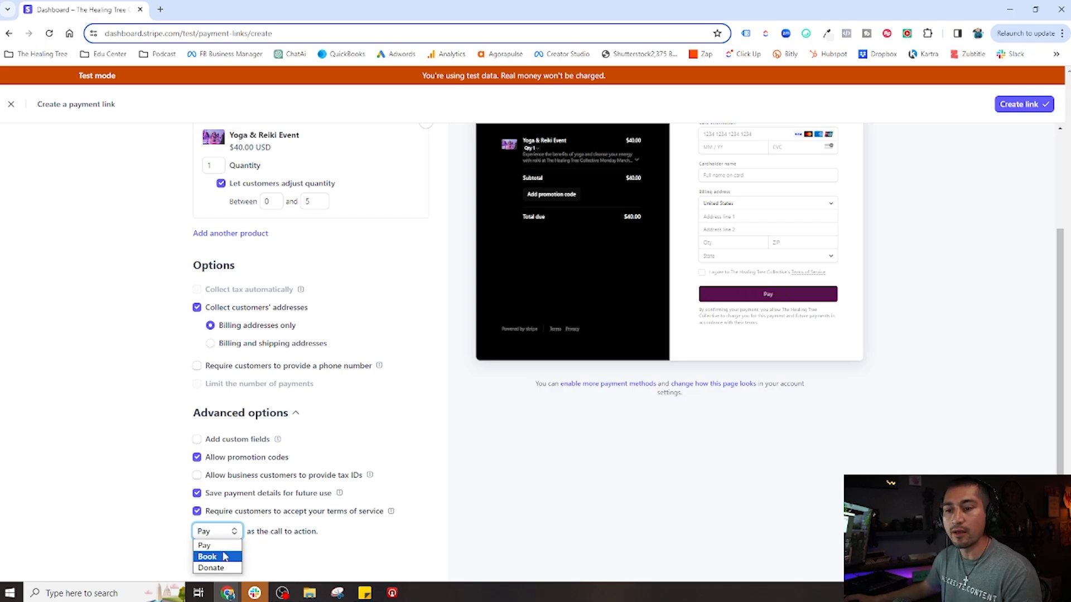
click(208, 556)
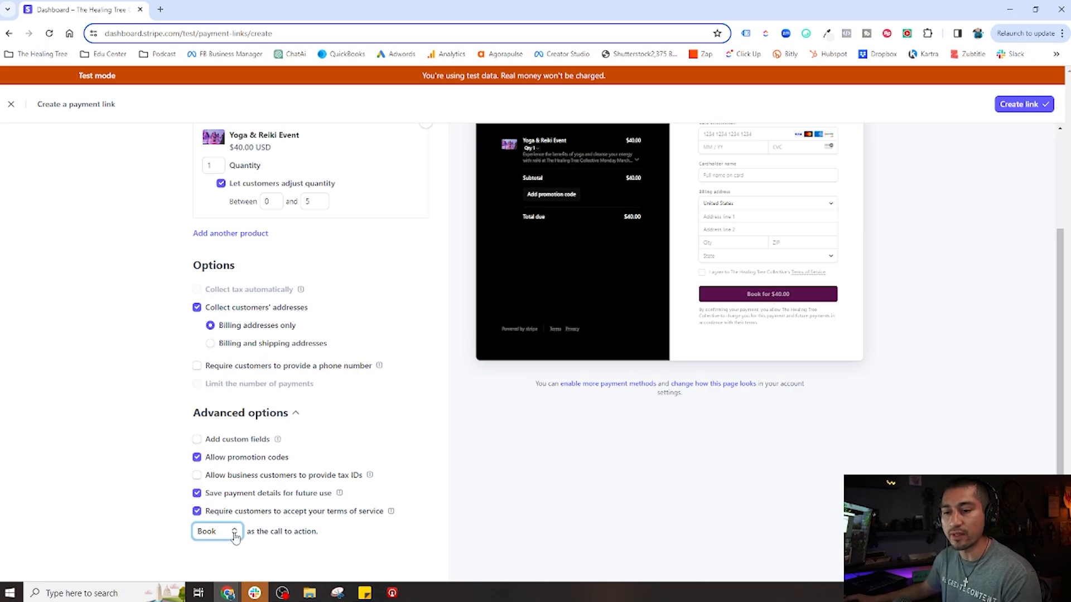
click(216, 531)
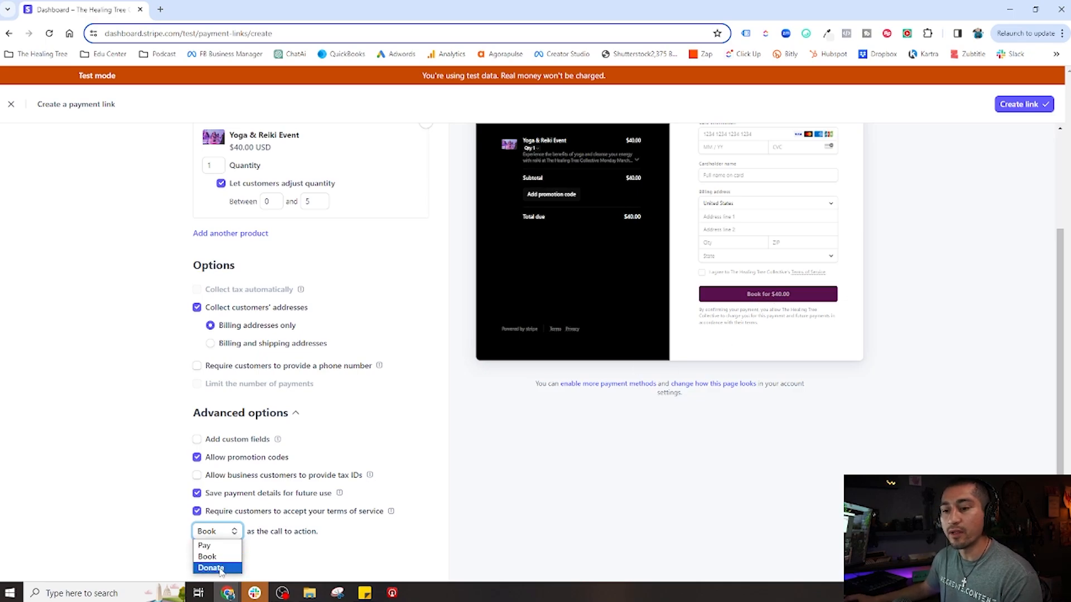
click(212, 568)
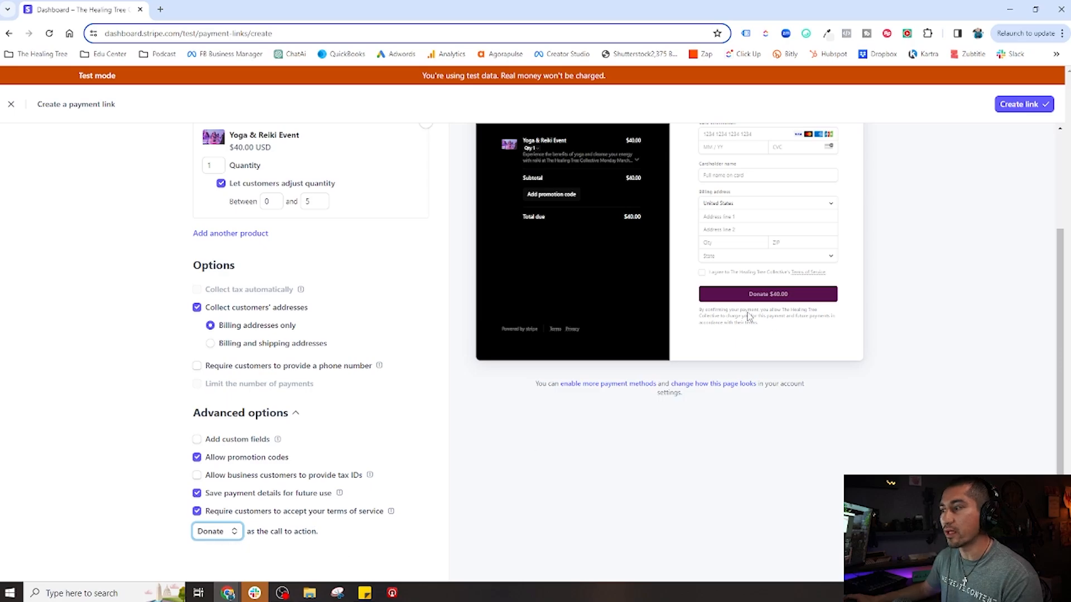
mouse_move(748, 316)
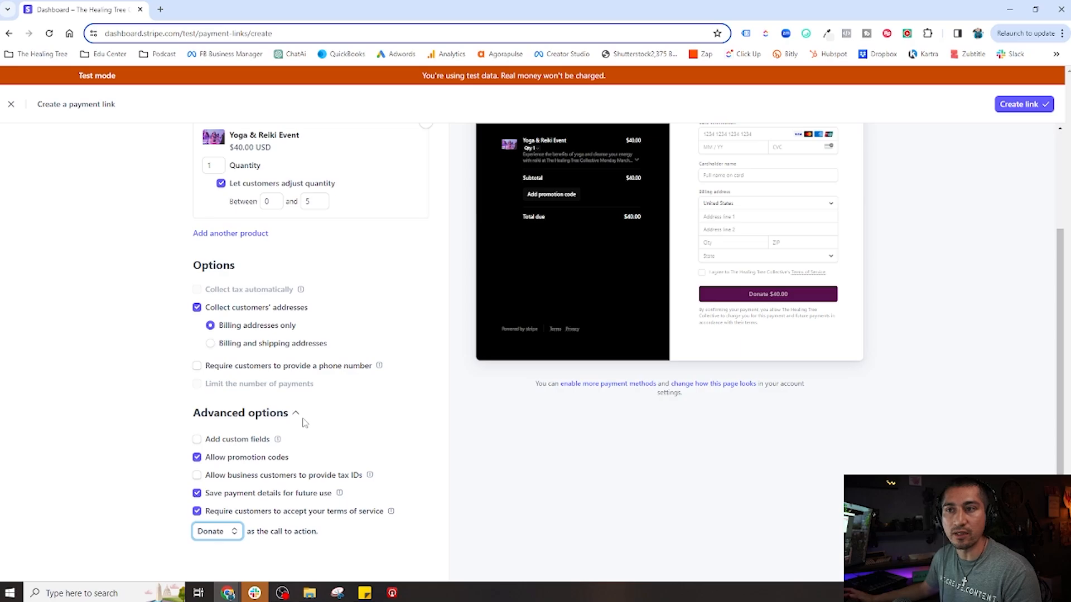
scroll(up, 3)
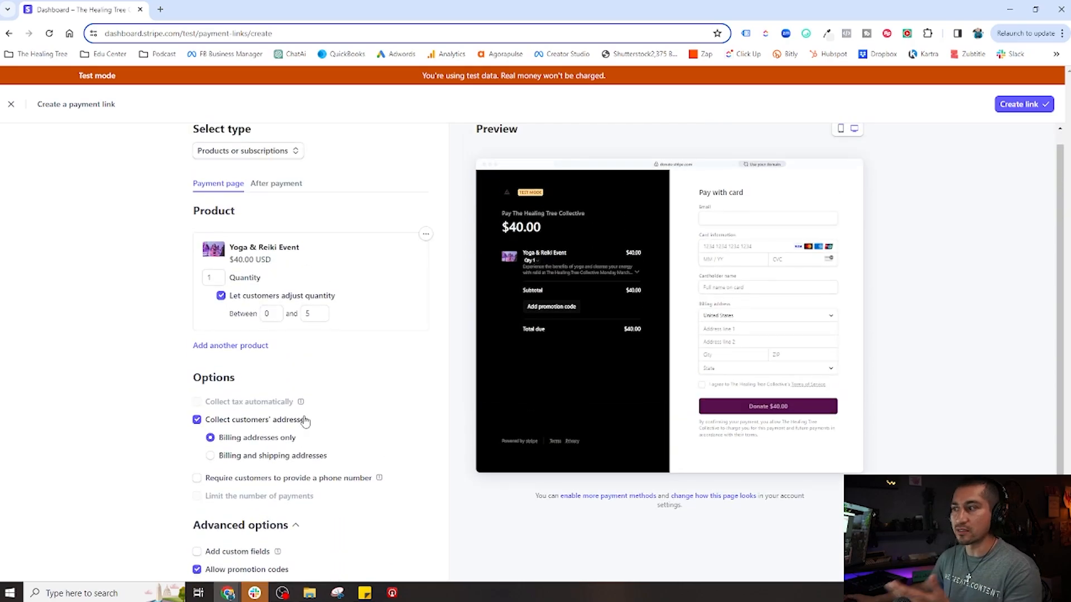
scroll(down, 3)
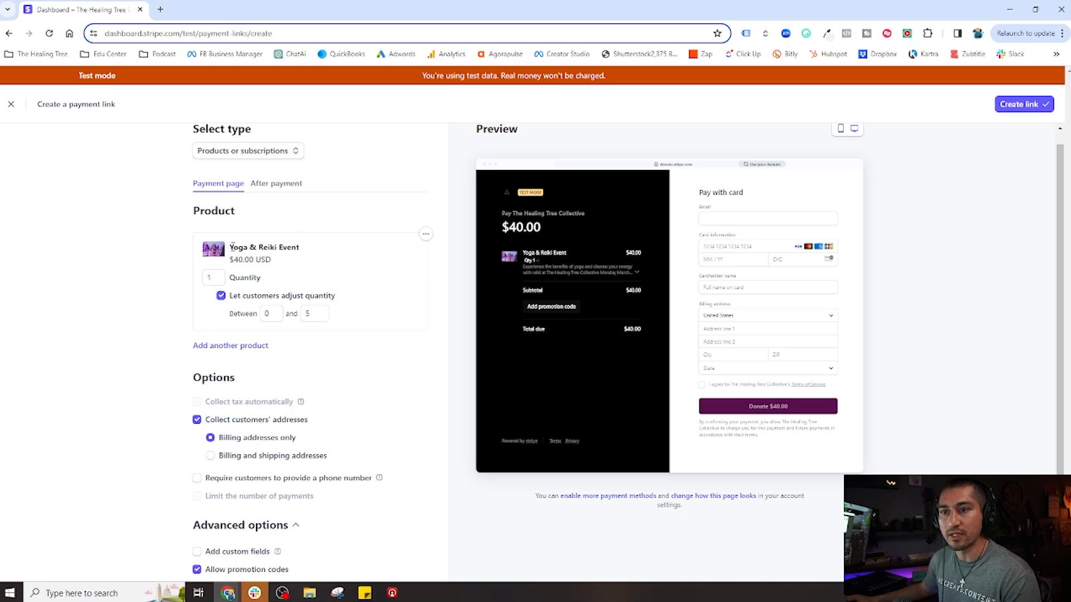
scroll(down, 3)
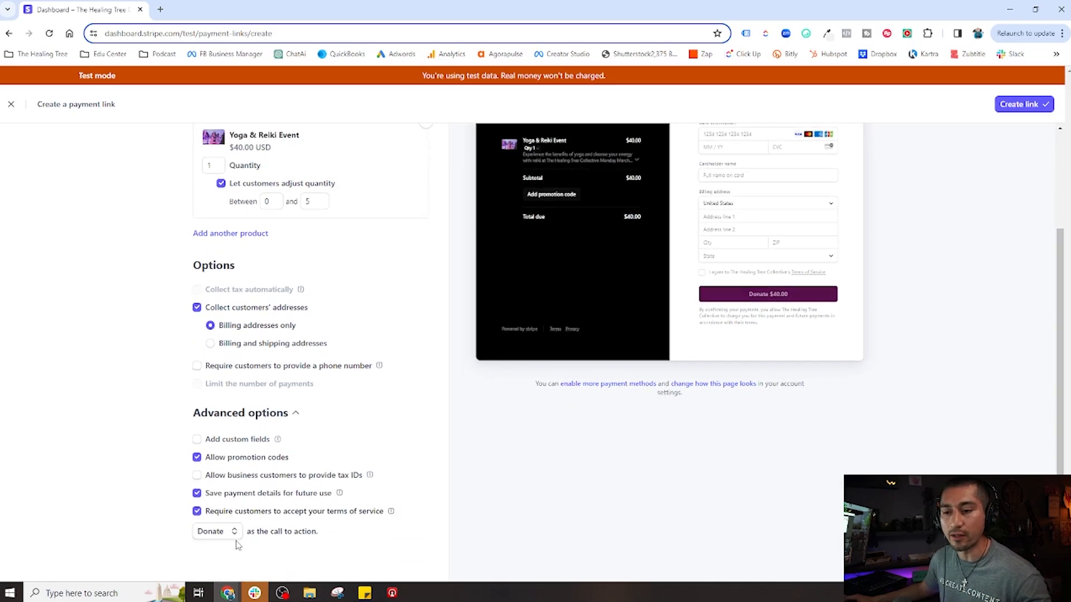
click(216, 531)
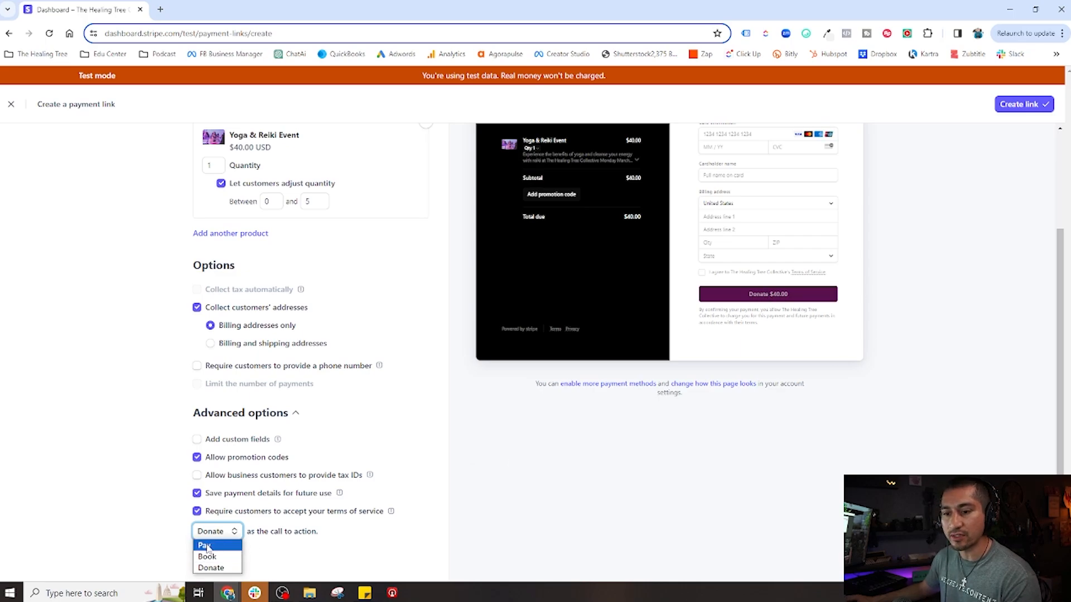
click(205, 545)
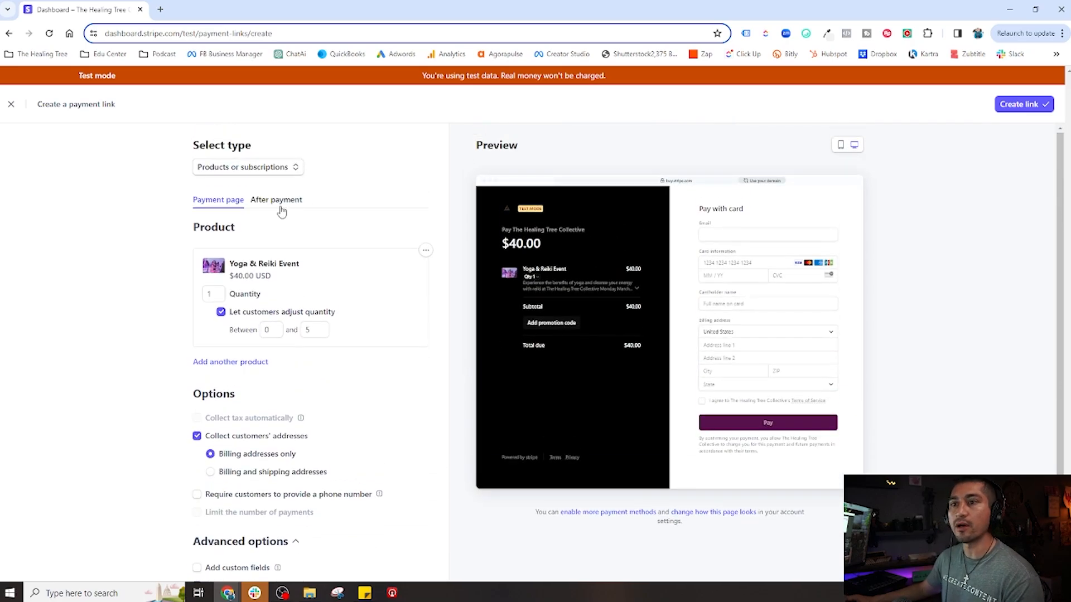
scroll(down, 3)
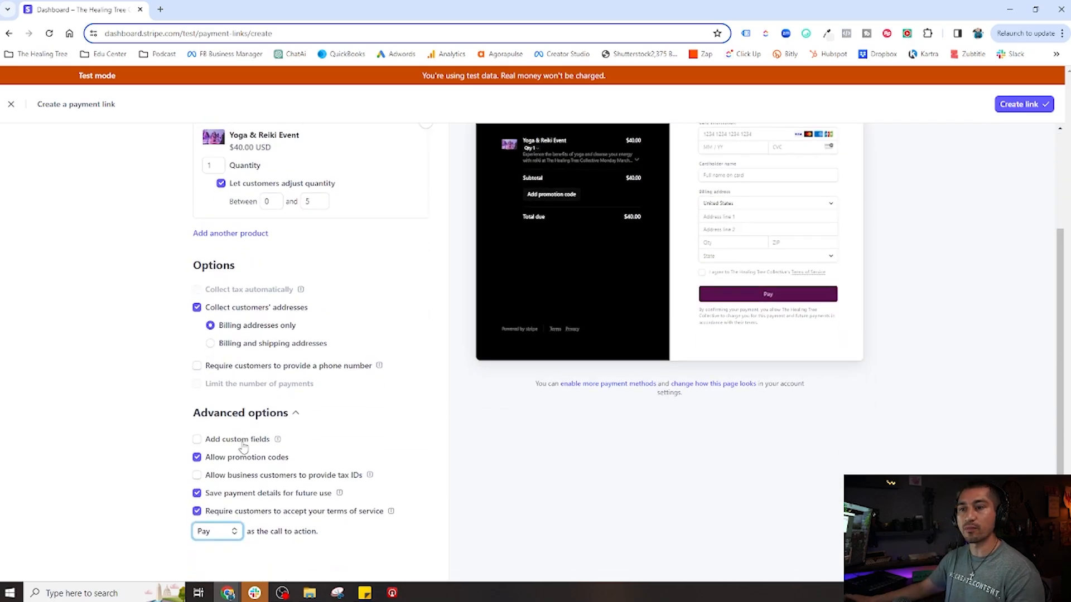
scroll(up, 3)
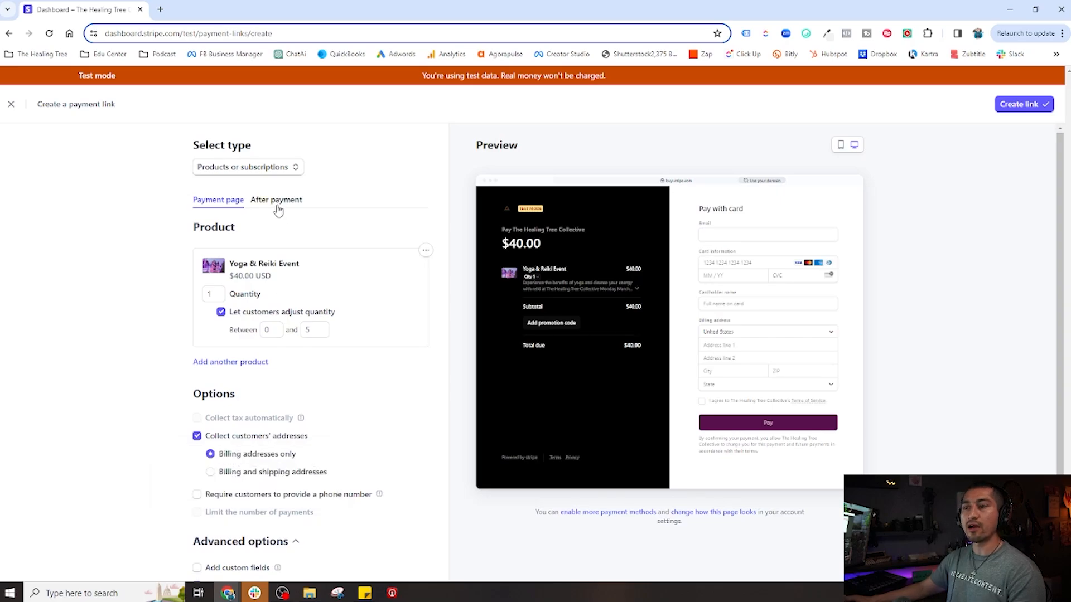
In the After payment settings, select Don't show confirmation page.
click(276, 200)
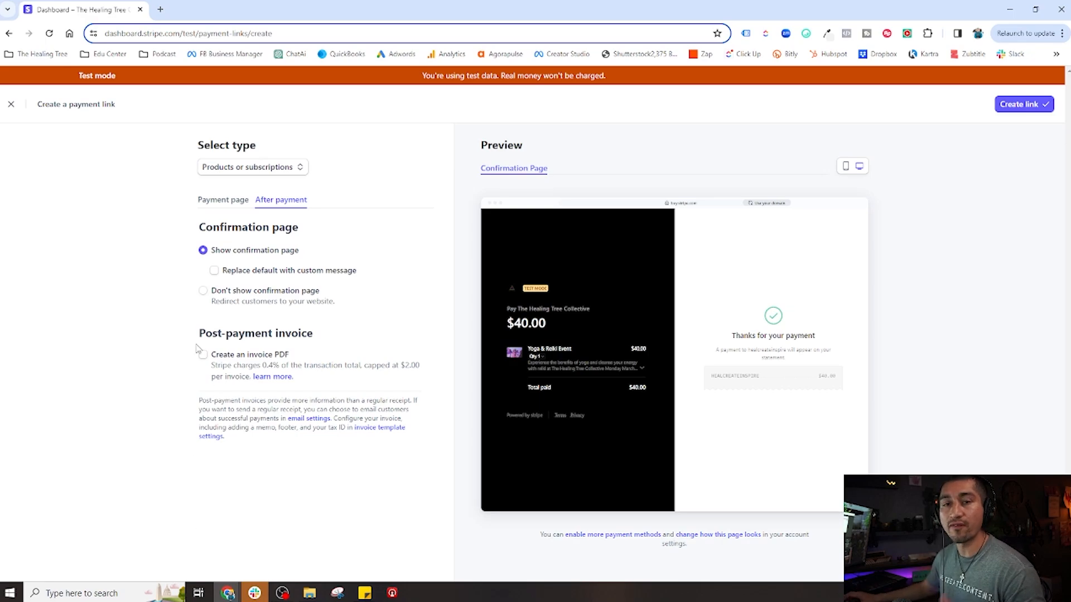
mouse_move(612, 373)
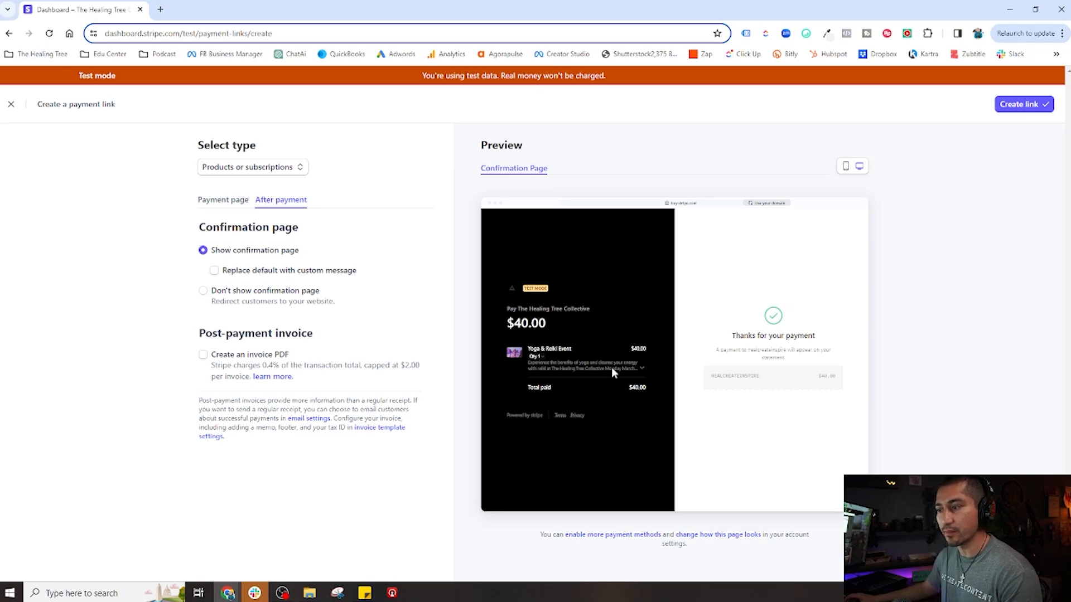
mouse_move(539, 374)
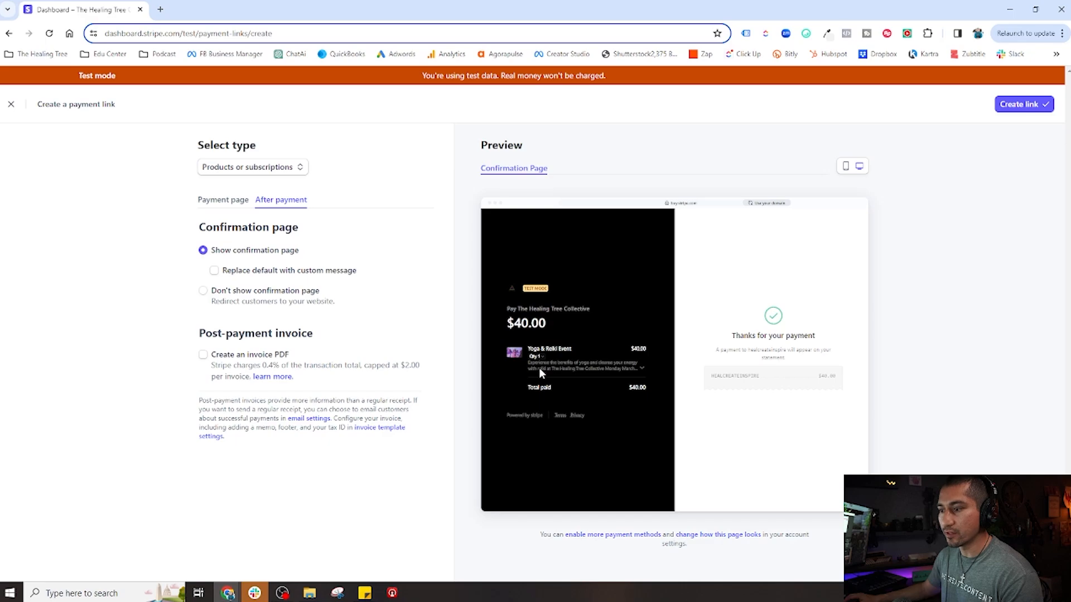
mouse_move(631, 368)
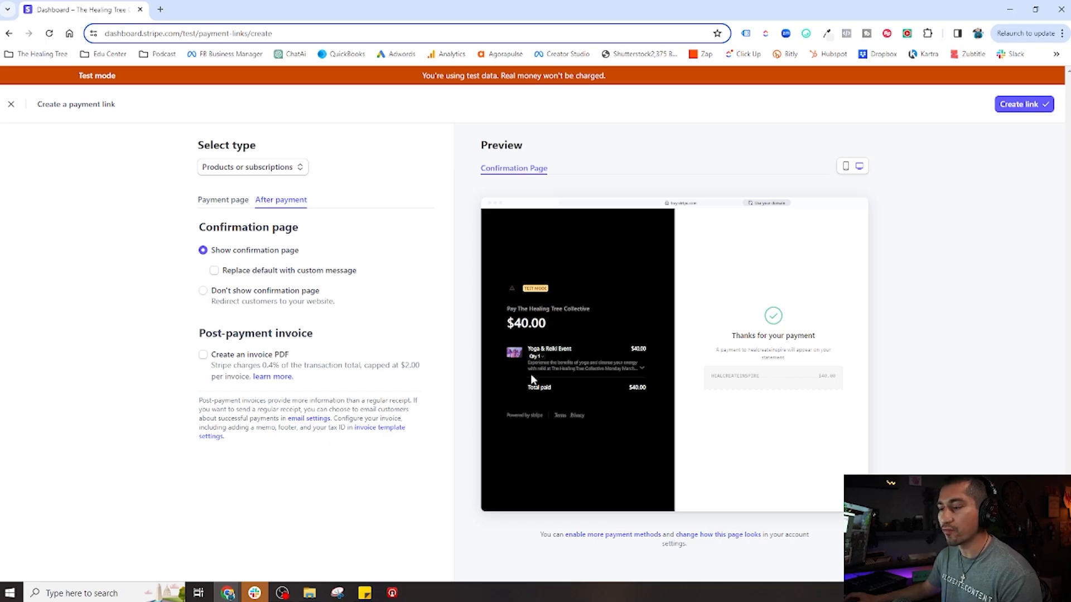
mouse_move(599, 373)
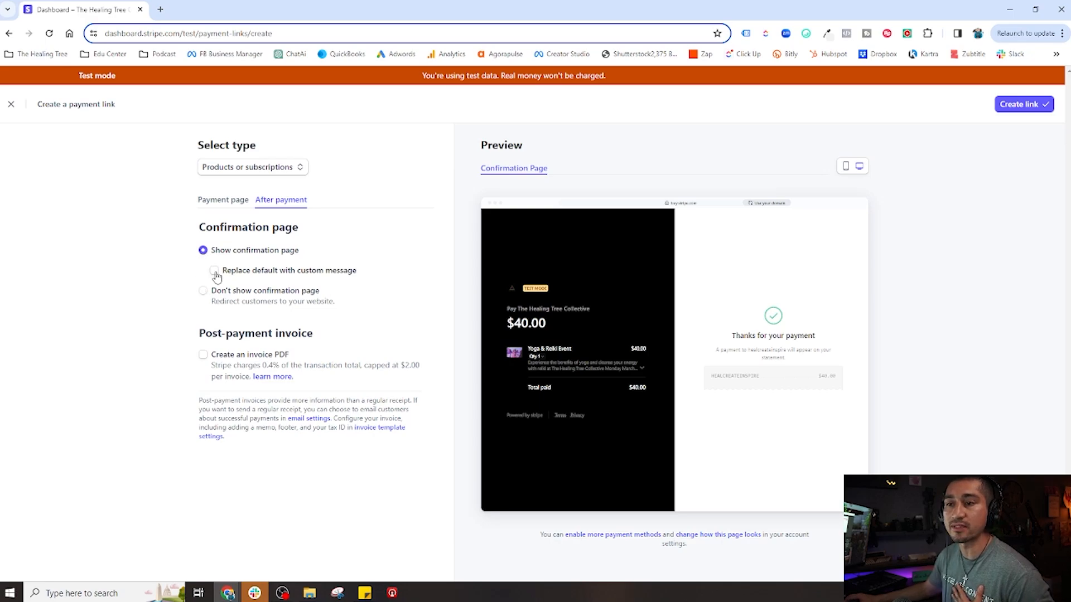
click(213, 271)
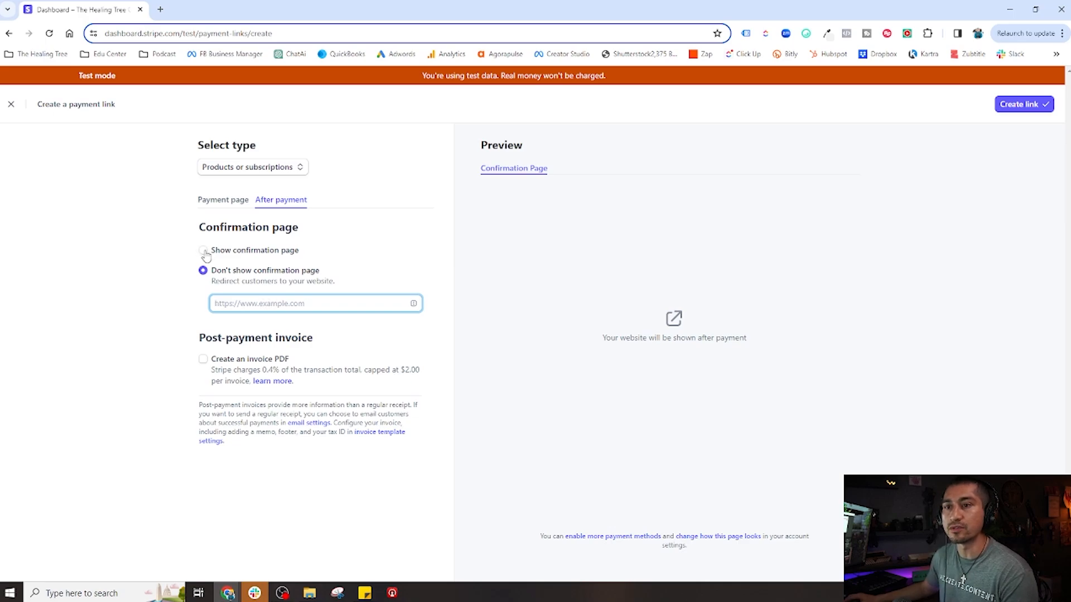
Switch back to Show confirmation page and tick Replace default with custom message.
click(203, 250)
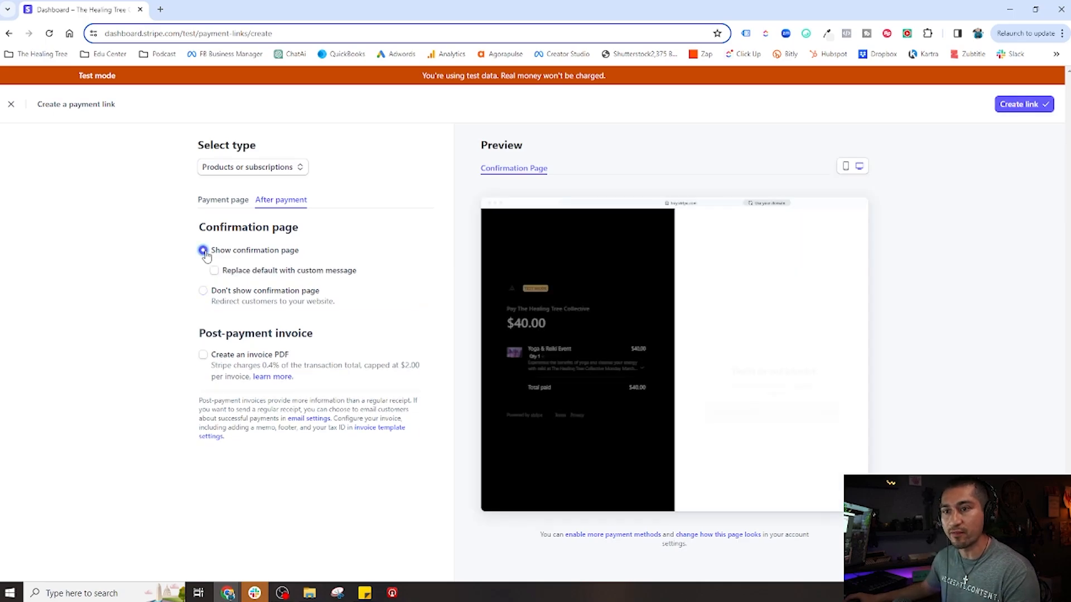
click(202, 250)
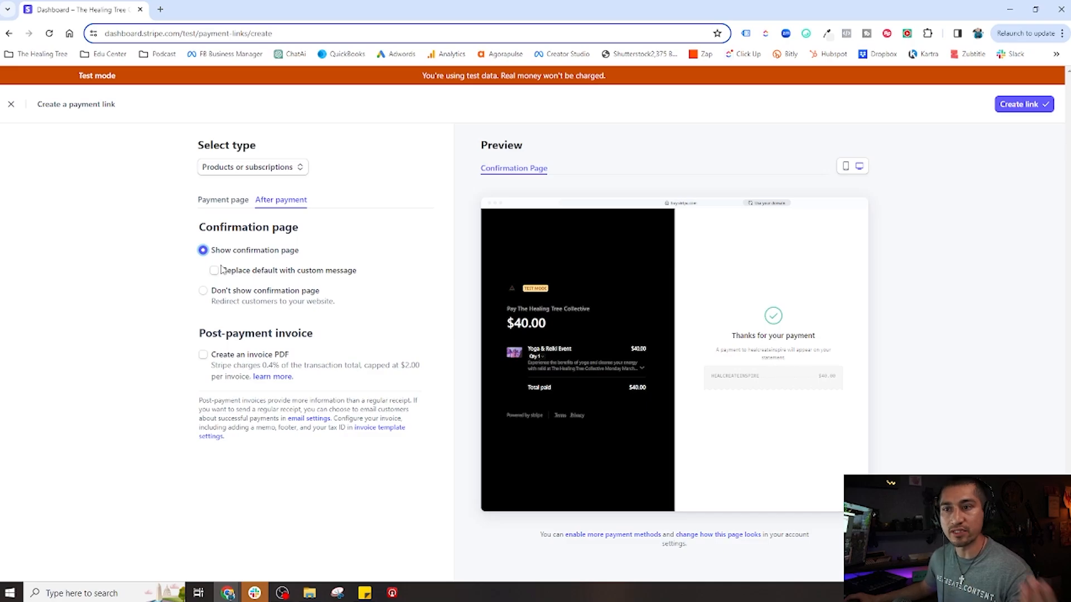
click(214, 270)
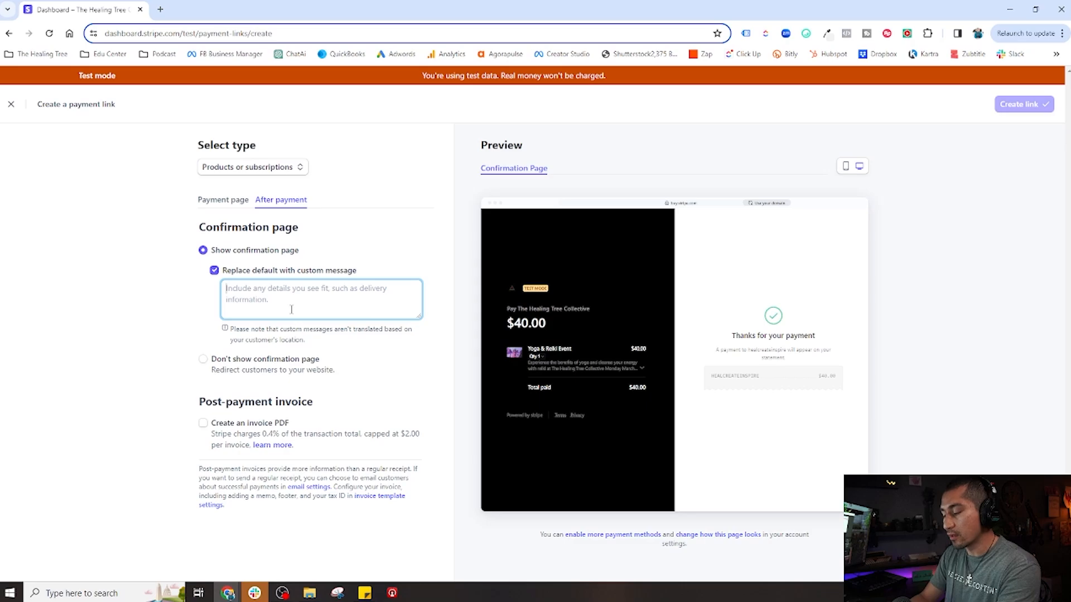
Write a thank-you for joining Yoga and Reiki at The Healing Tree Collective, signed '-Angel'.
text(Thank you)
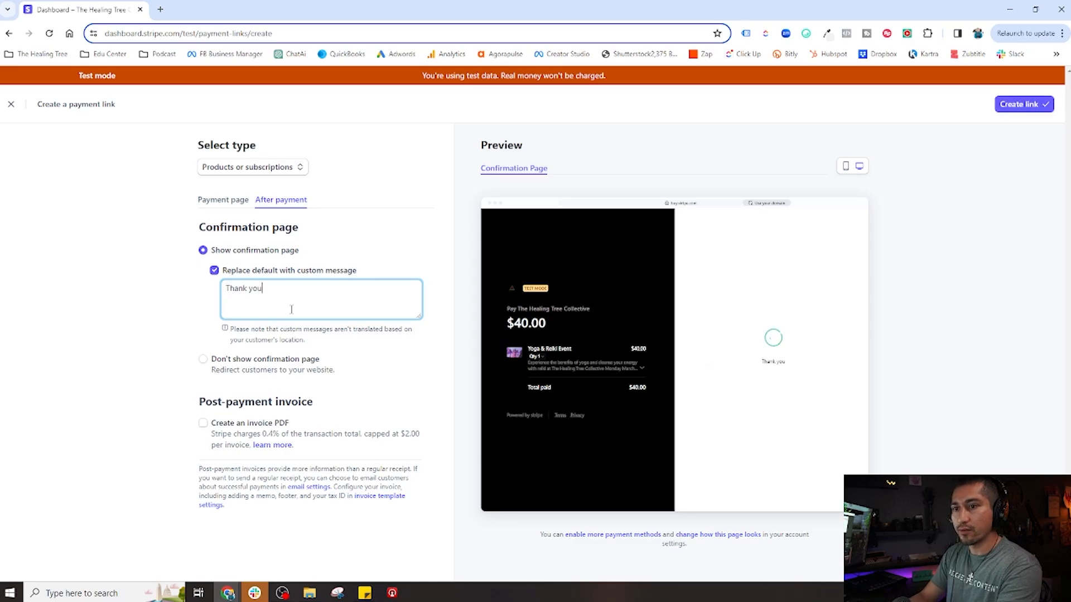
text(for join)
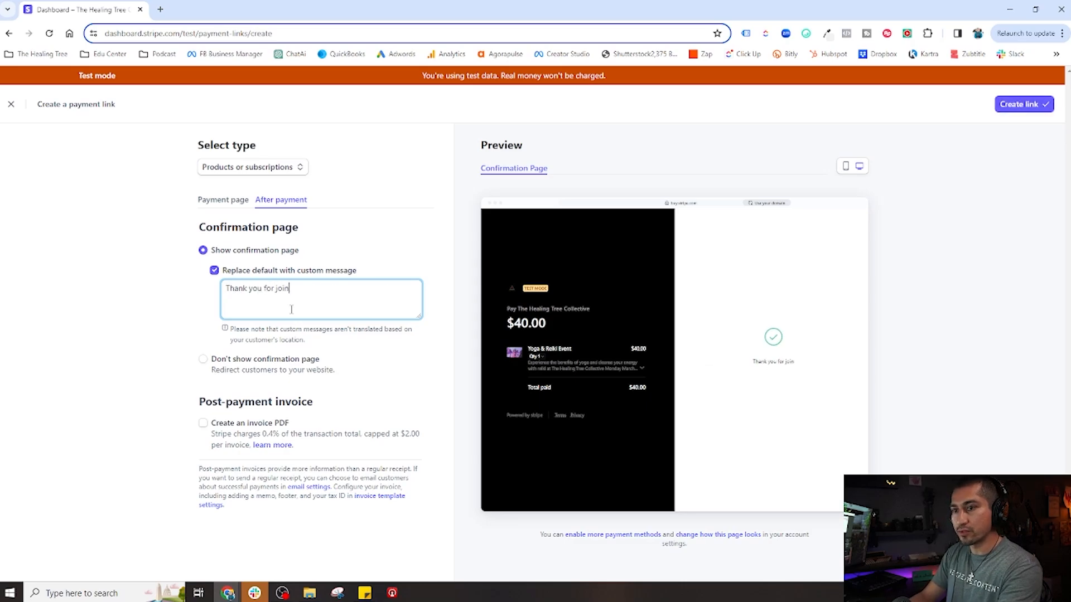
text(u)
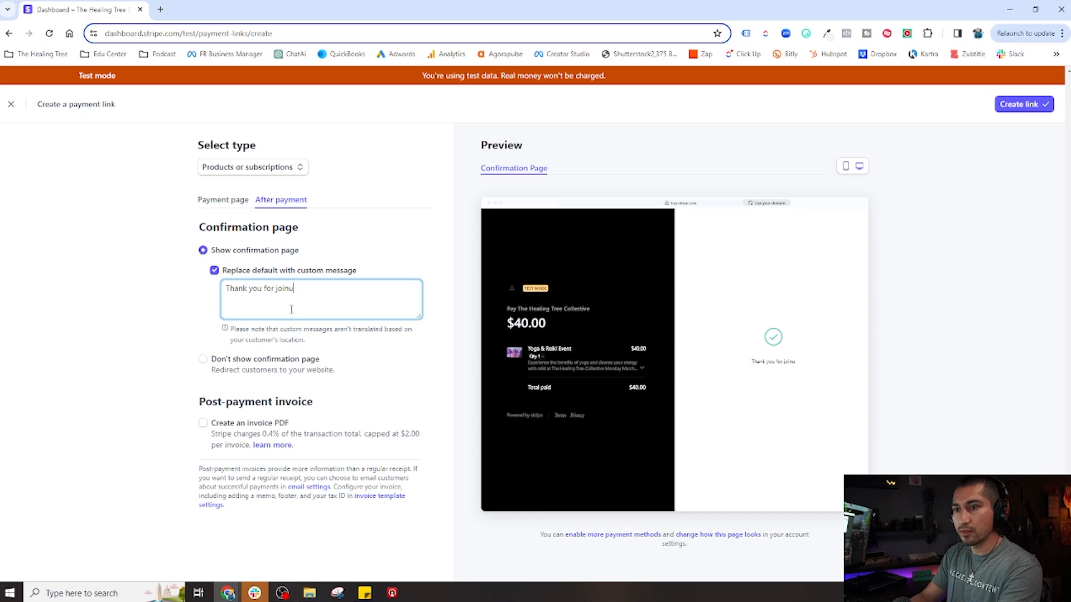
text(ing us for Rei)
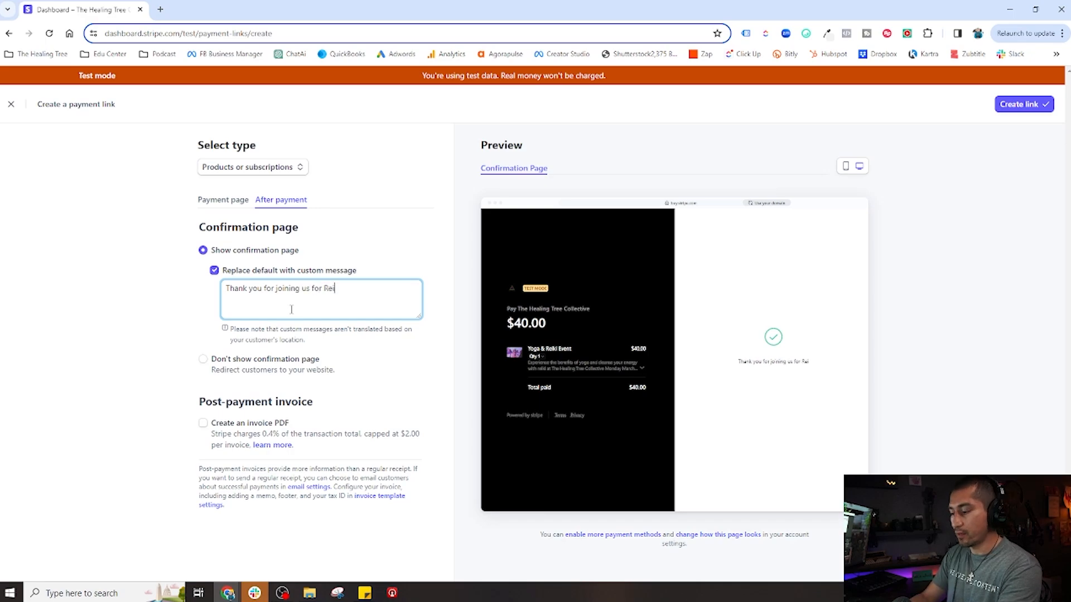
key(Backspace)
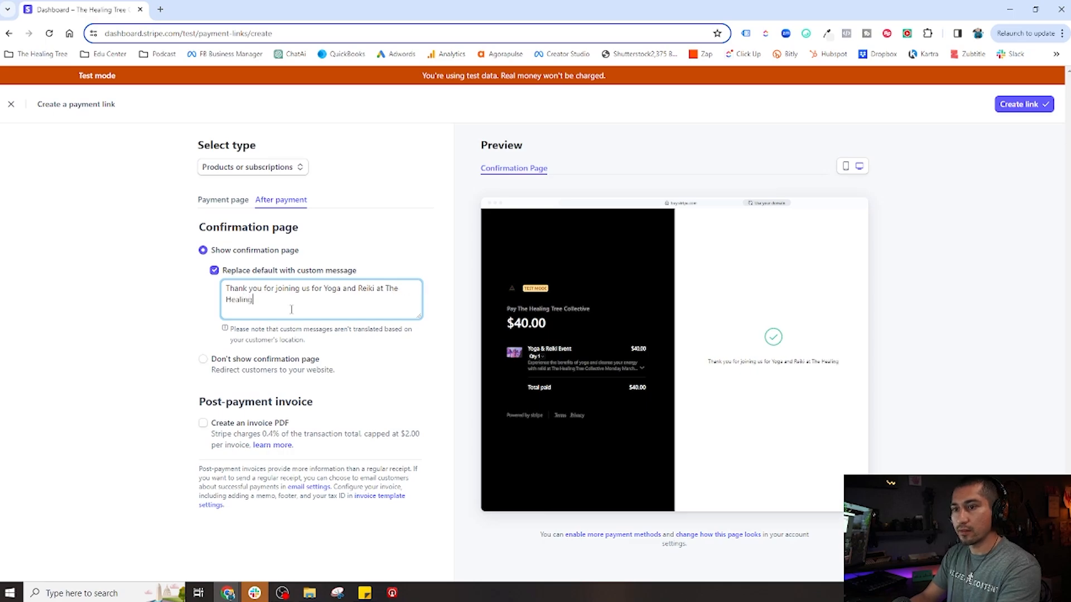
text(Tree Collective.)
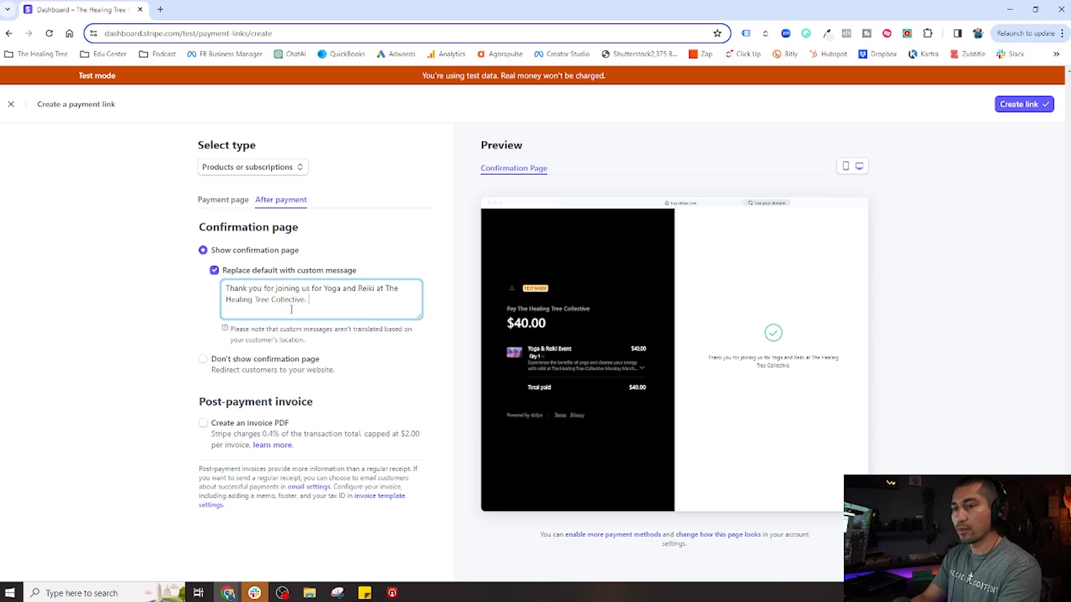
text(We look forward to seeing you soon!)
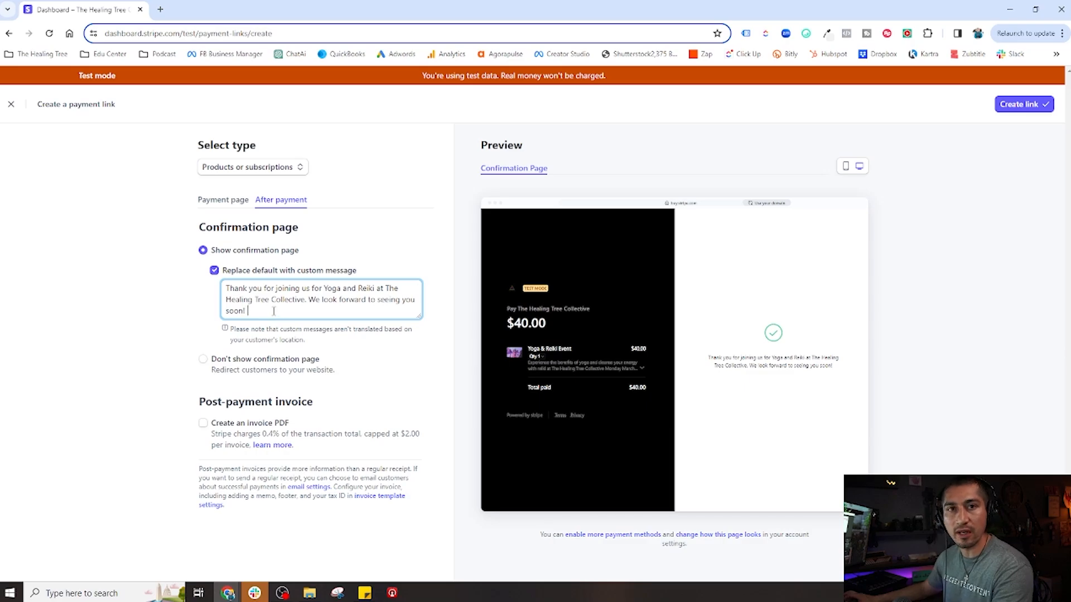
text(_a)
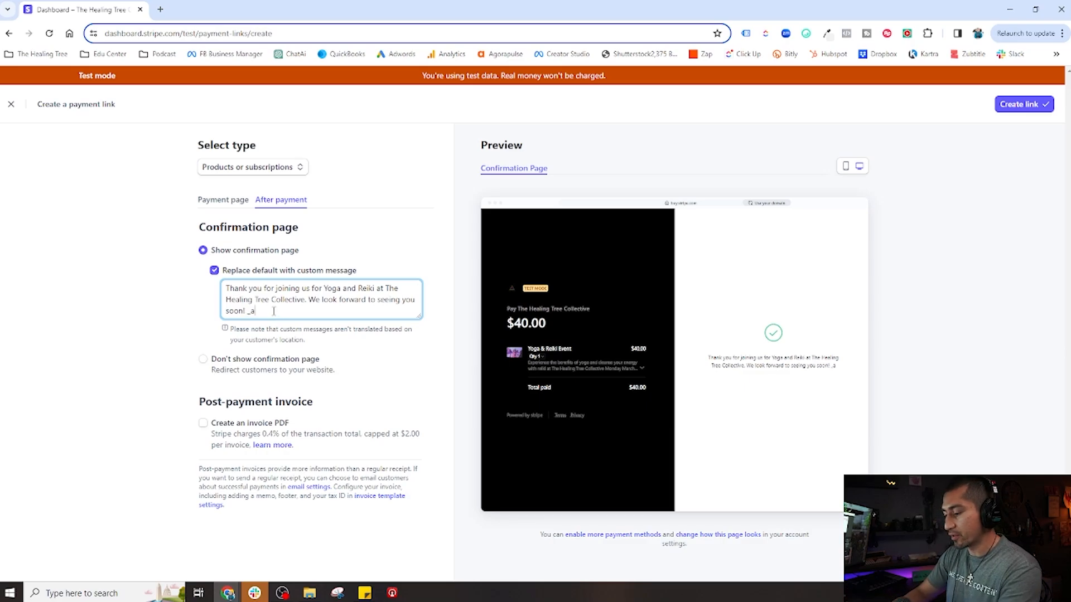
key(Backspace)
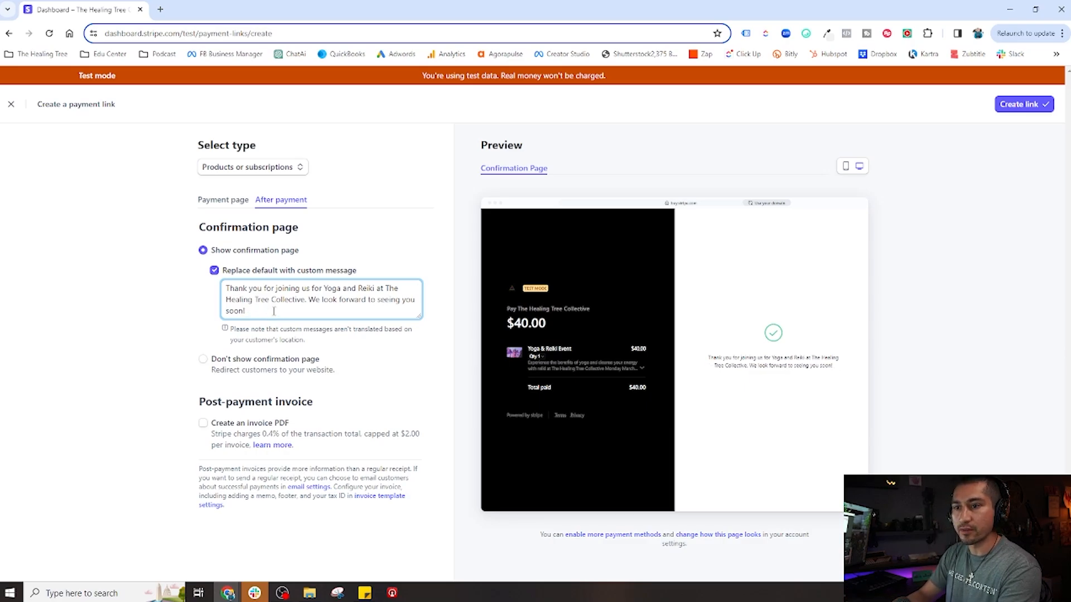
text(-Angel)
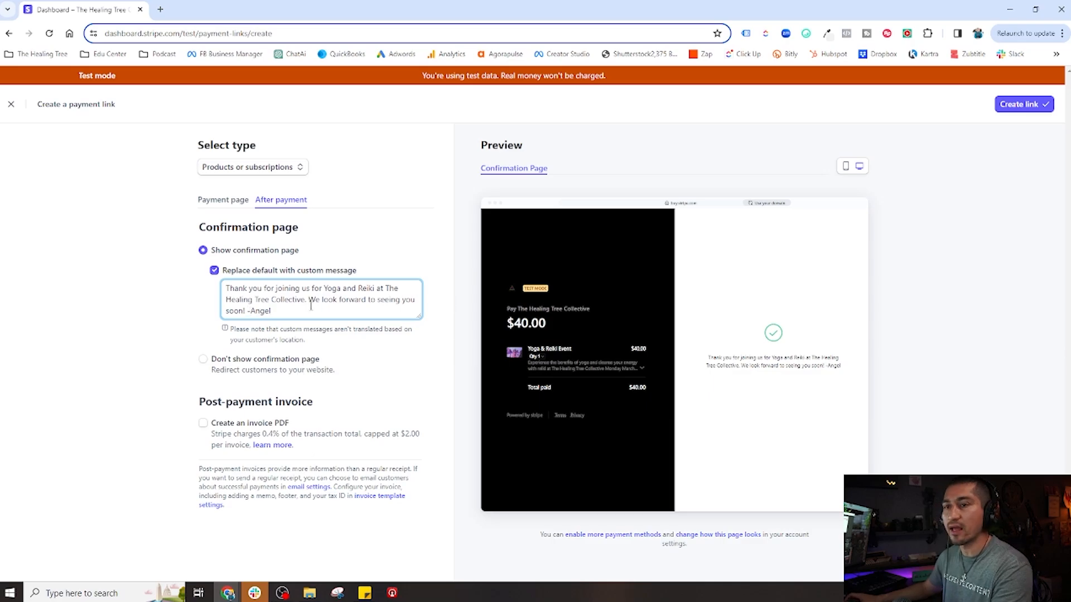
click(222, 199)
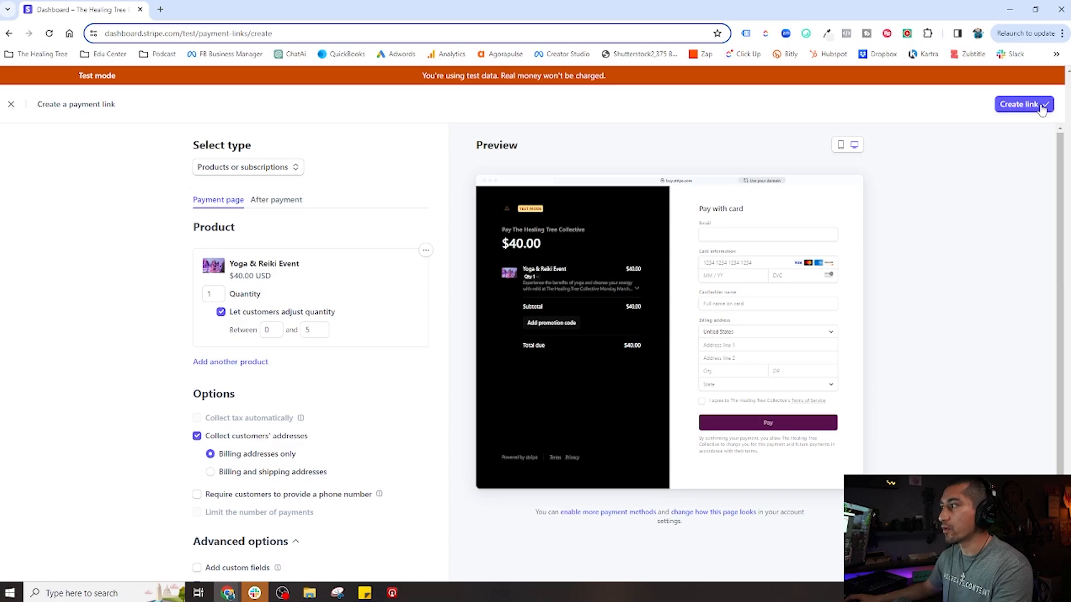
Create the $40.00 USD Yoga & Reiki Event payment link and view its shareable URL.
click(1022, 104)
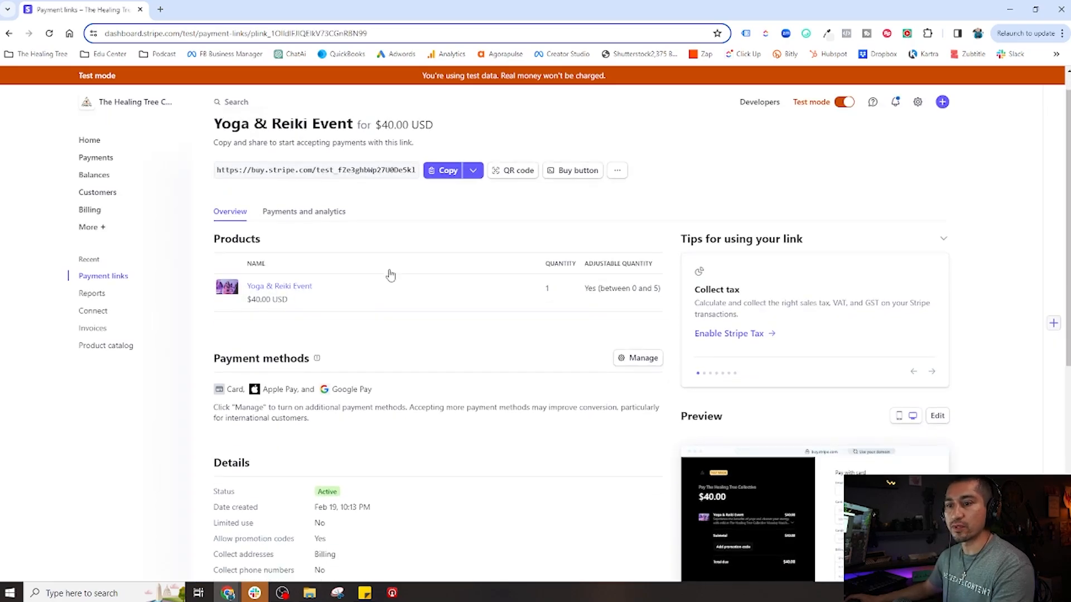
scroll(down, 3)
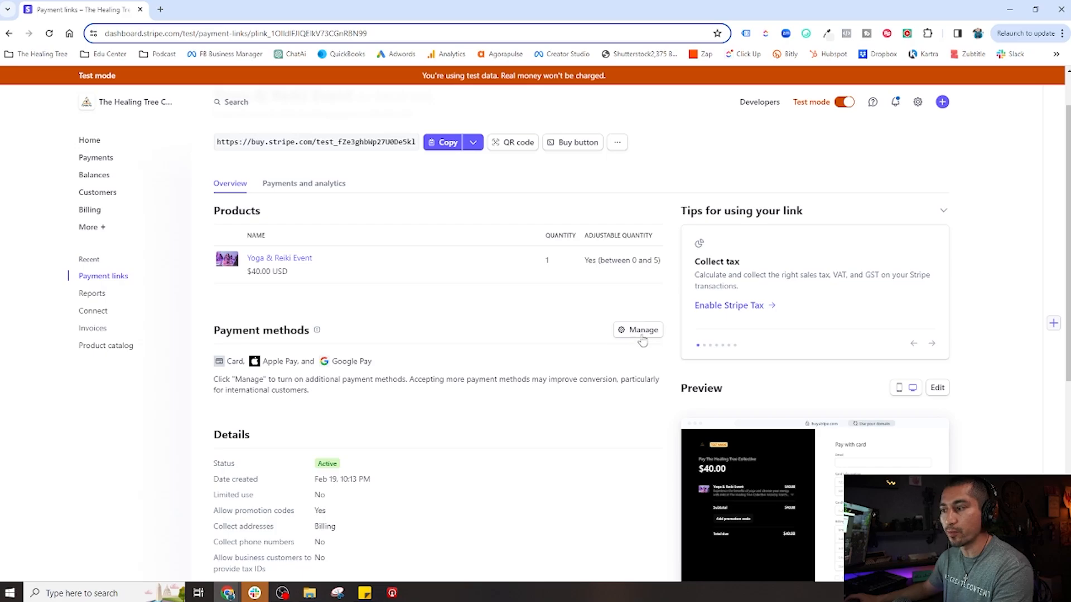
Review the active cards, wallets, bank redirects and buy-now-pay-later payment methods.
click(637, 330)
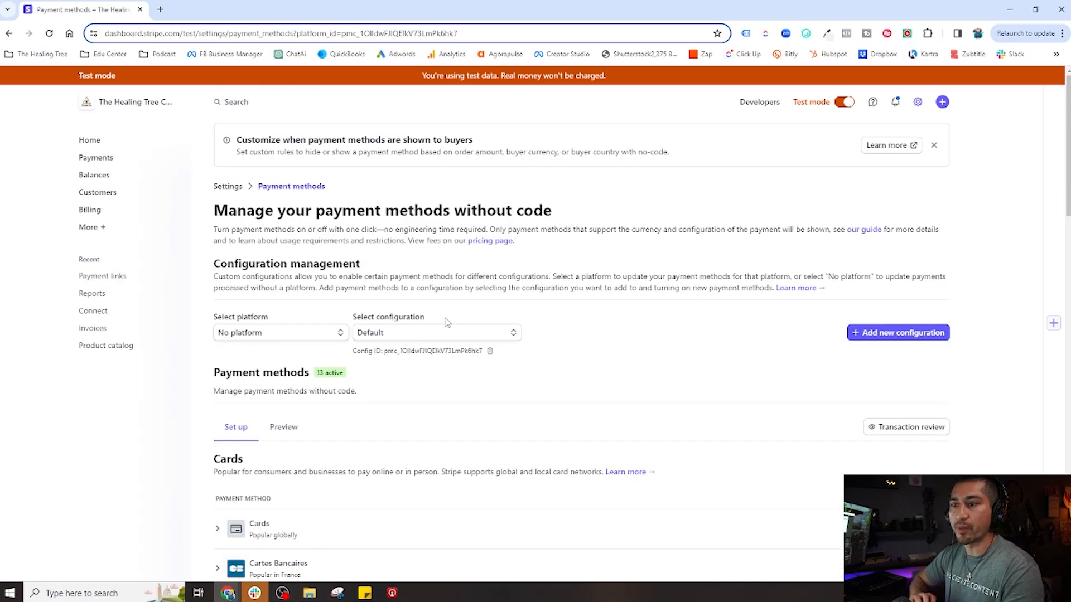
scroll(down, 3)
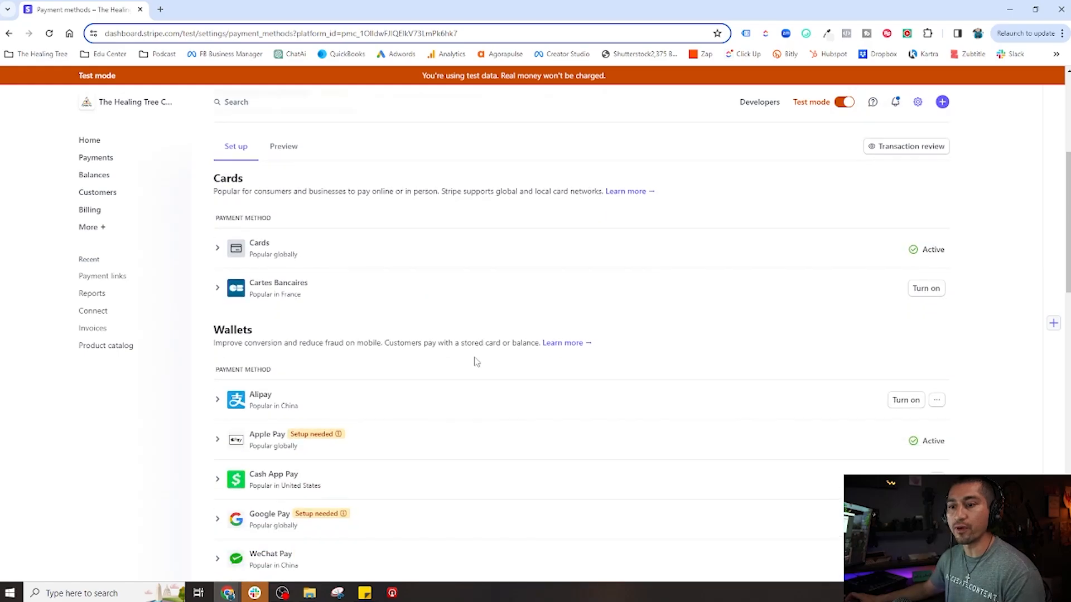
scroll(down, 3)
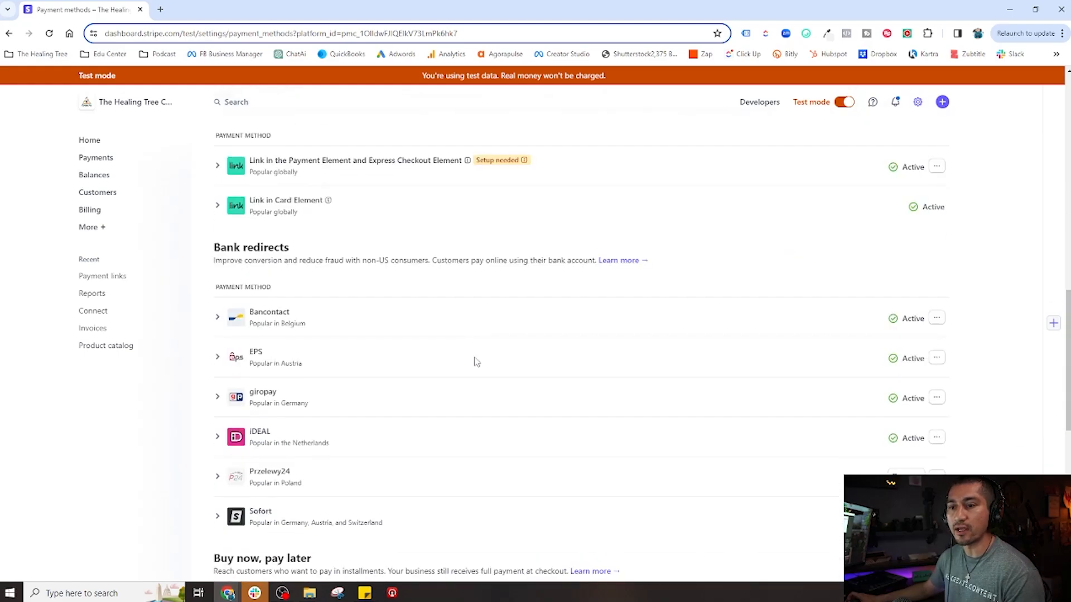
scroll(down, 3)
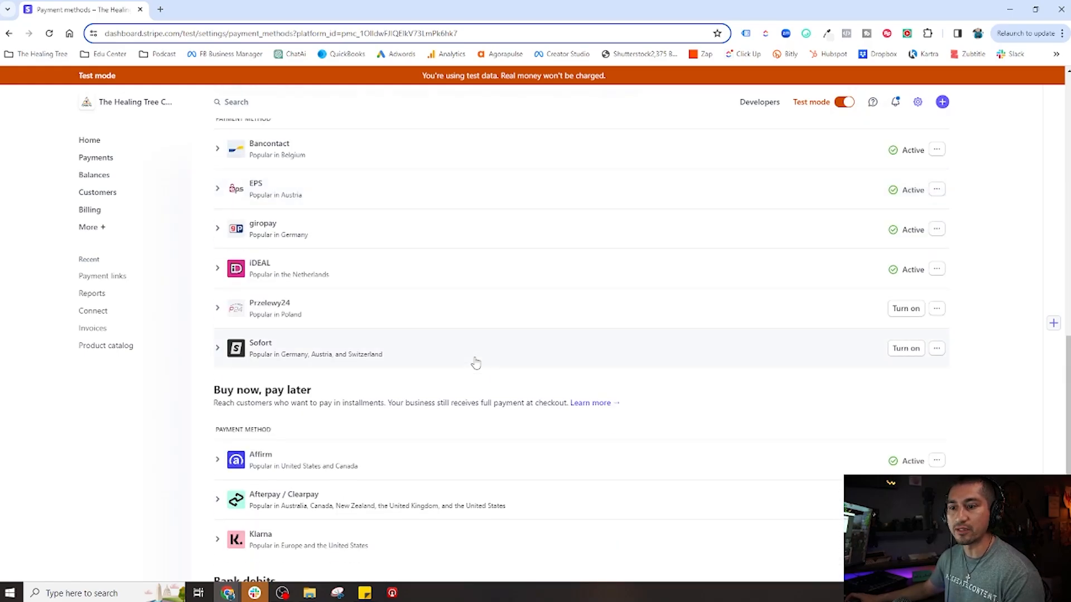
scroll(down, 3)
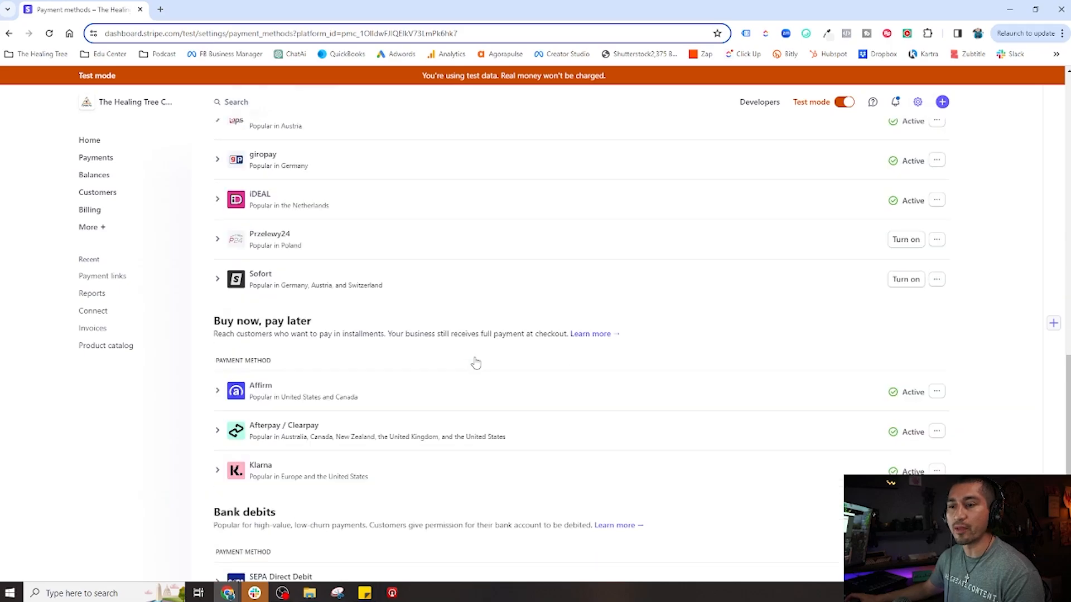
scroll(down, 3)
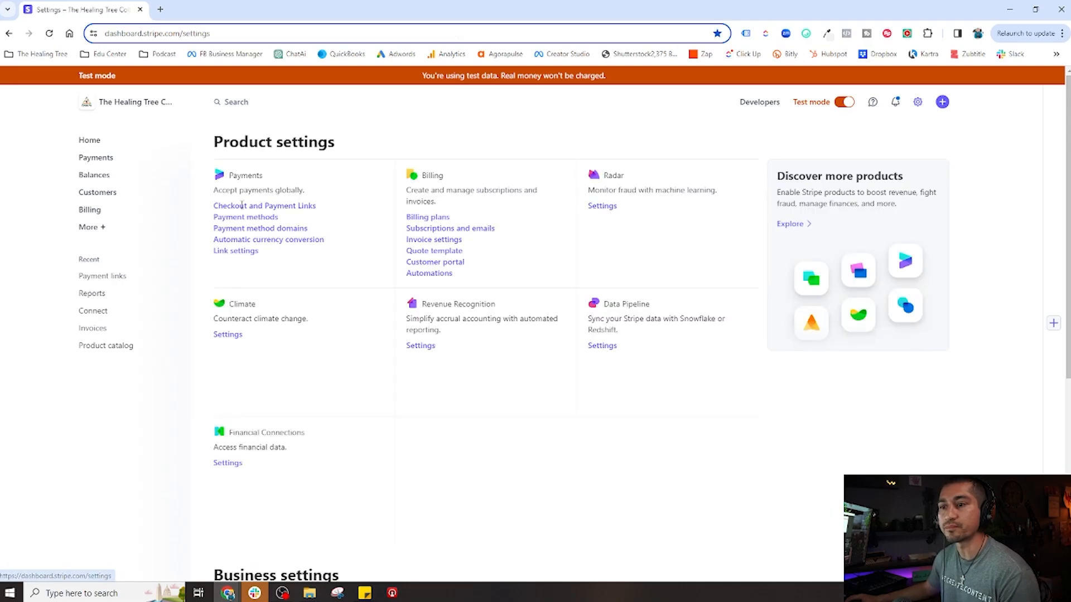
Open the Yoga & Reiki Event link, view its Payments and analytics tab, then return to Overview.
scroll(down, 3)
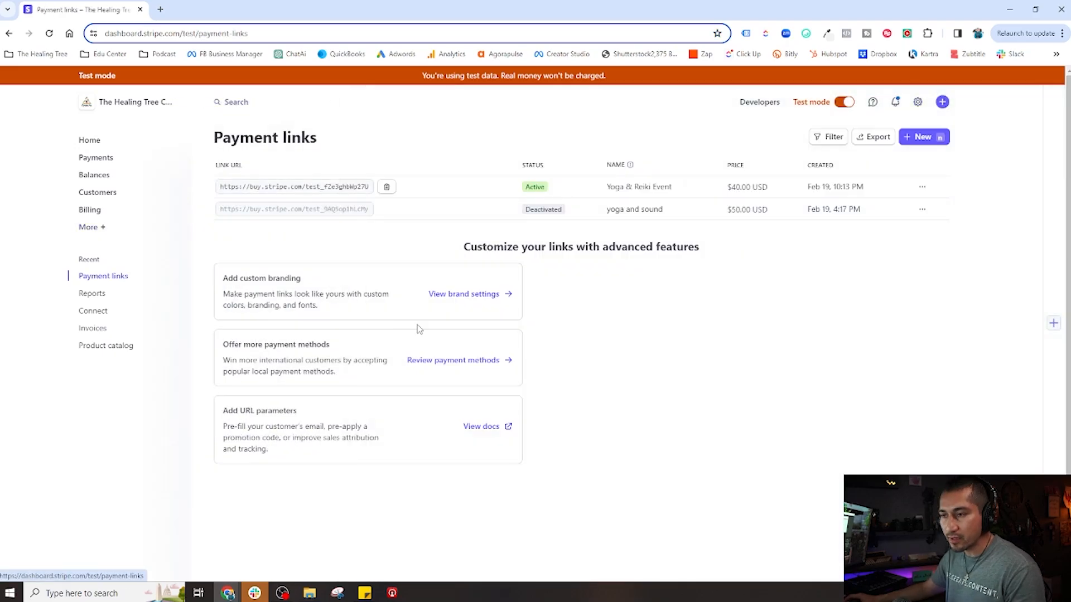
click(637, 187)
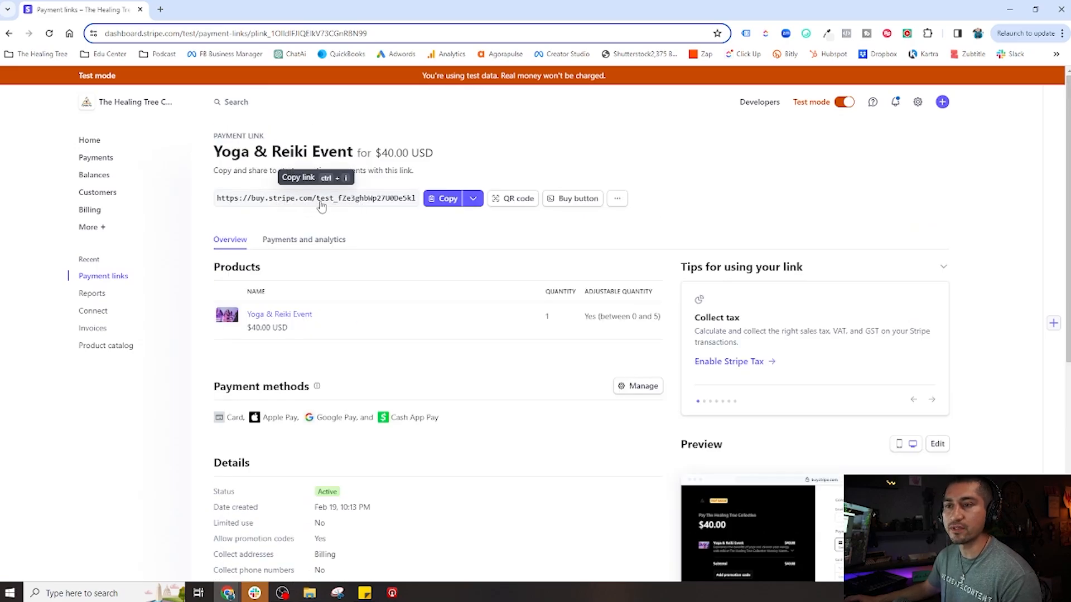
click(304, 240)
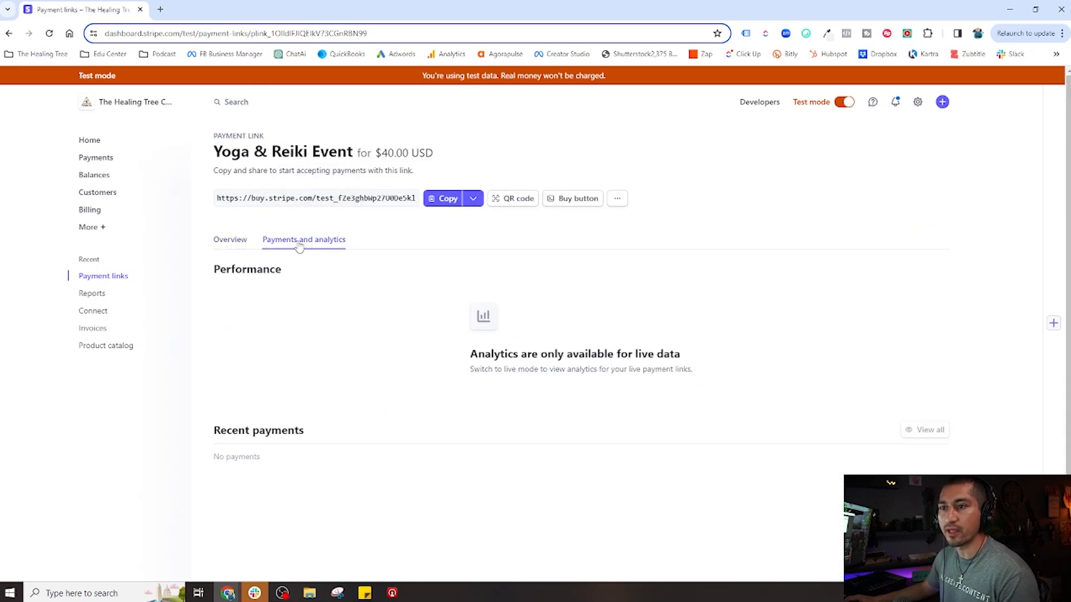
mouse_move(429, 323)
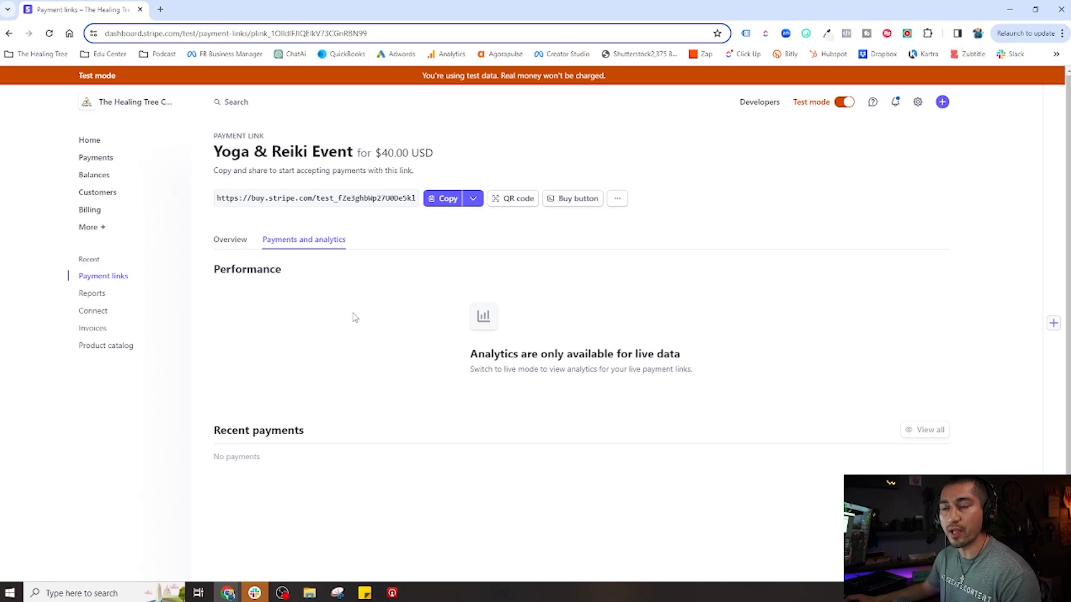
mouse_move(568, 331)
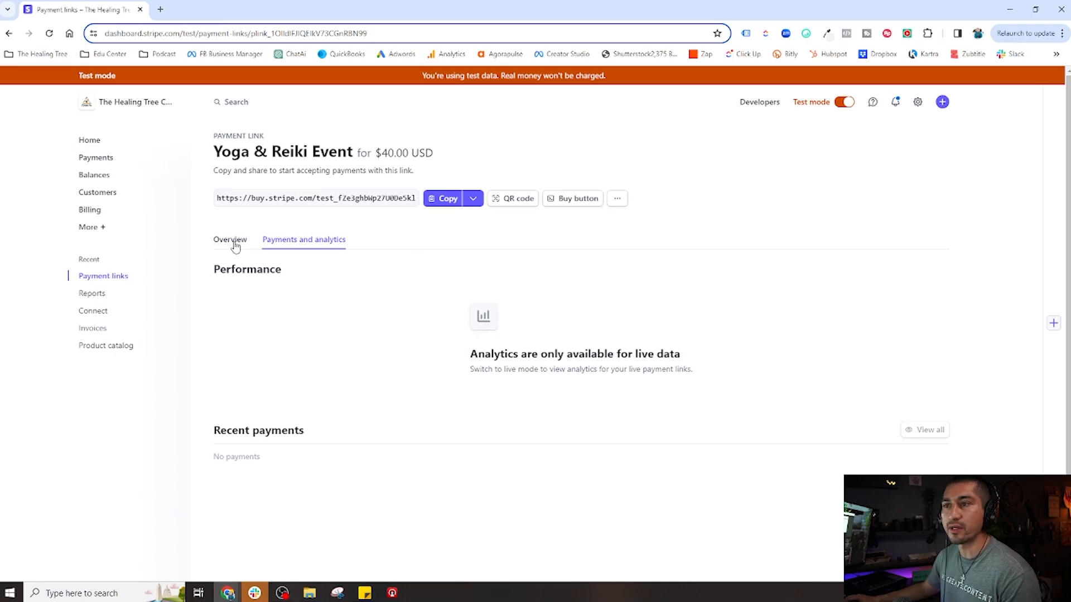
click(230, 239)
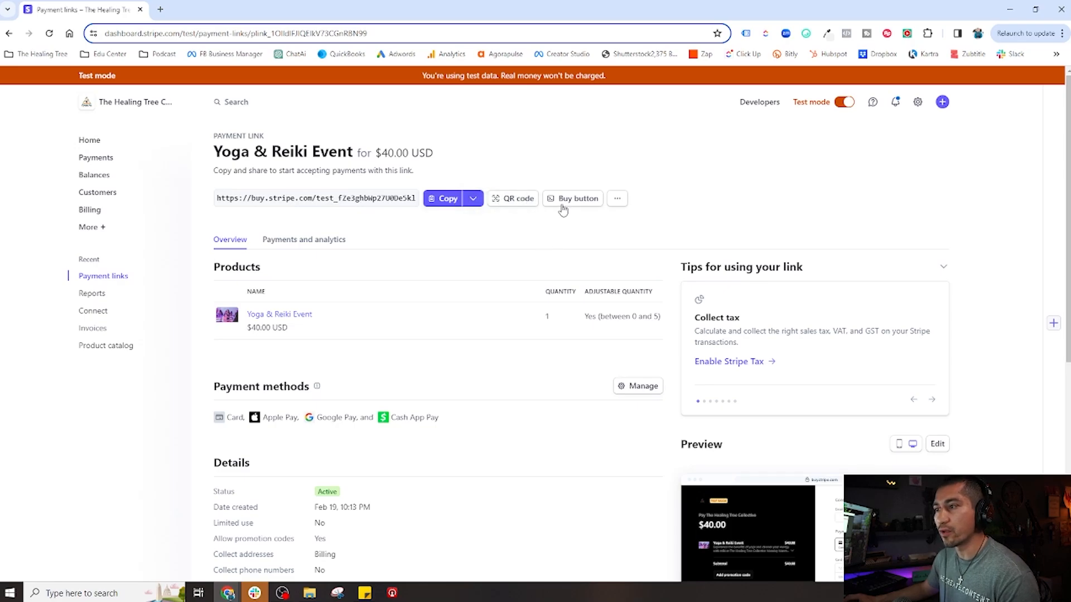
View the link's Buy button embed code, close it, and go to Product catalog.
click(576, 198)
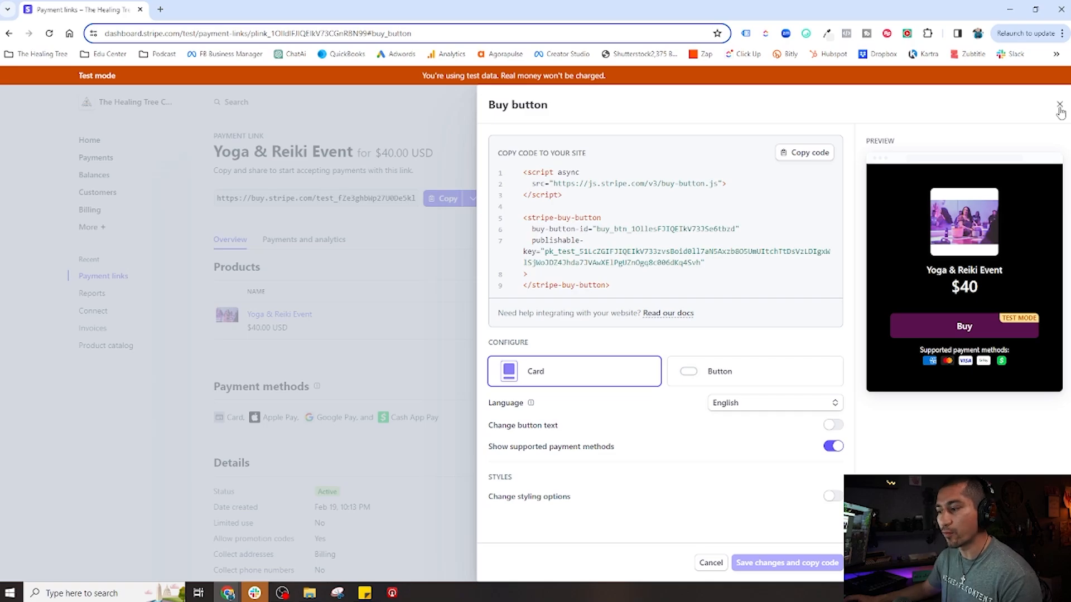
click(1059, 107)
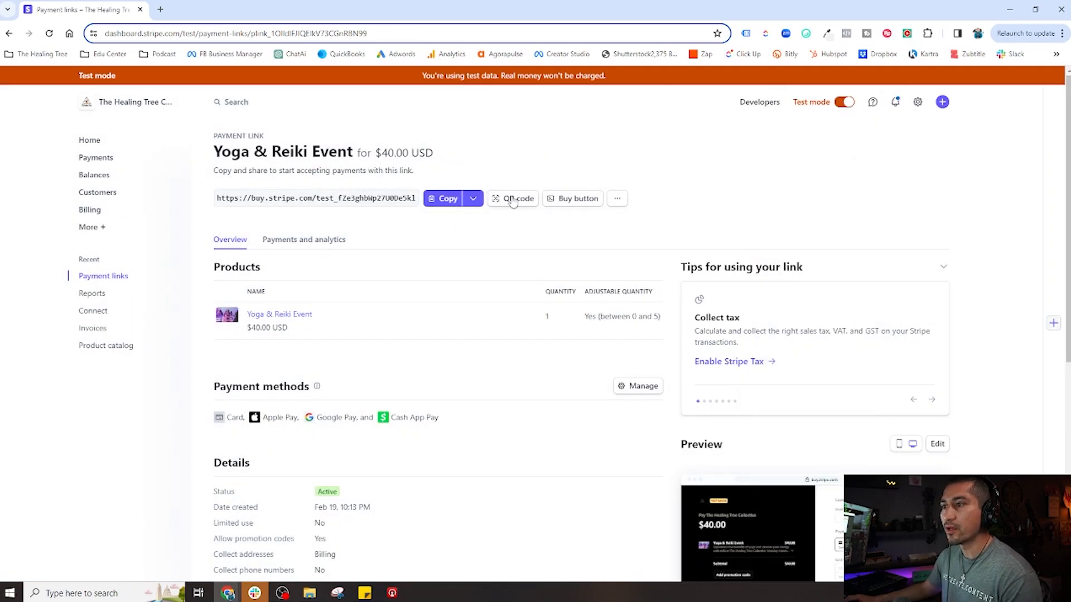
mouse_move(368, 198)
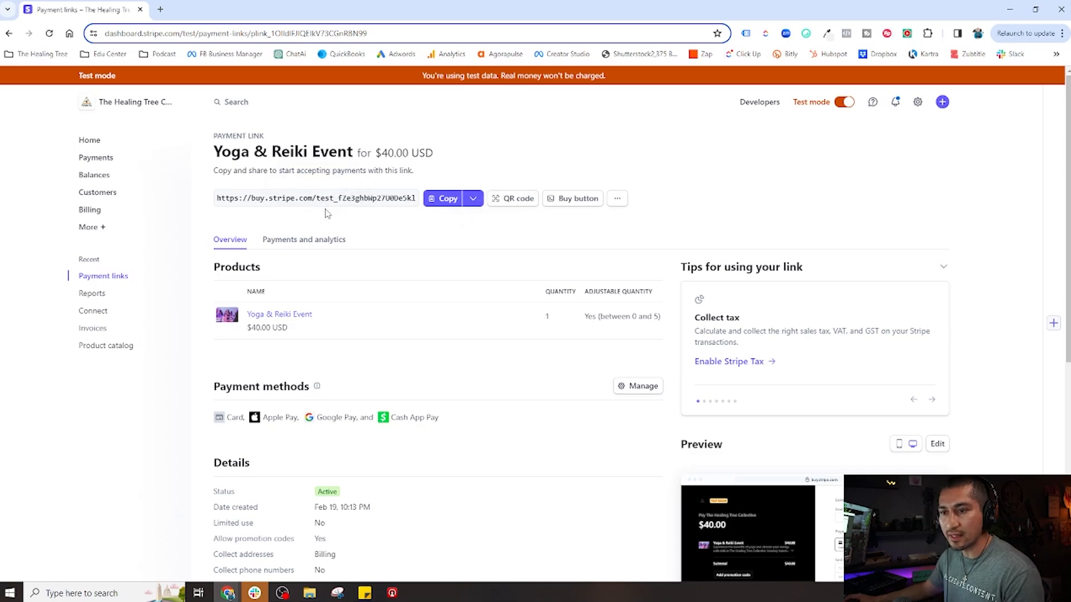
mouse_move(384, 362)
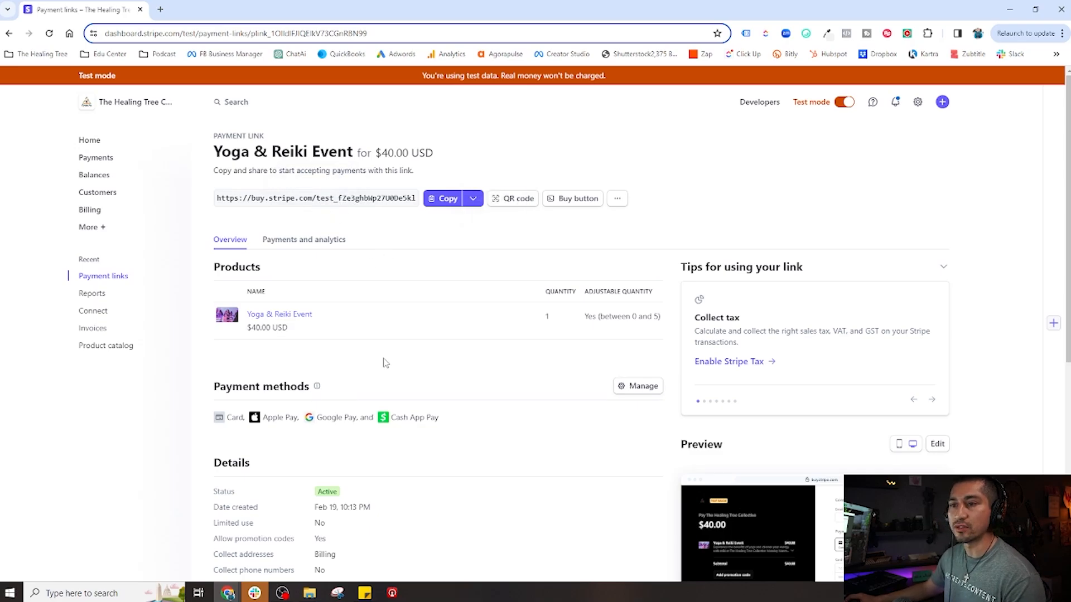
mouse_move(409, 255)
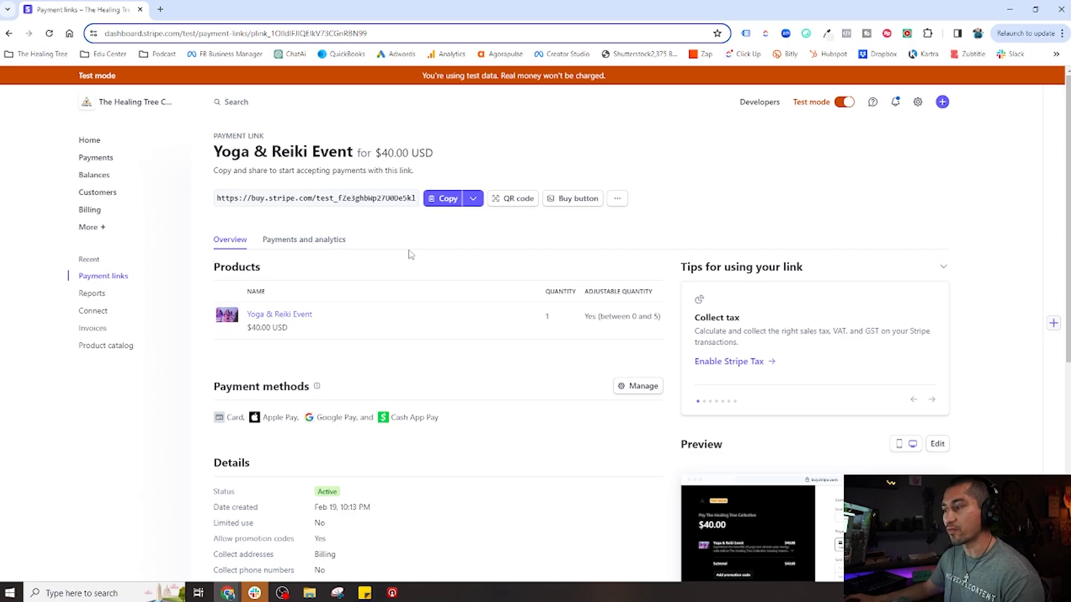
click(106, 345)
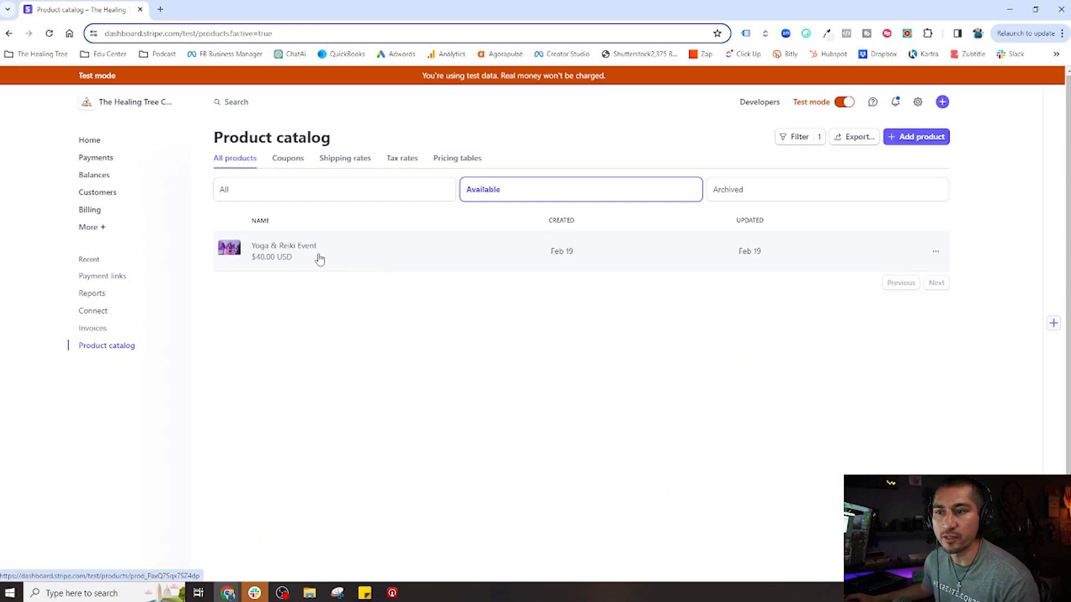
Open the Yoga & Reiki Event product page from the Product catalog list.
click(284, 252)
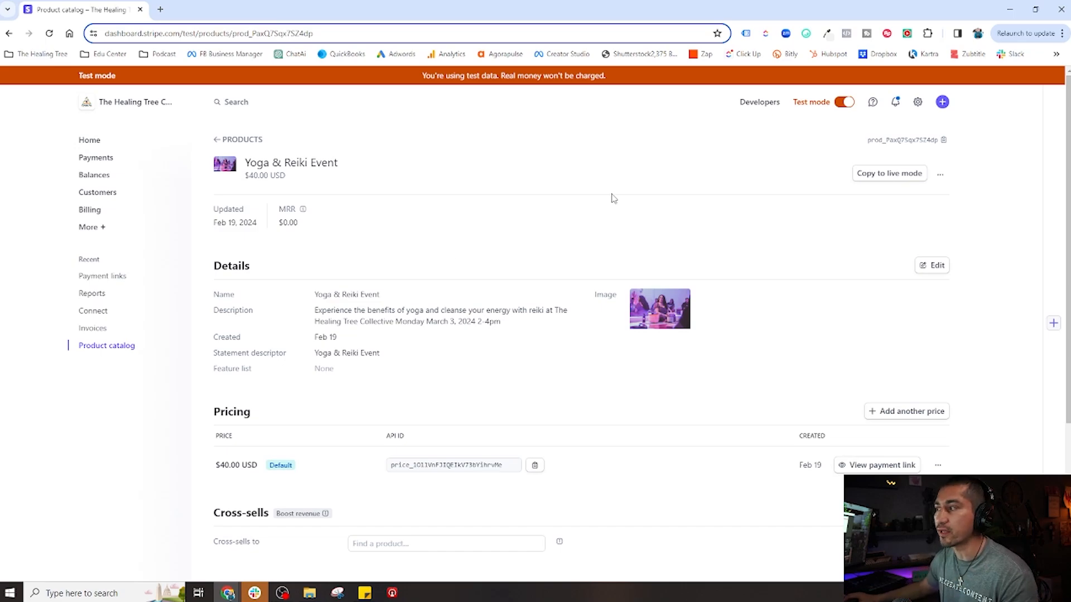
mouse_move(889, 173)
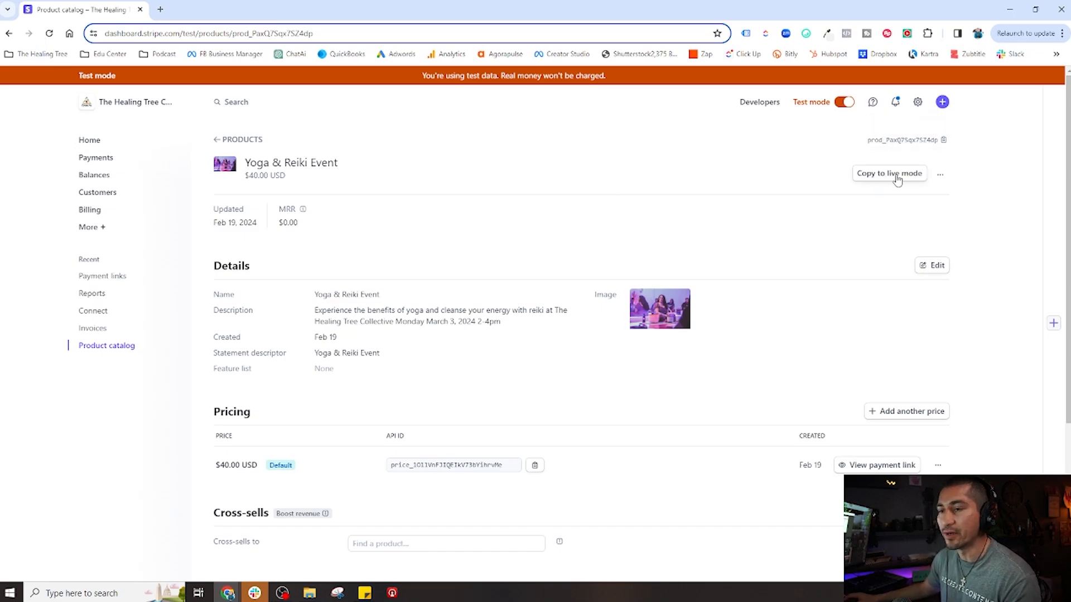
mouse_move(155, 158)
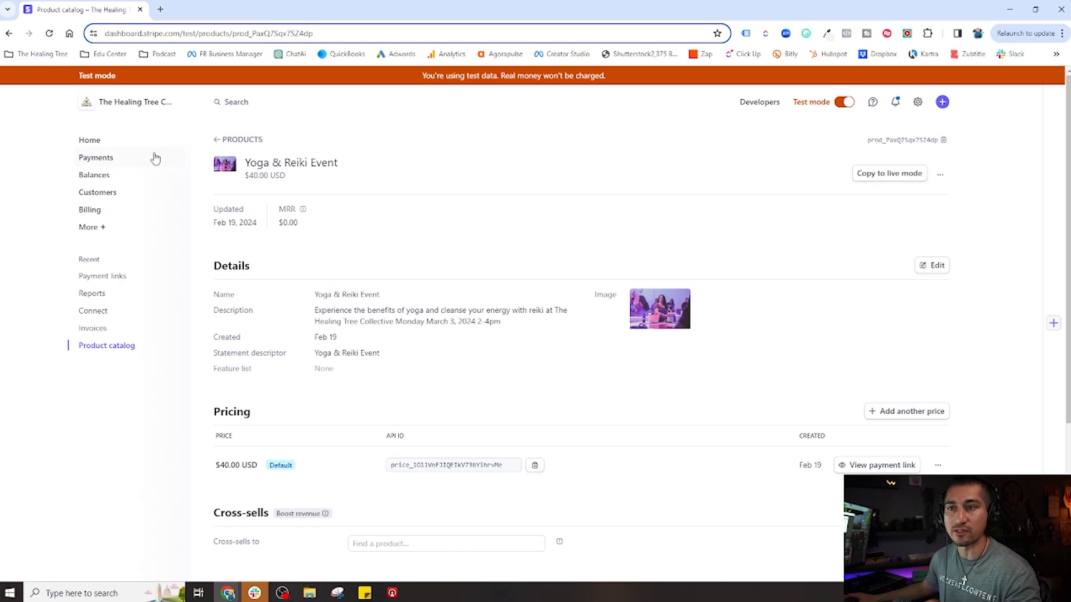